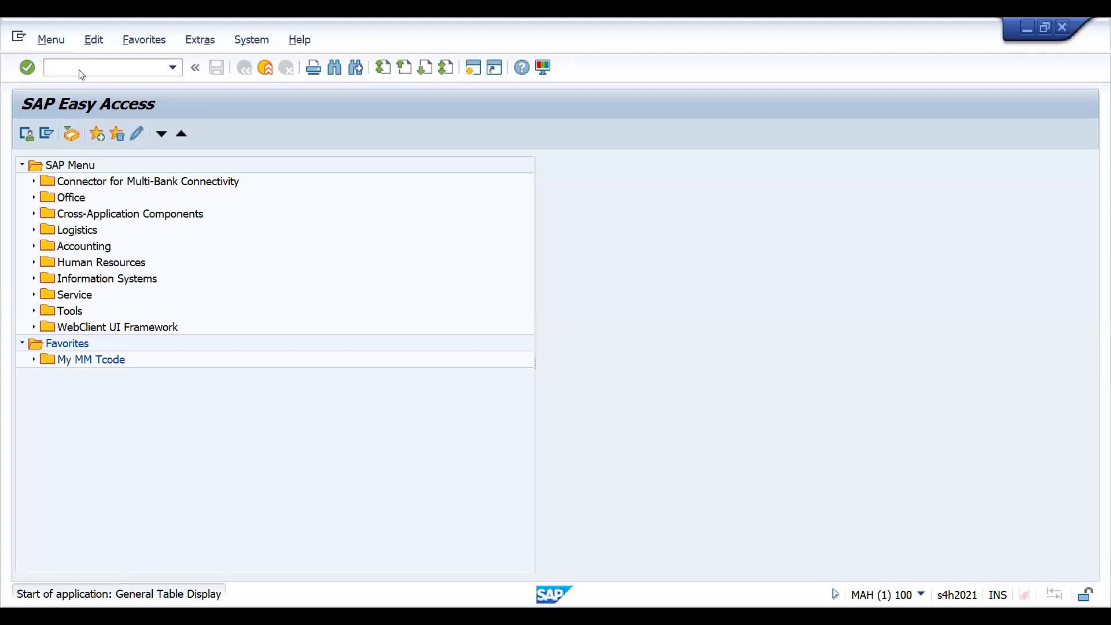
List table MARD stock for plant ZDR1 in SE16N and select material 148
text(m)
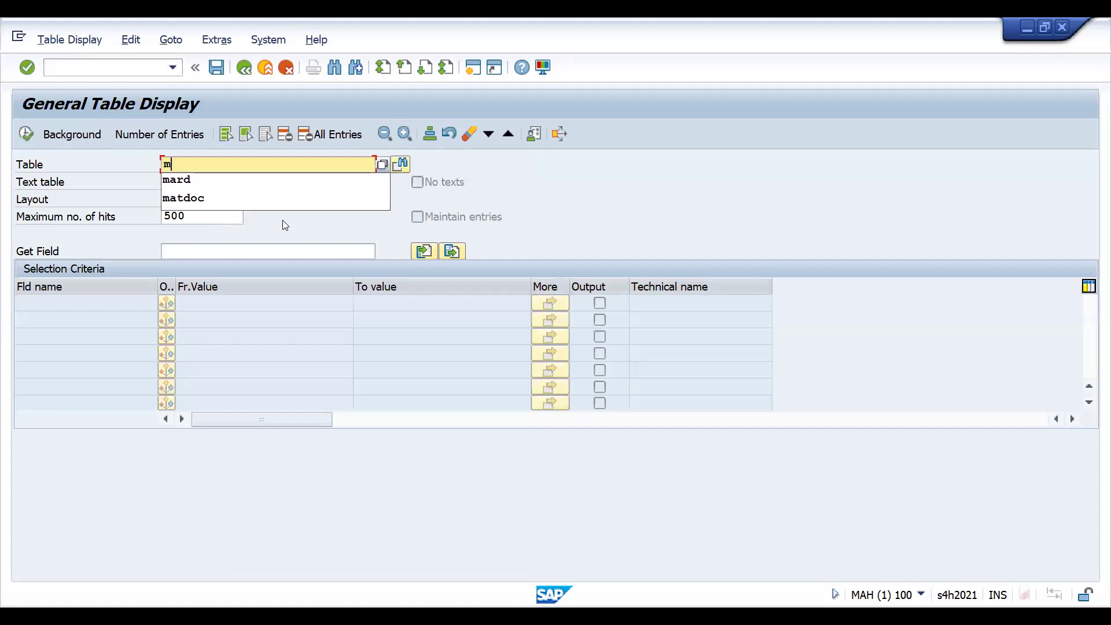
click(176, 179)
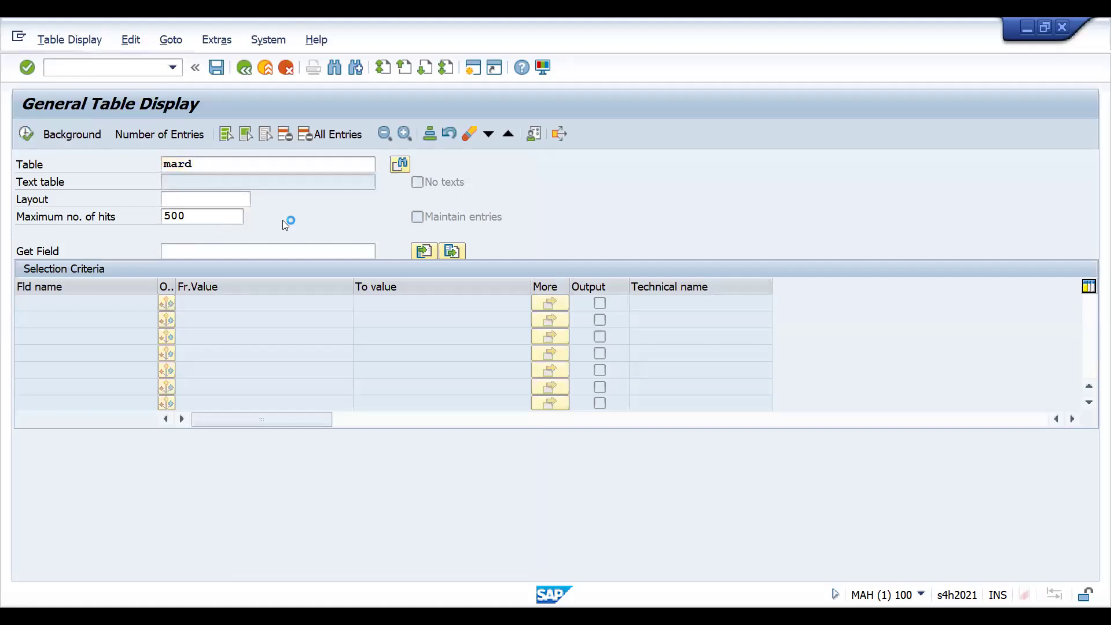
key(Enter)
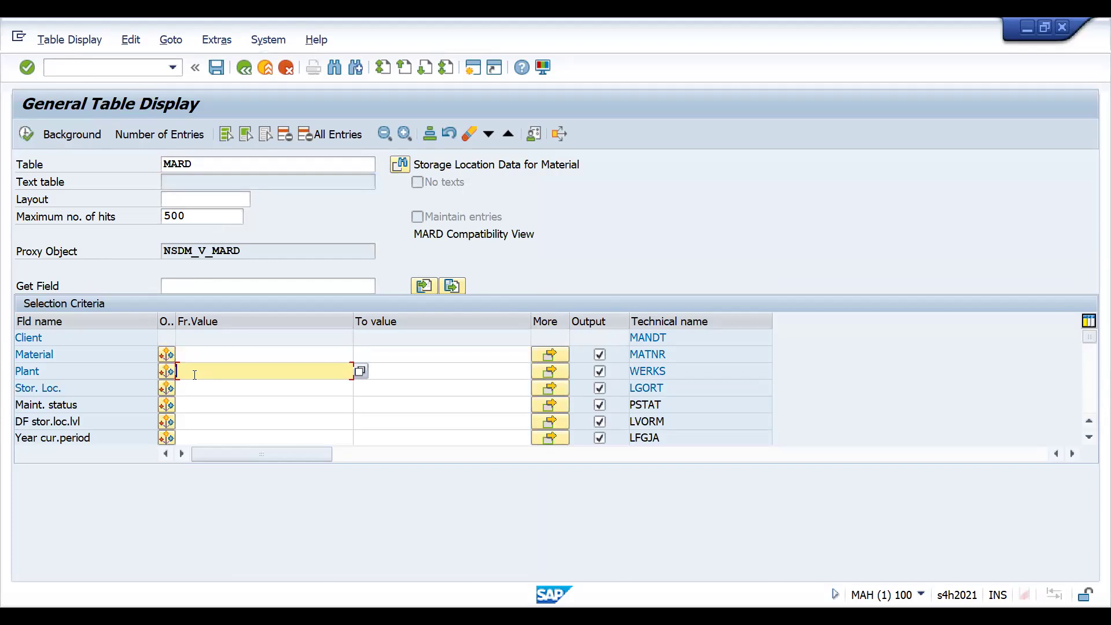
text(ZDR1)
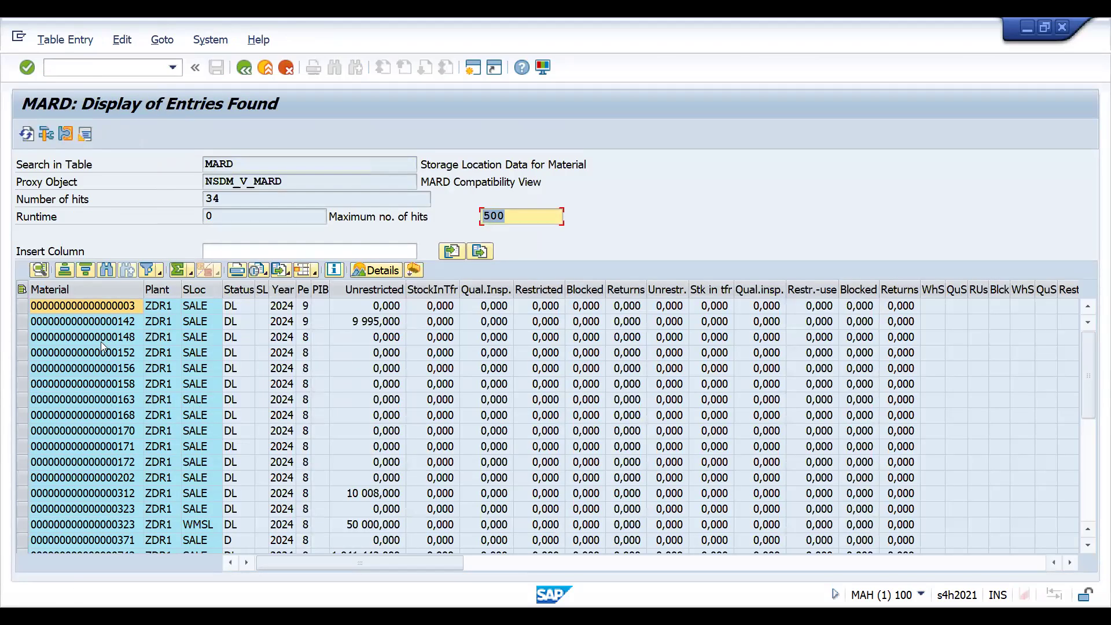
click(81, 337)
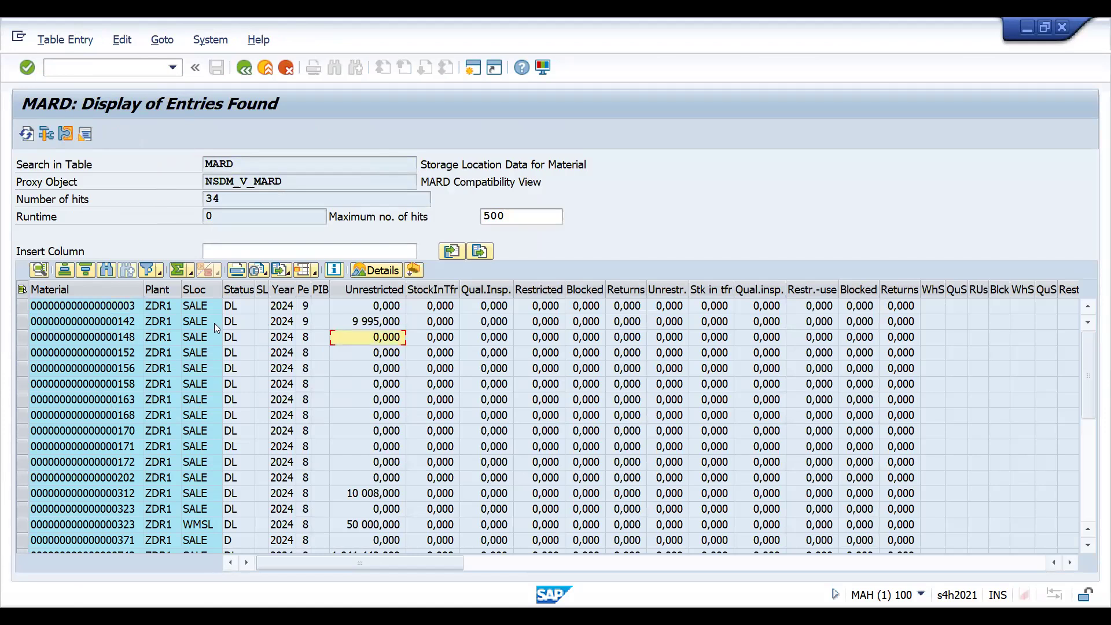
click(82, 337)
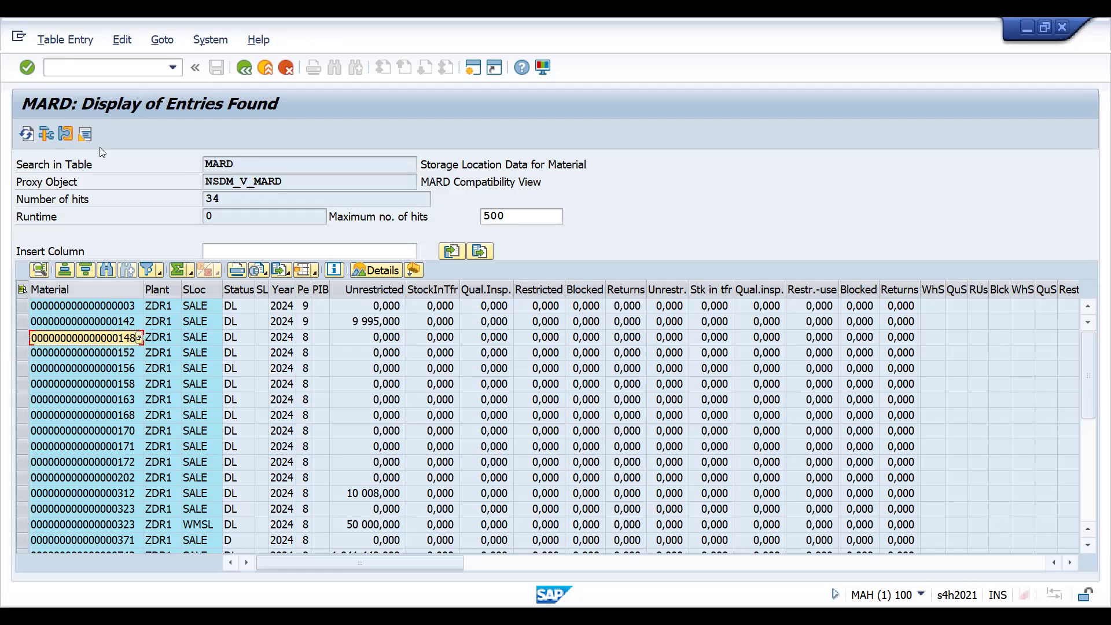
text(/)
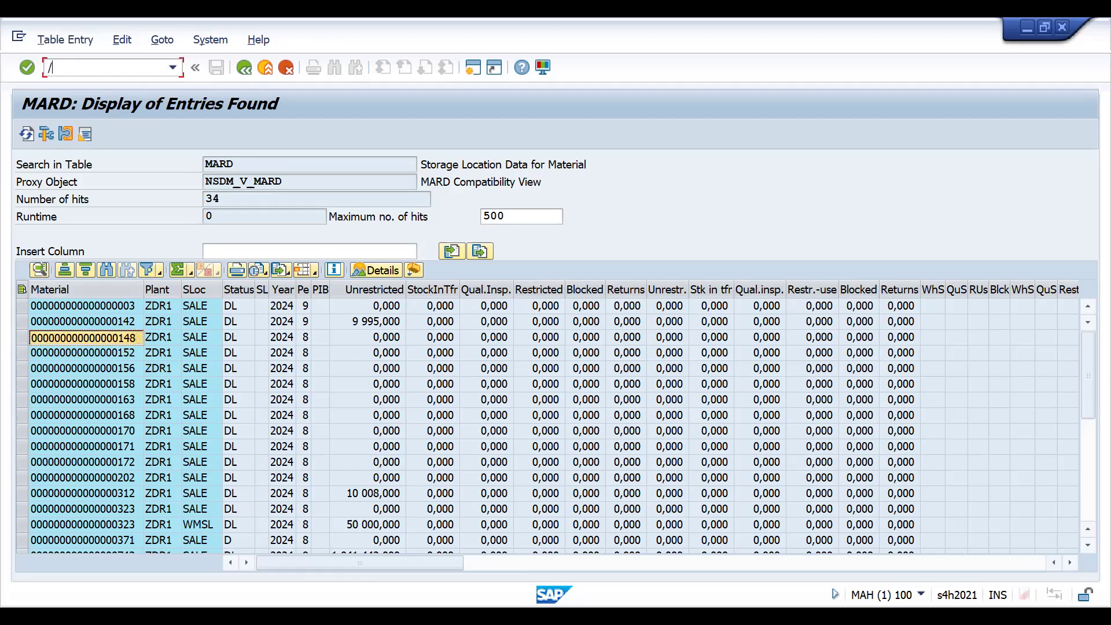
text(nva)
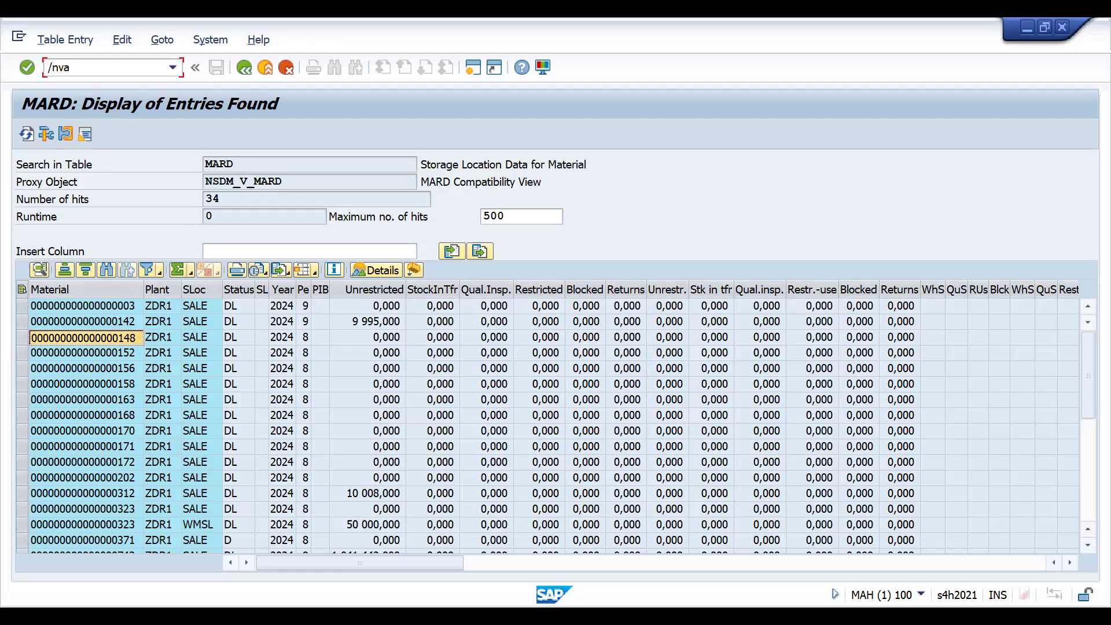
text(0)
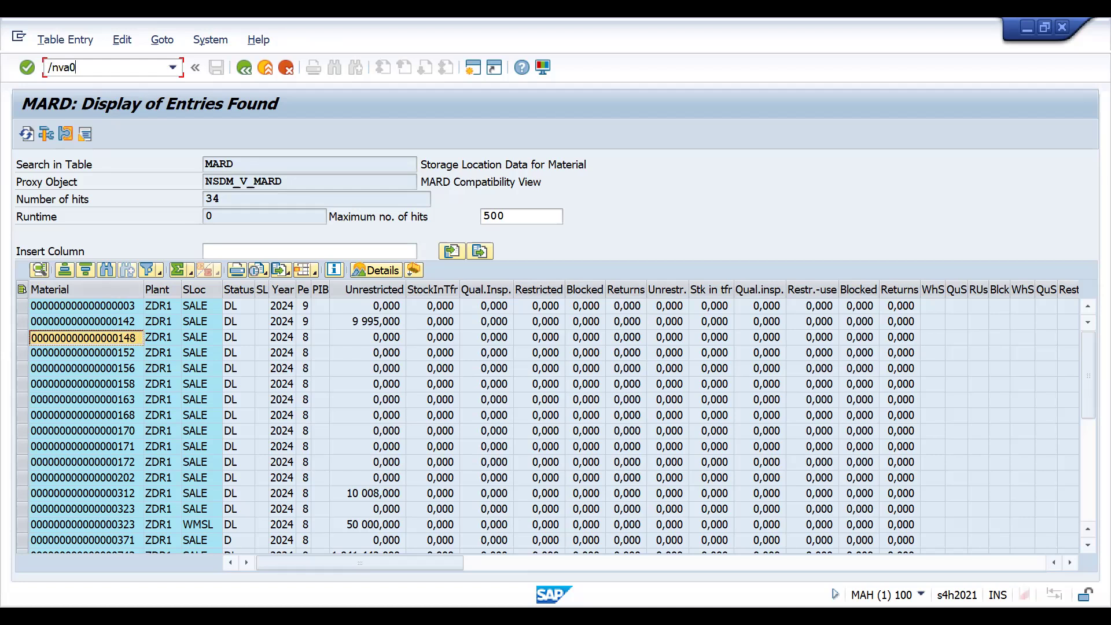
text(/nva0)
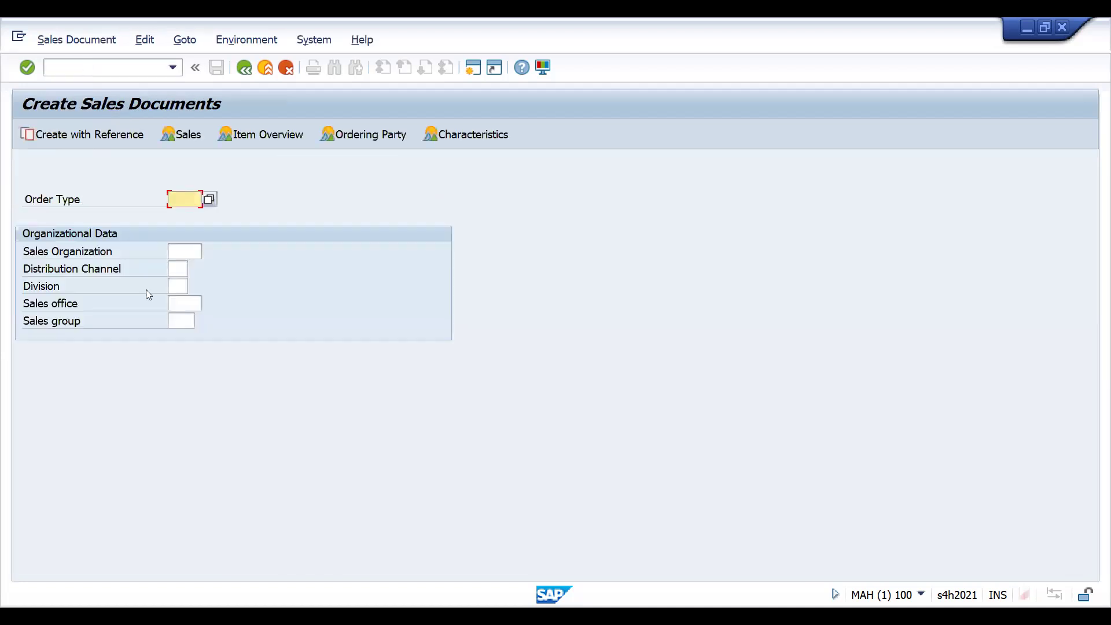
text(dor)
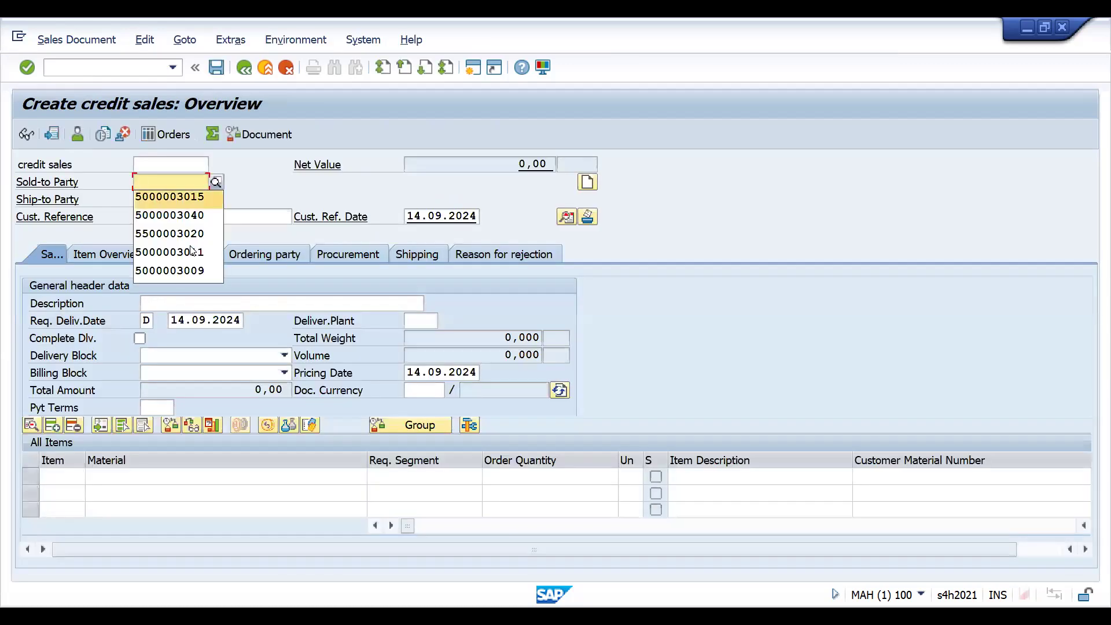
click(169, 197)
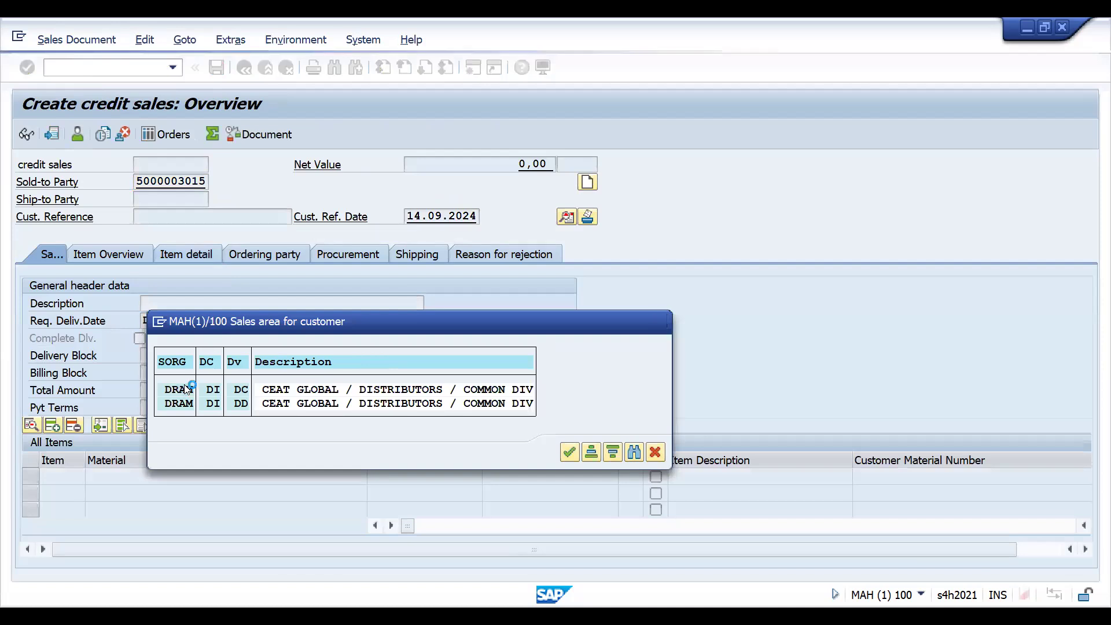
double_click(177, 389)
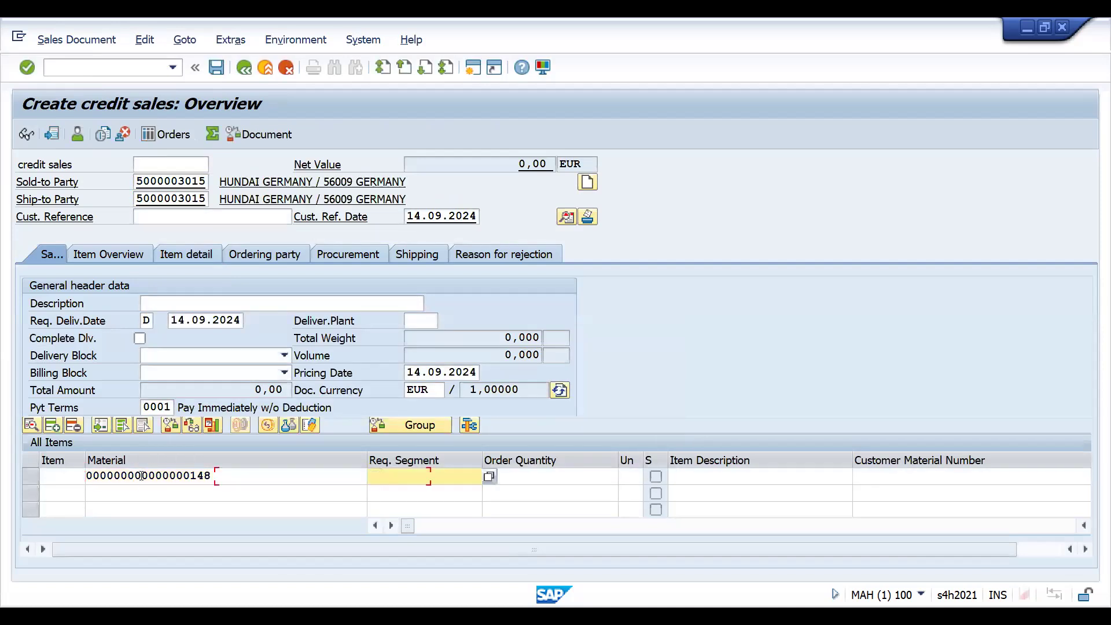
Add item material 148 with quantity 3, giving net value 17,703.00 EUR
text(3)
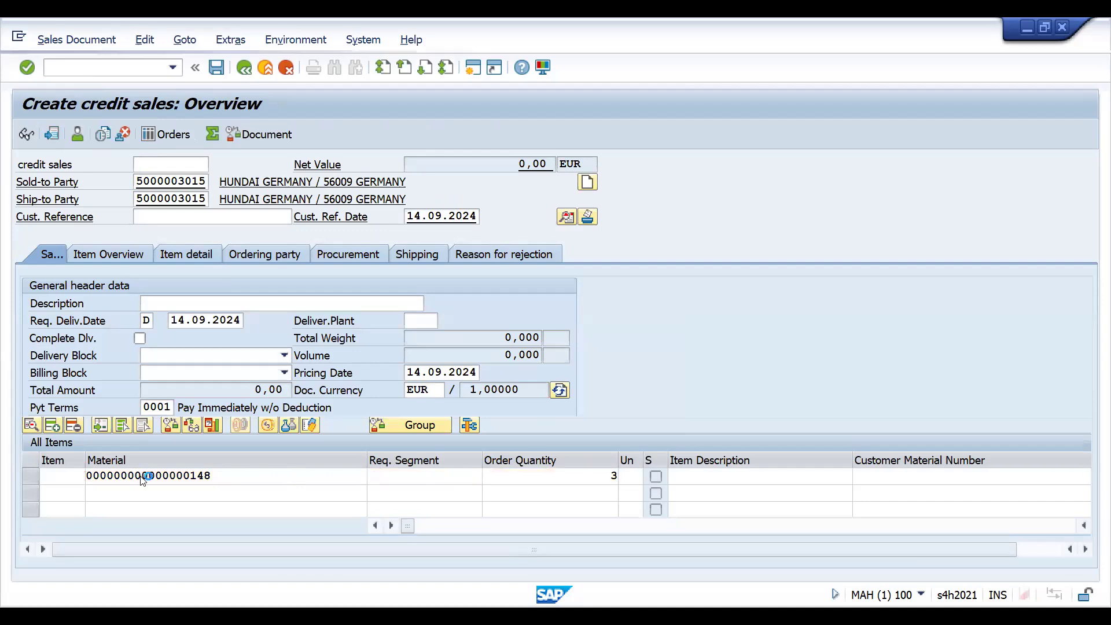
key(Enter)
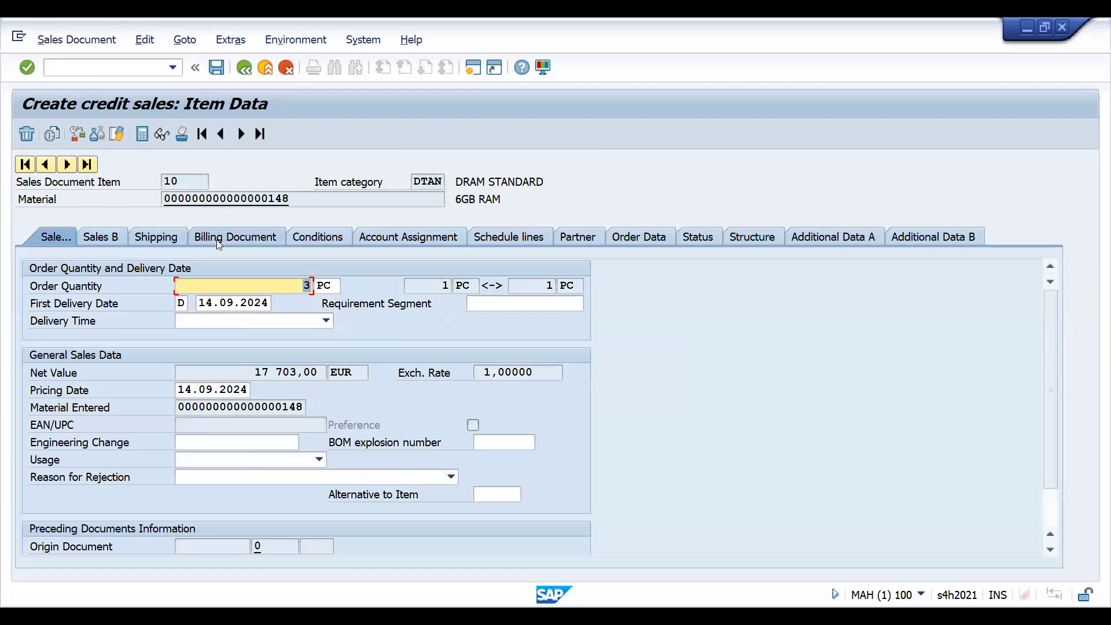
Show item 10's account assignment data: business area 0001, profit center still empty
click(415, 236)
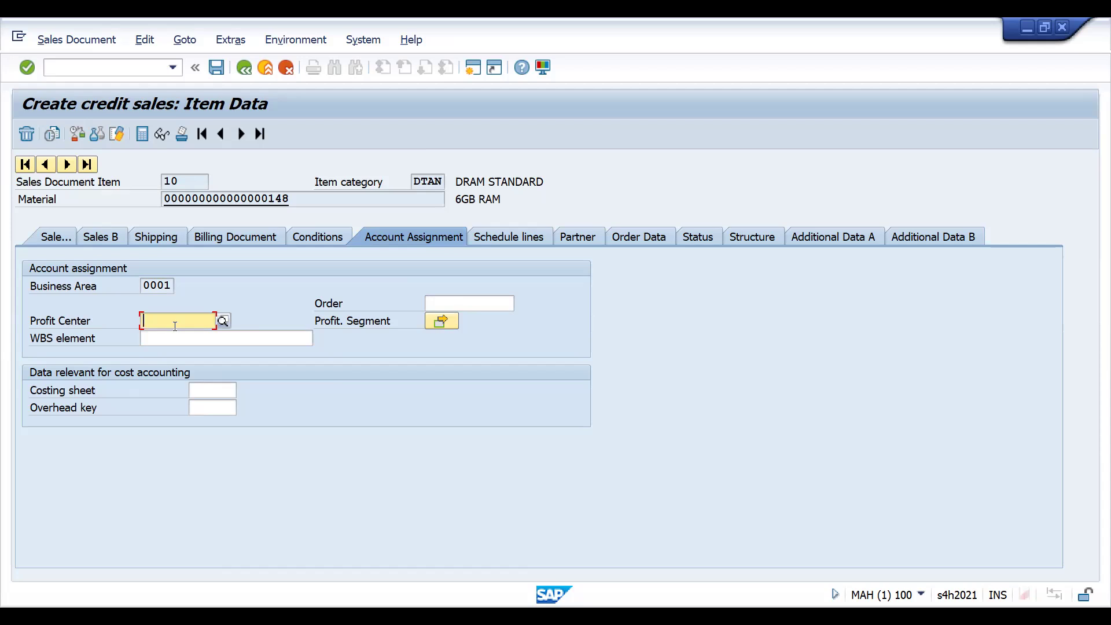
mouse_move(114, 56)
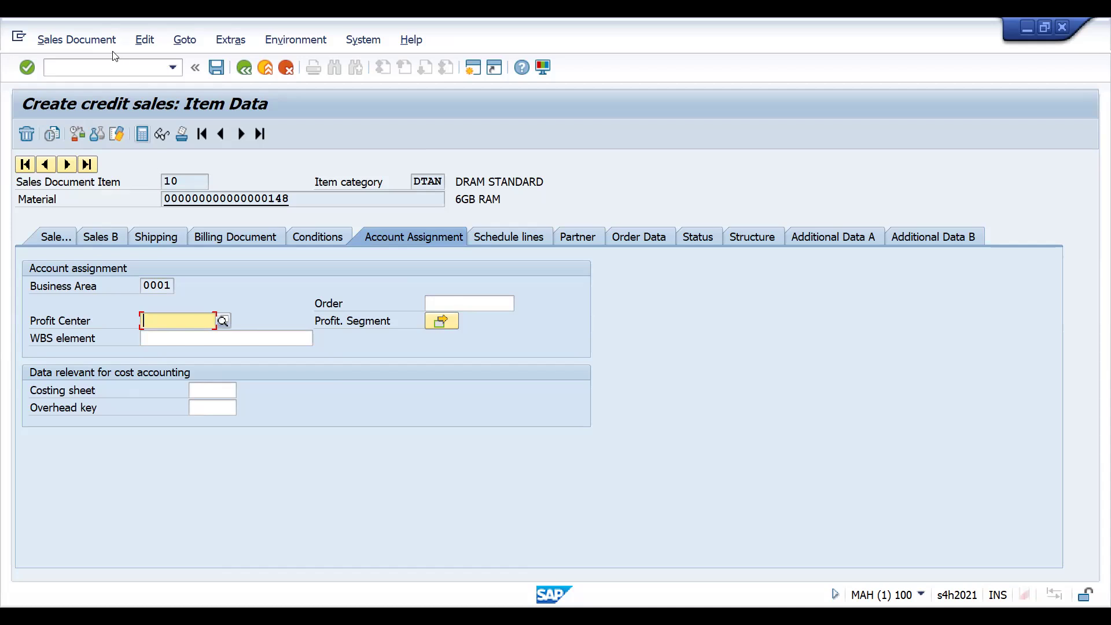
text(/n)
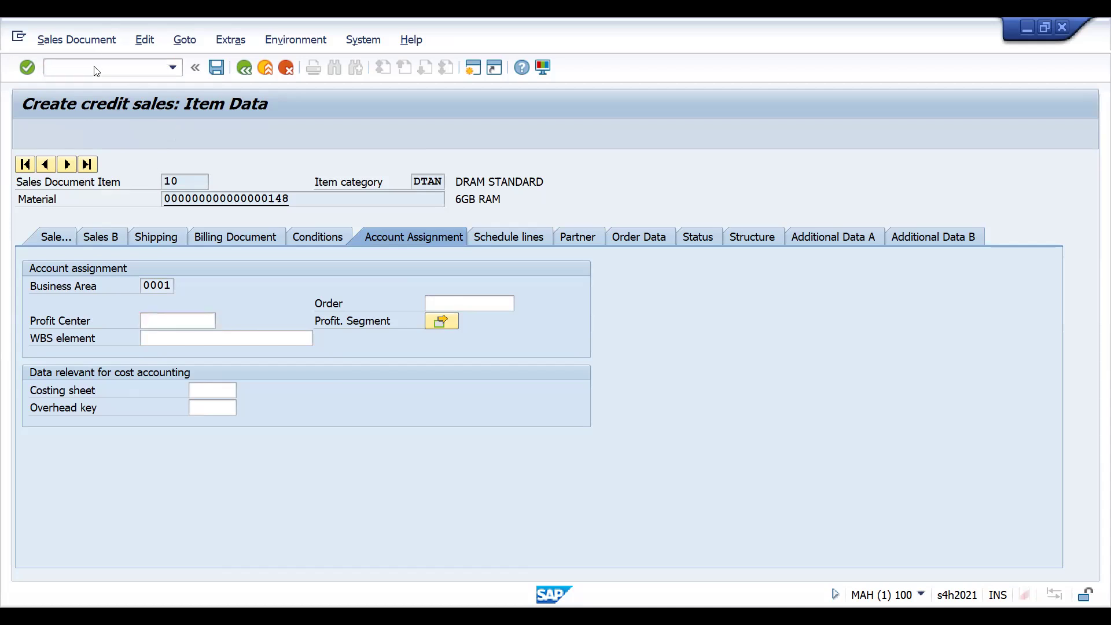
Start KE51 profit center creation in controlling area A000
click(441, 321)
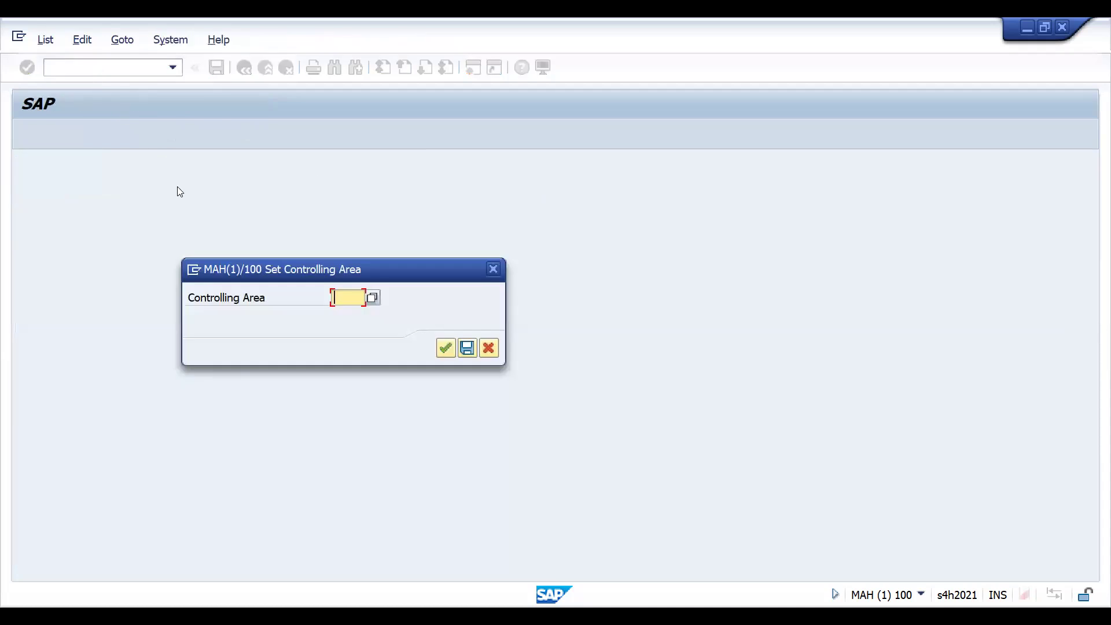
click(347, 298)
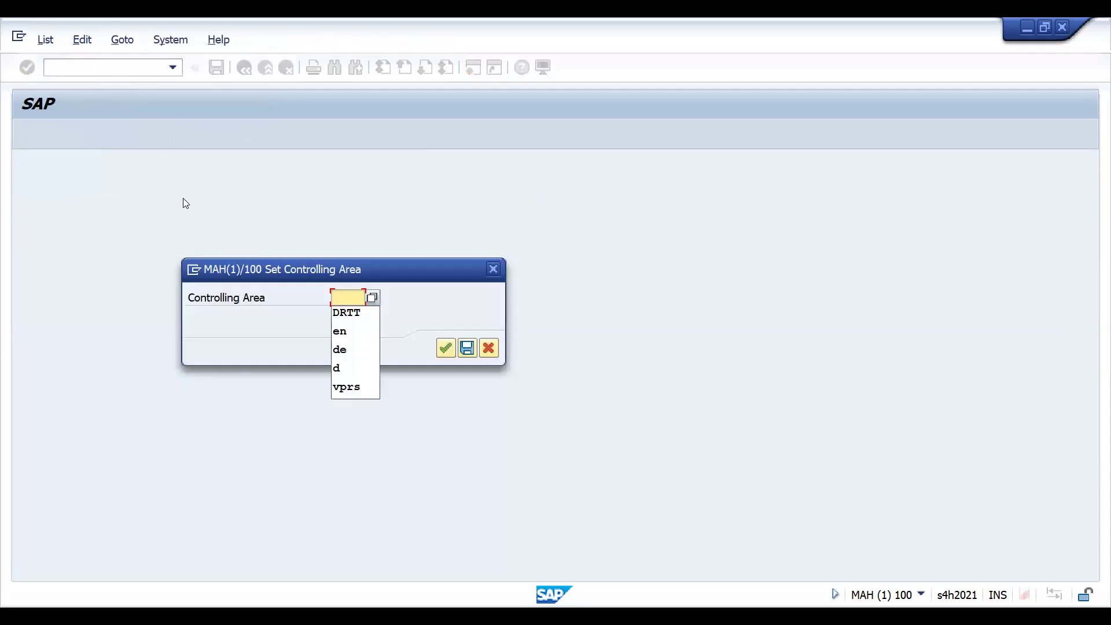
text(a)
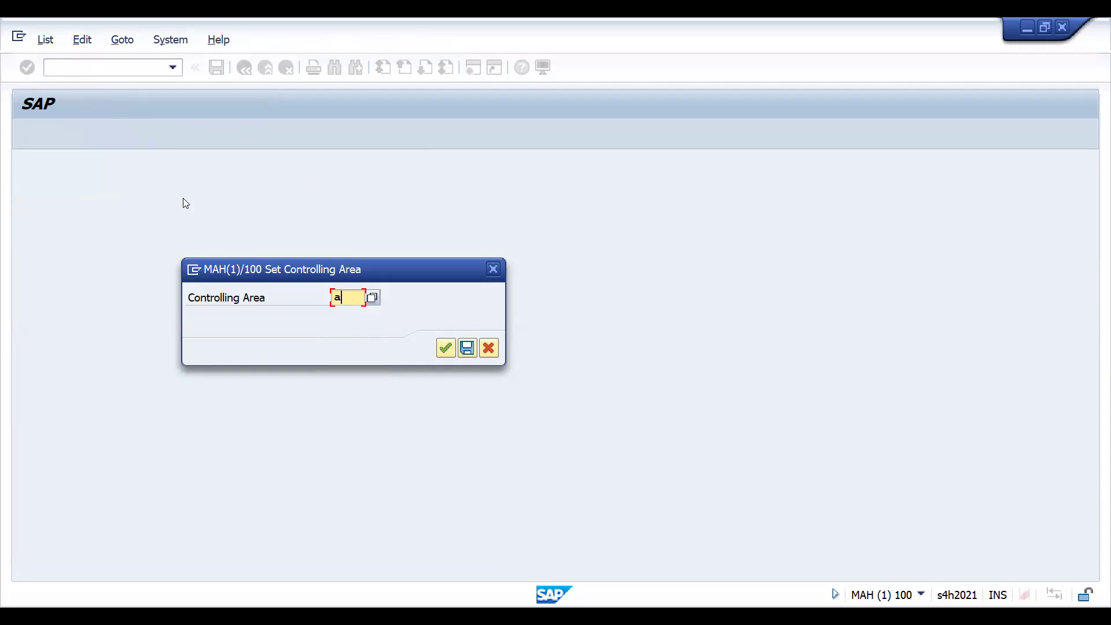
text(000)
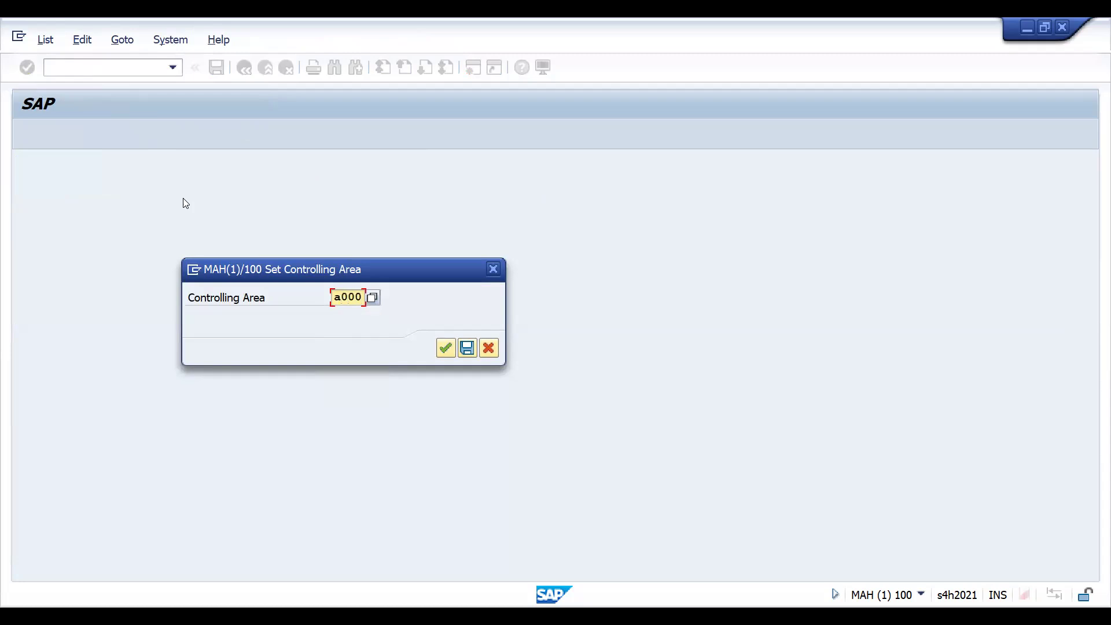
click(445, 348)
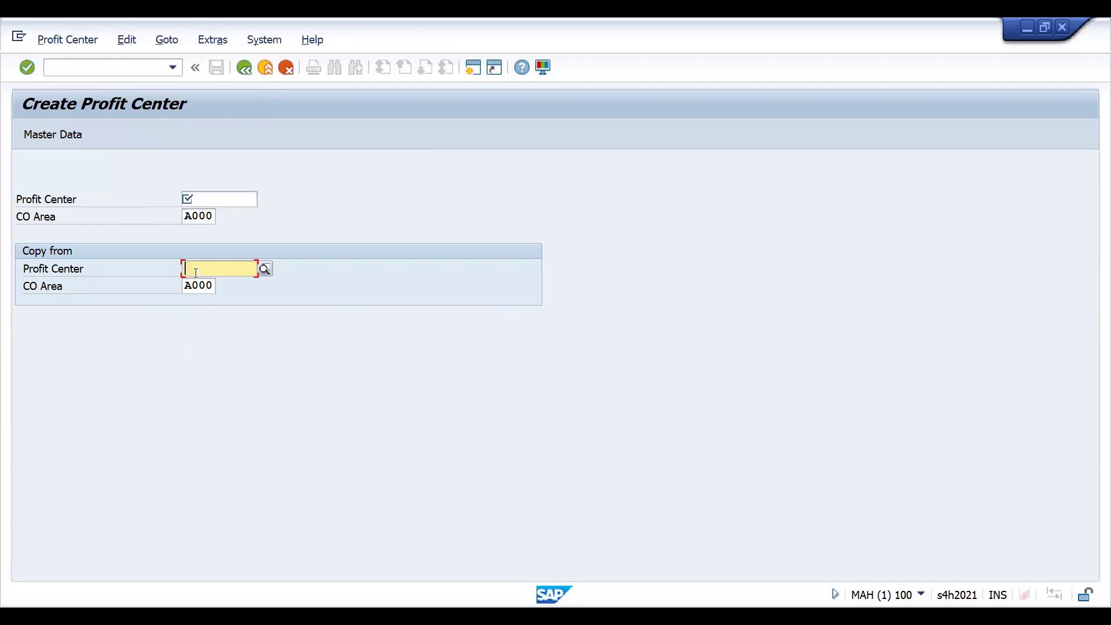
Enter drt1 as copy-from template and drt5 as the new profit center ID
text(drt1)
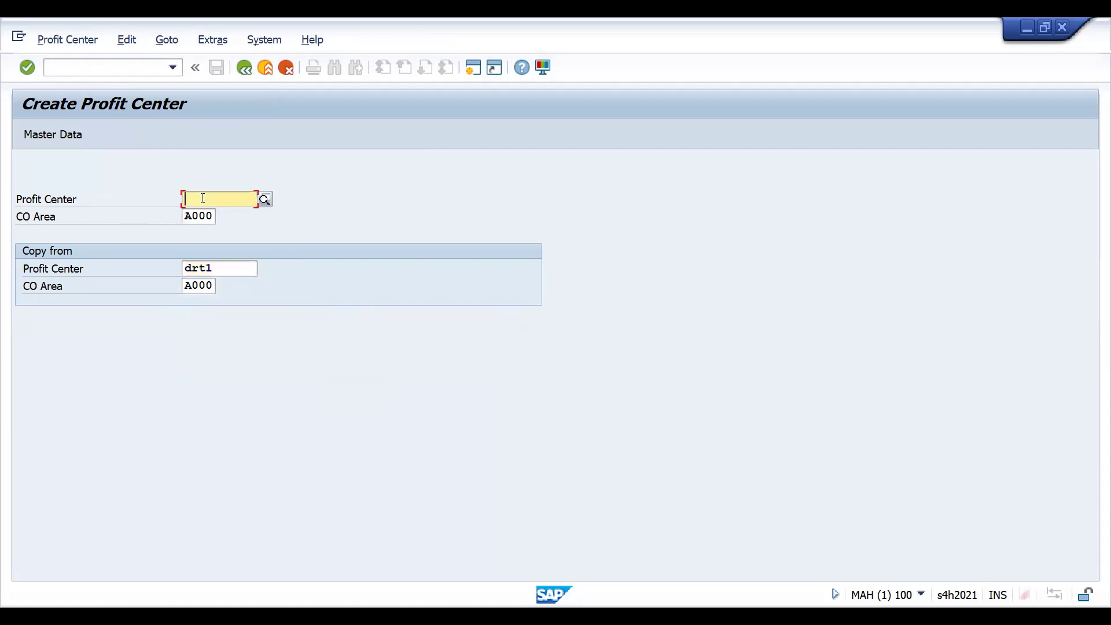
text(d)
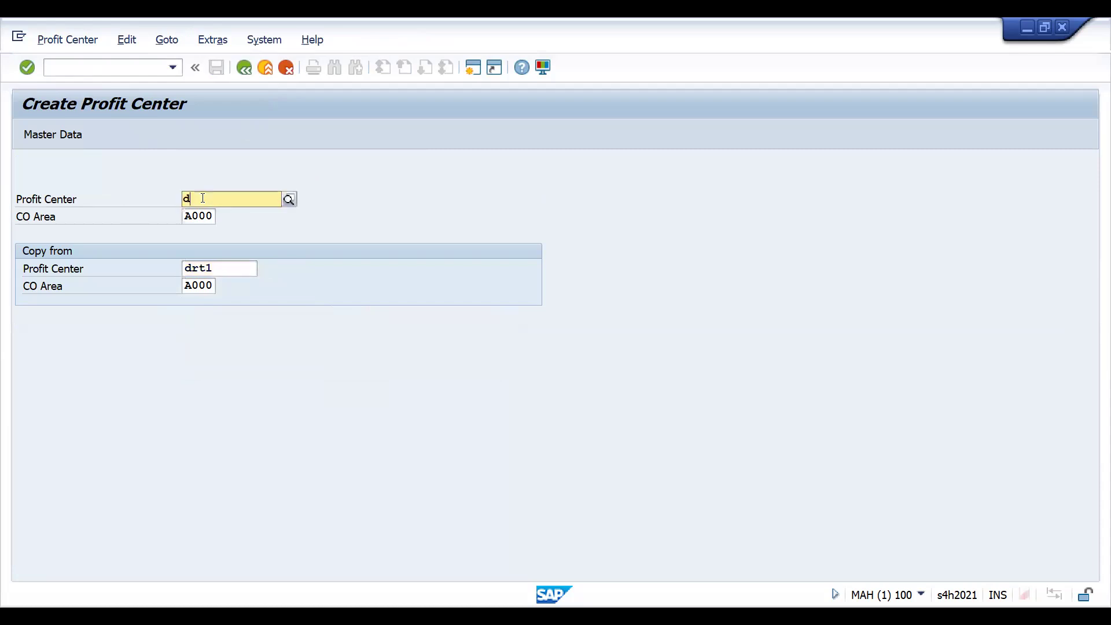
text(rt5)
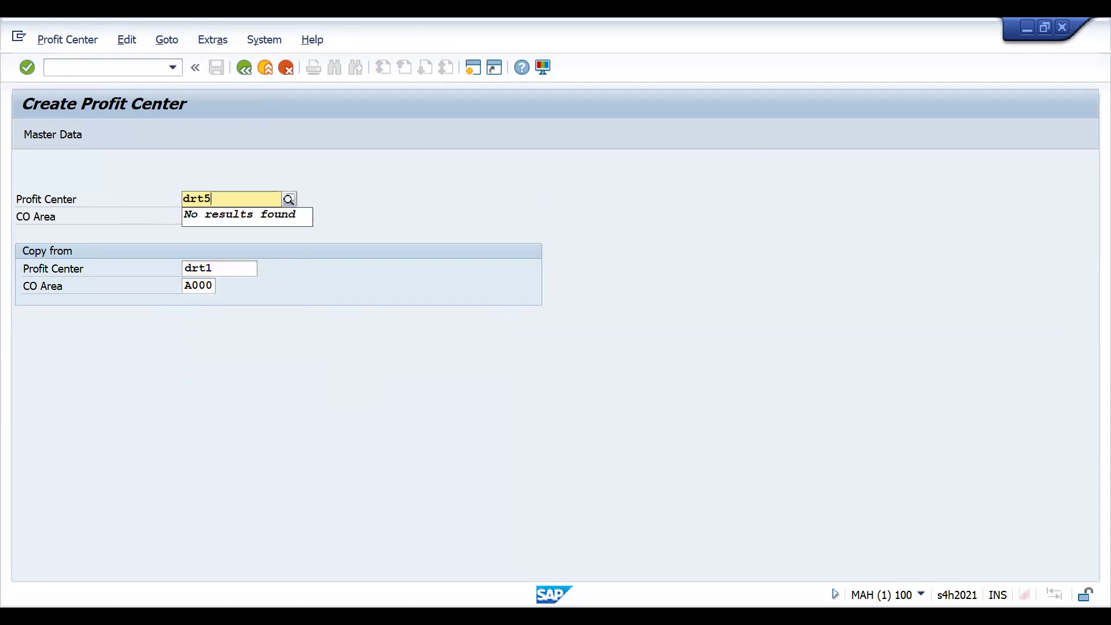
Give profit center DRT5 the name HAREKRISHNA and person responsible SRIRAMA
key(Enter)
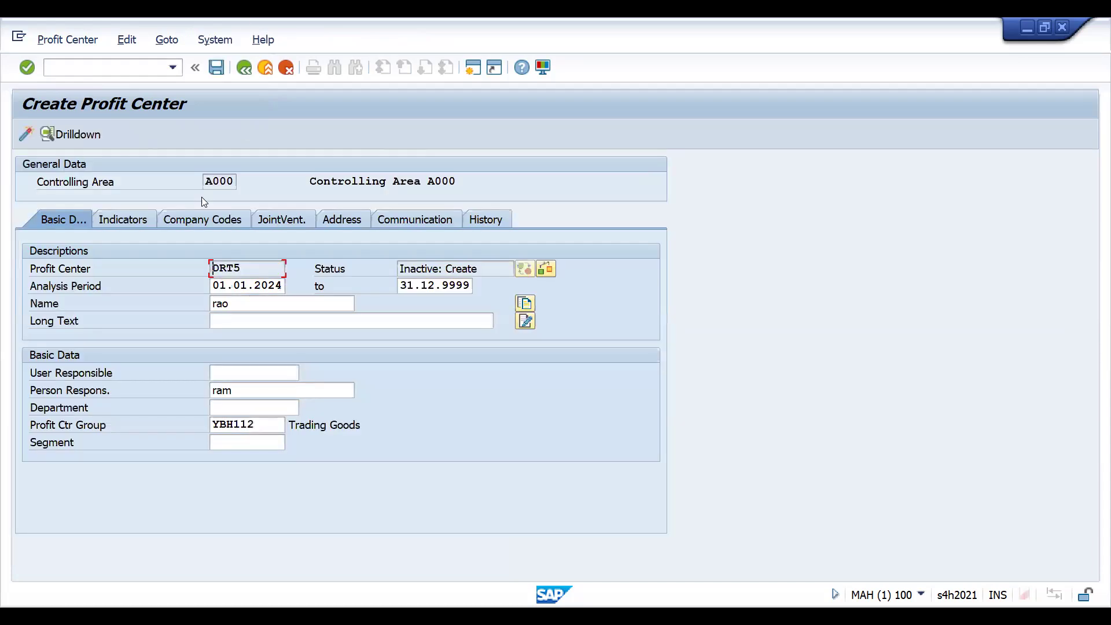
click(173, 67)
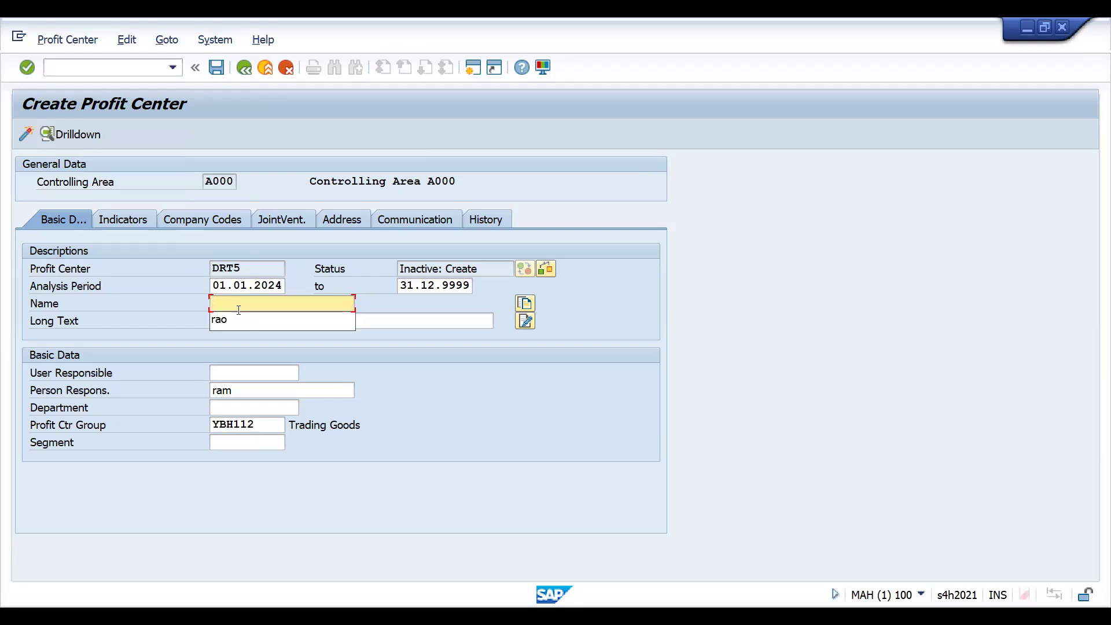
text(HAREKRISHNA)
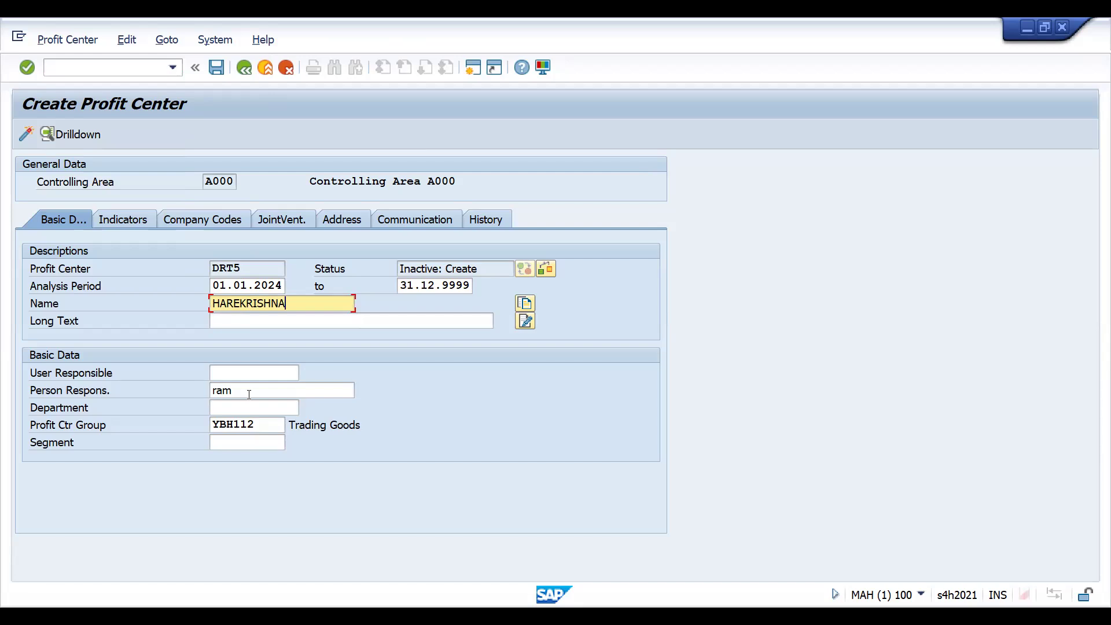
text(SRI)
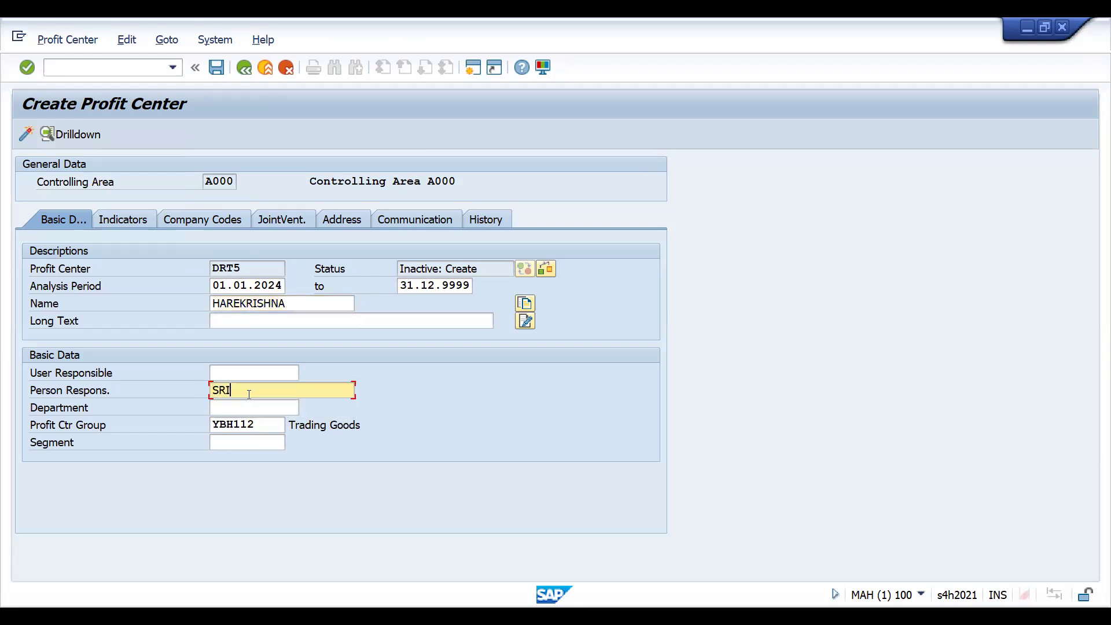
text(RAMA)
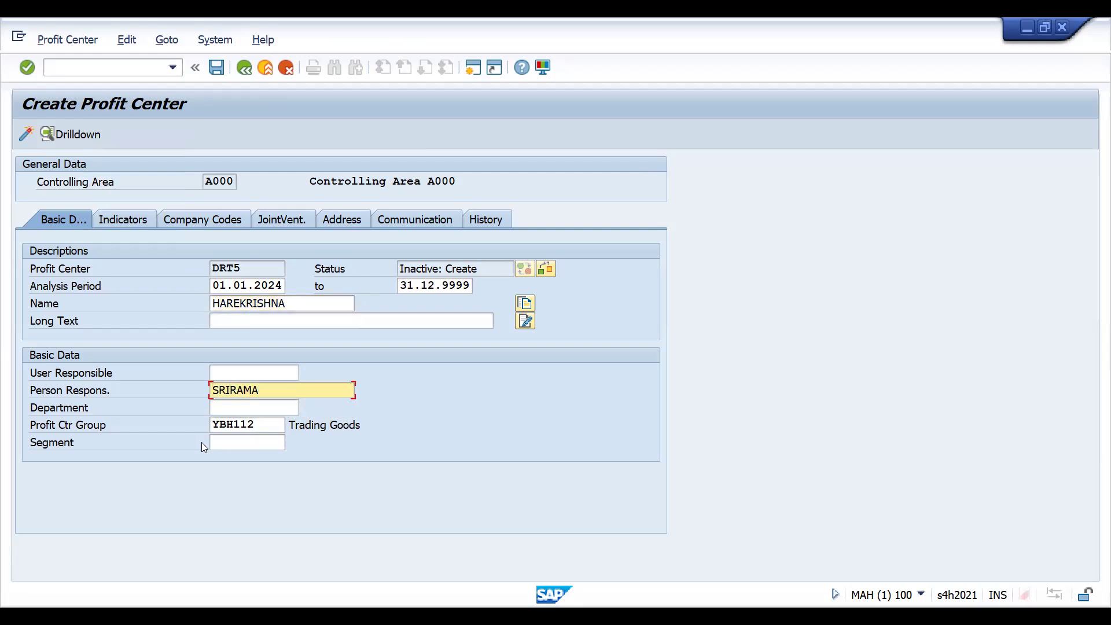
click(247, 425)
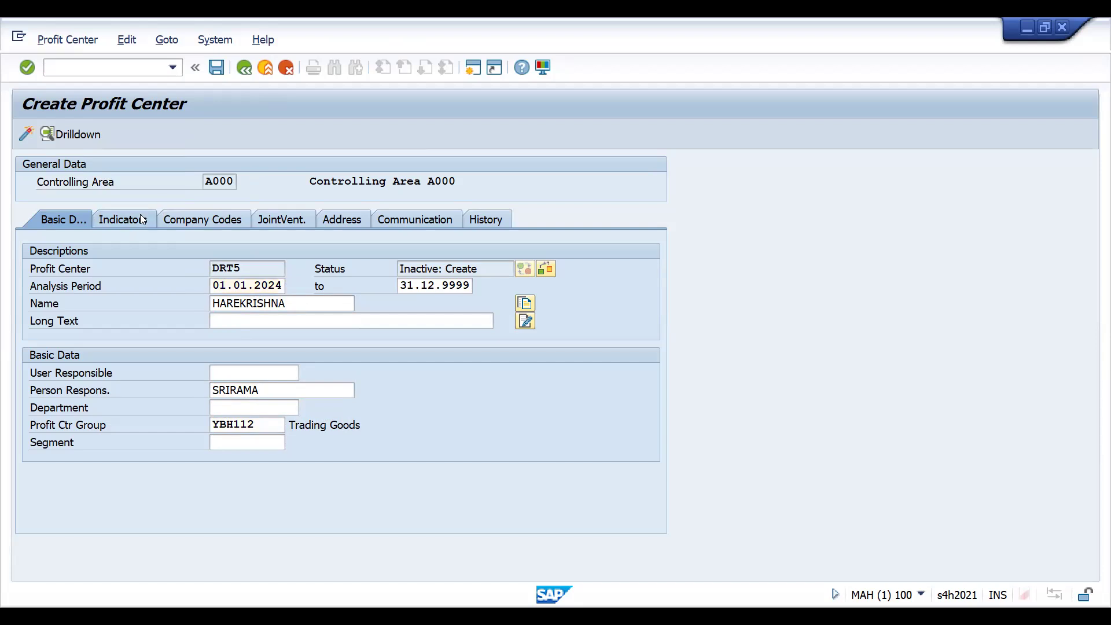
Review DRT5's indicators, company code assignments and joint venture codes 2910, 3010, DA12
click(125, 219)
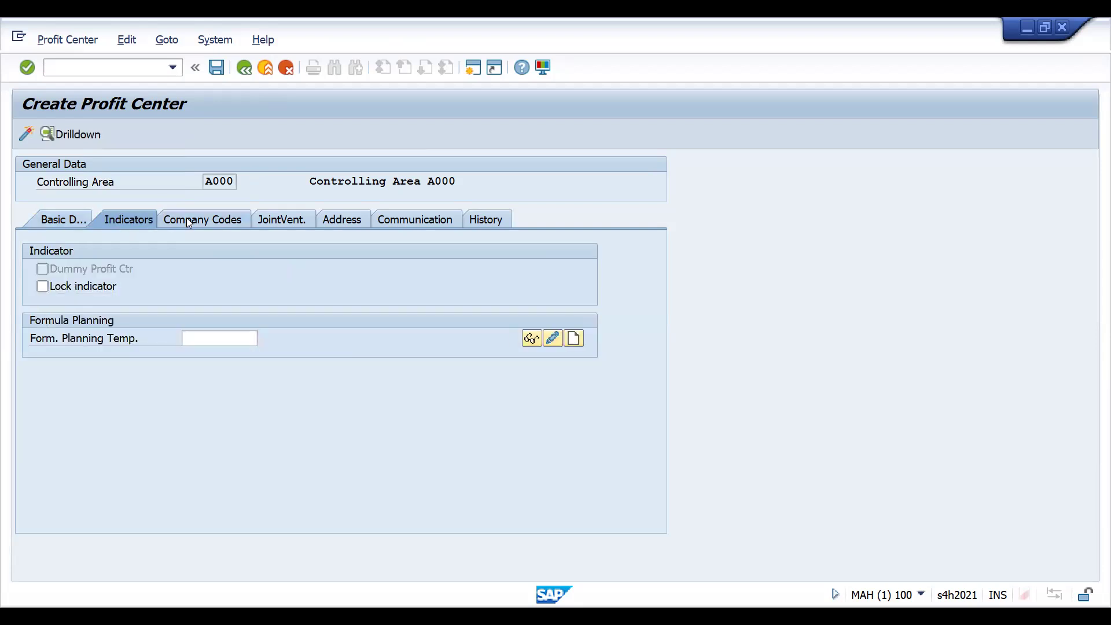
click(203, 219)
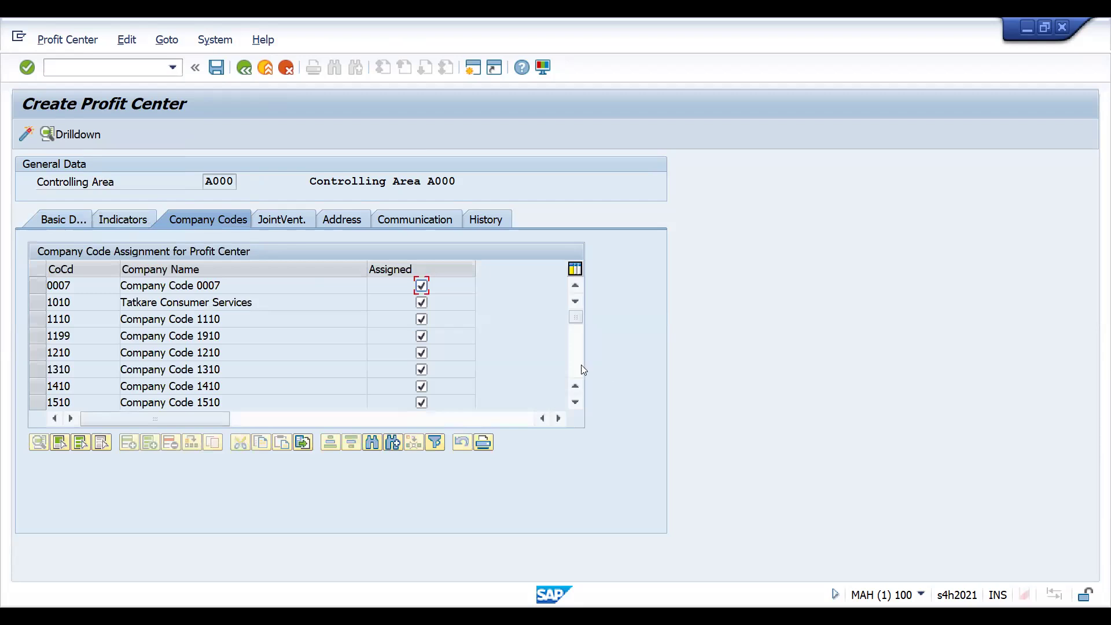
scroll(down, 3)
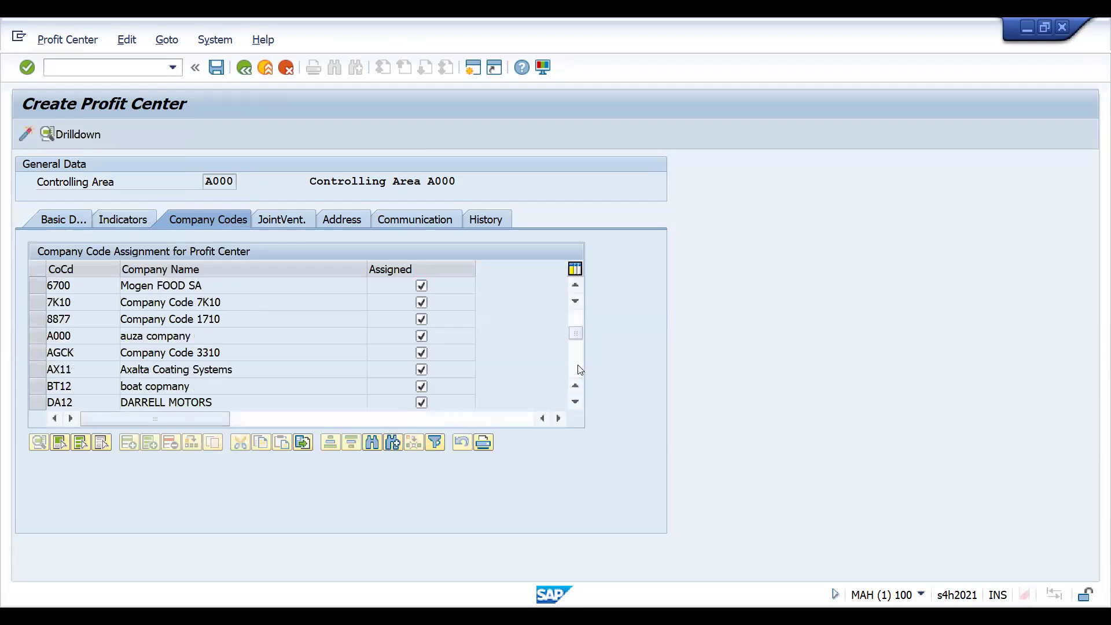
scroll(down, 3)
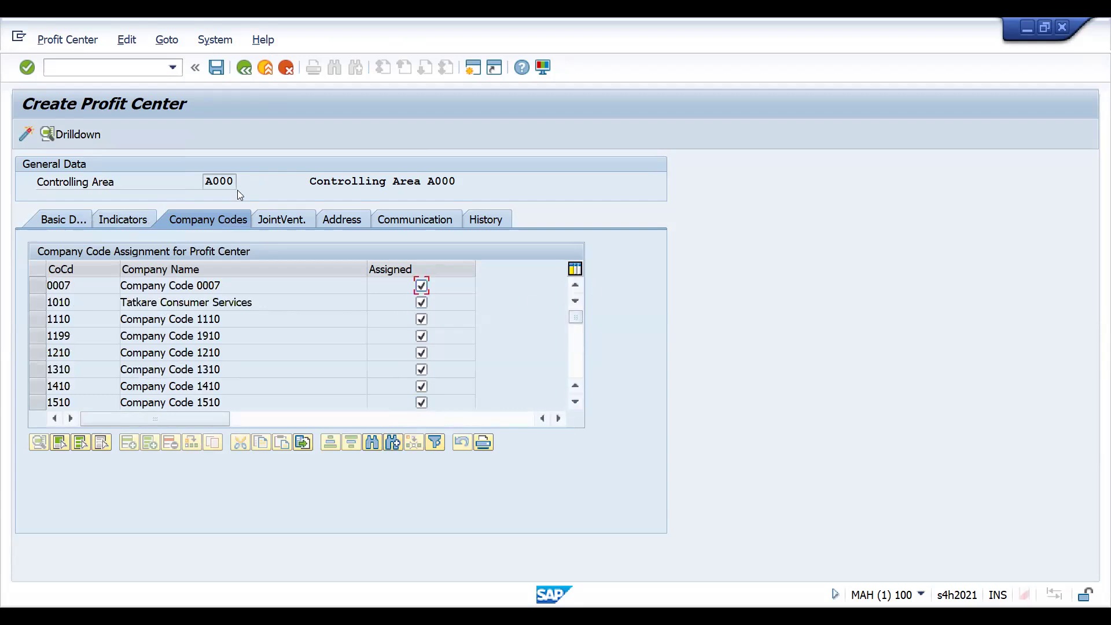
click(286, 219)
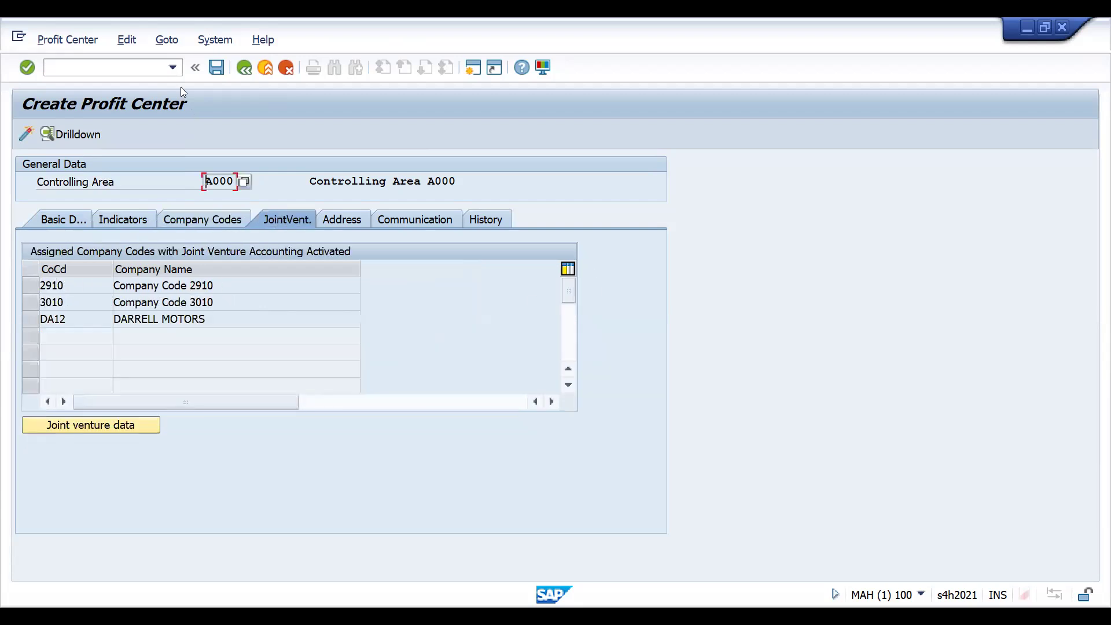
mouse_move(217, 67)
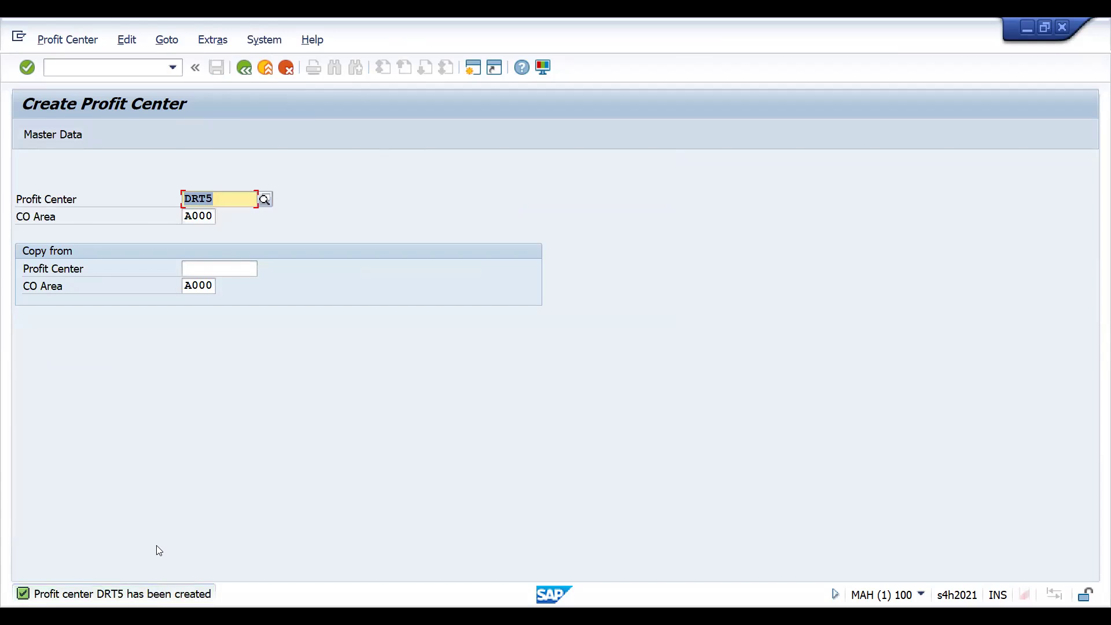
mouse_move(103, 80)
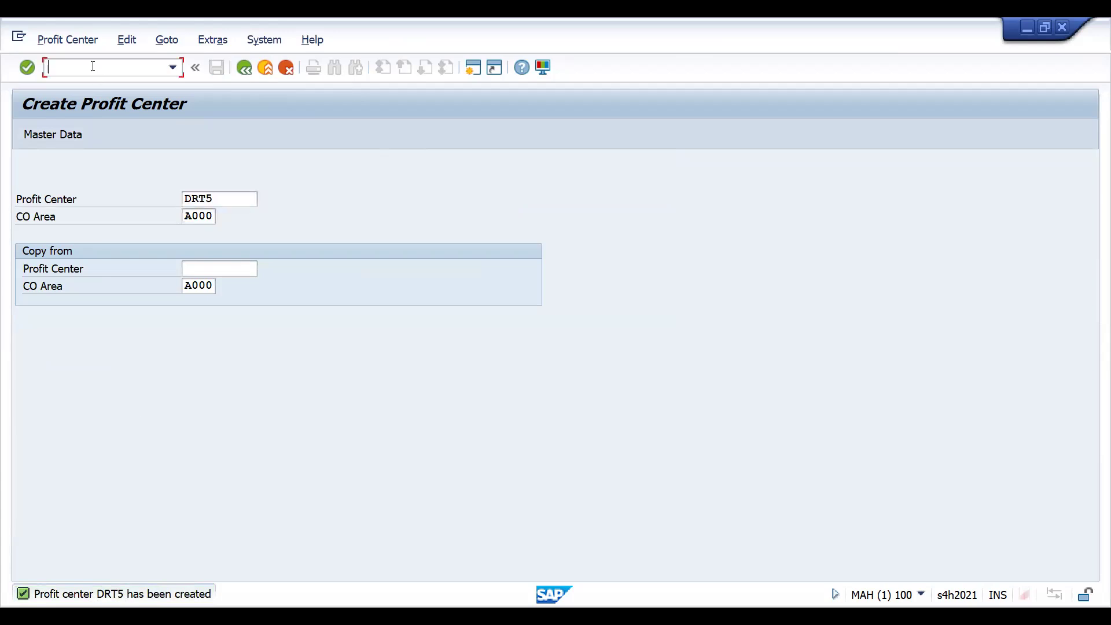
text(/)
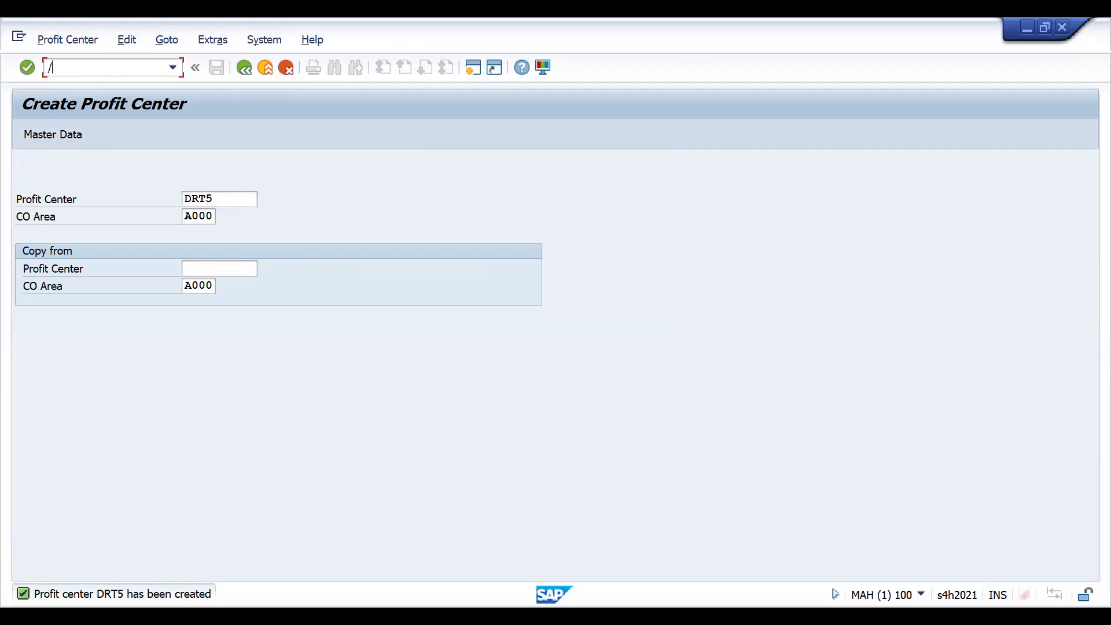
text(NSE16)
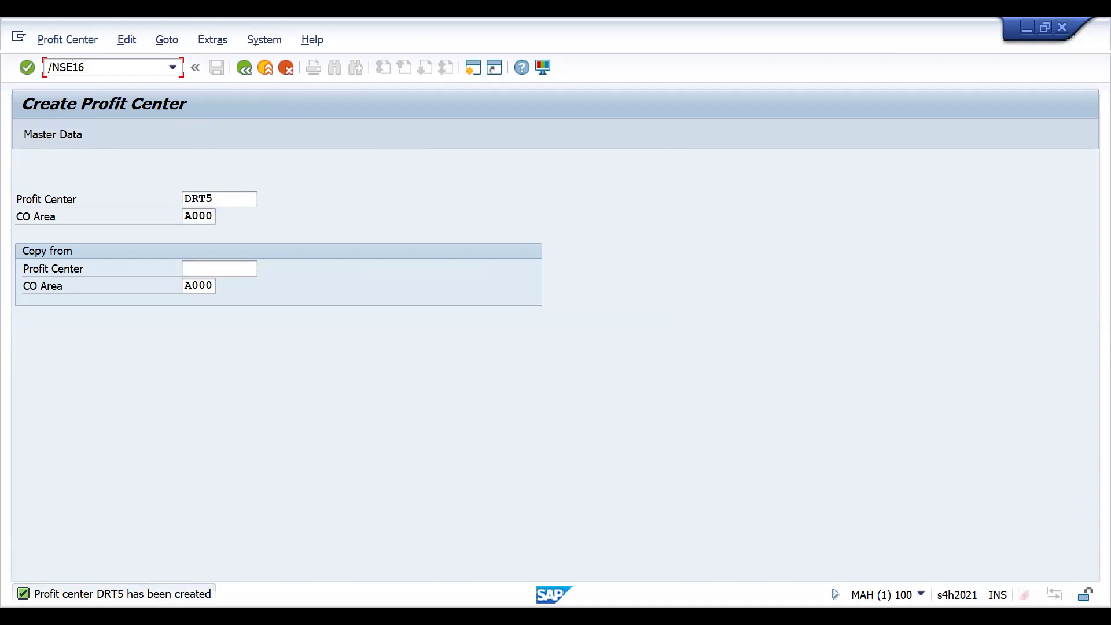
key(Enter)
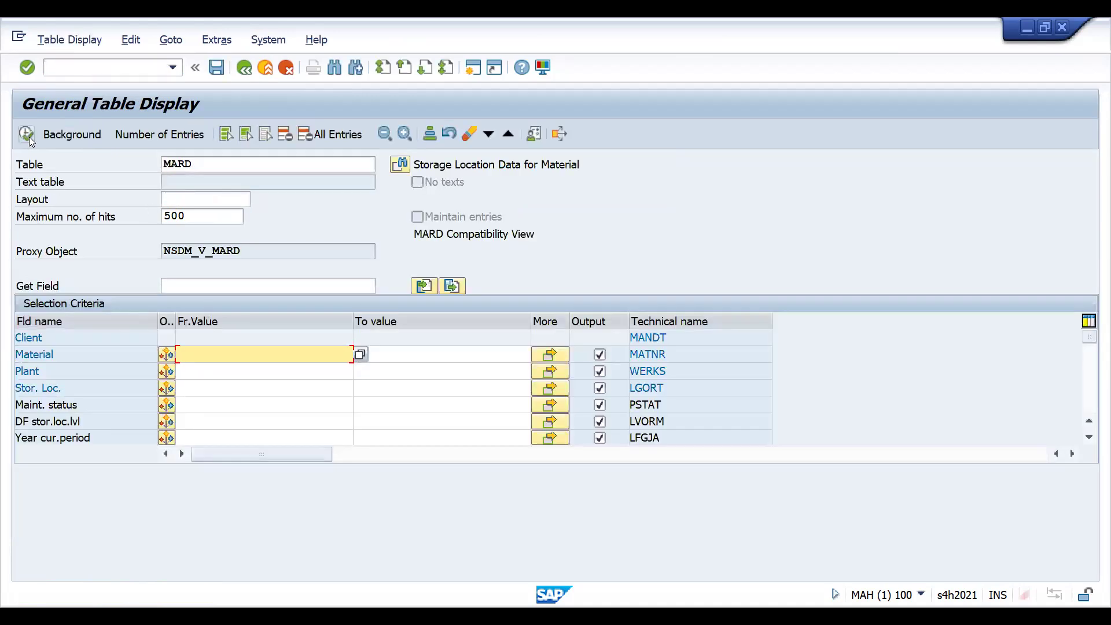
click(243, 67)
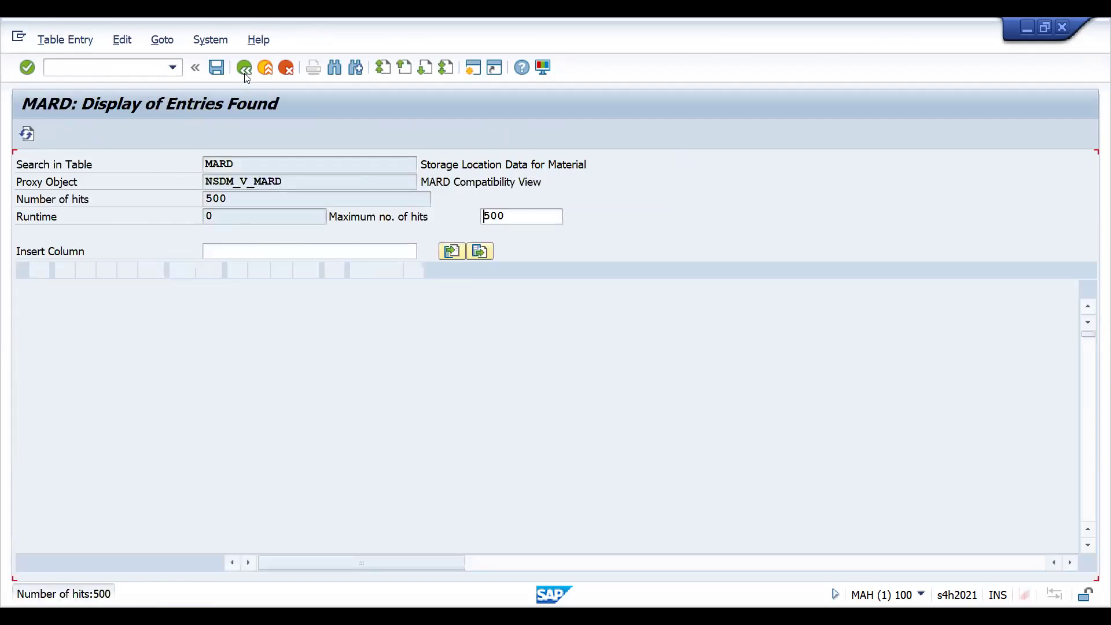
click(244, 67)
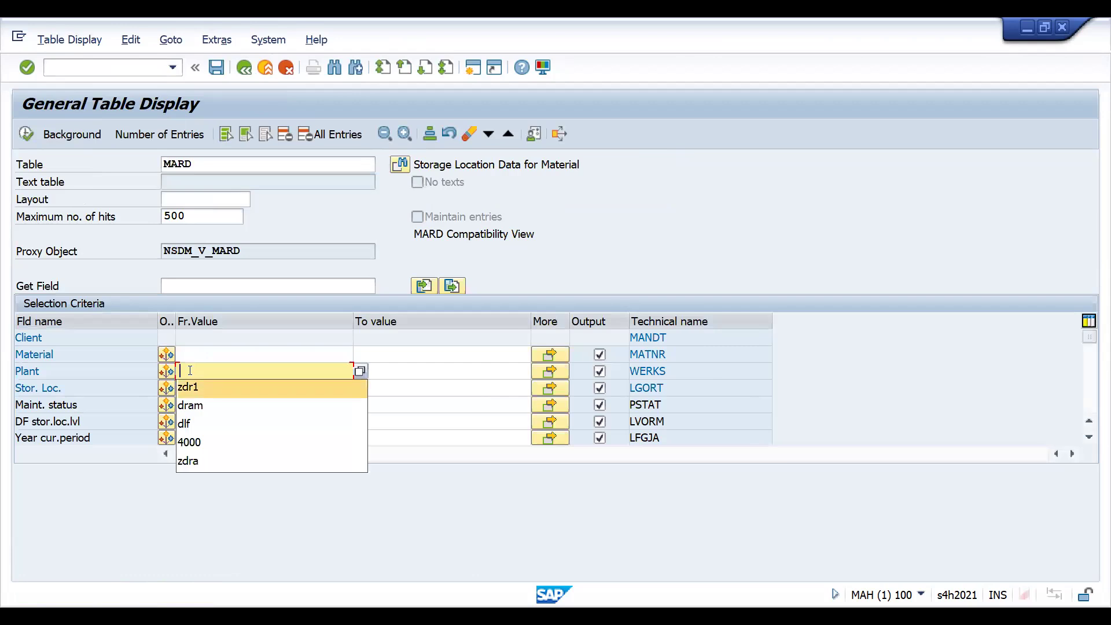
click(189, 388)
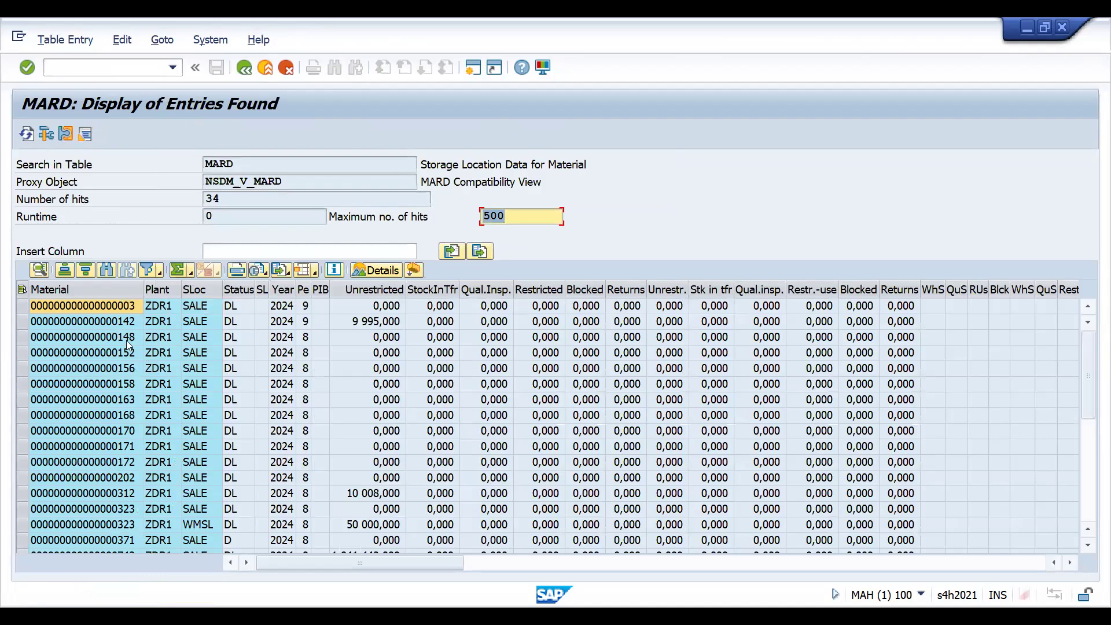
click(83, 337)
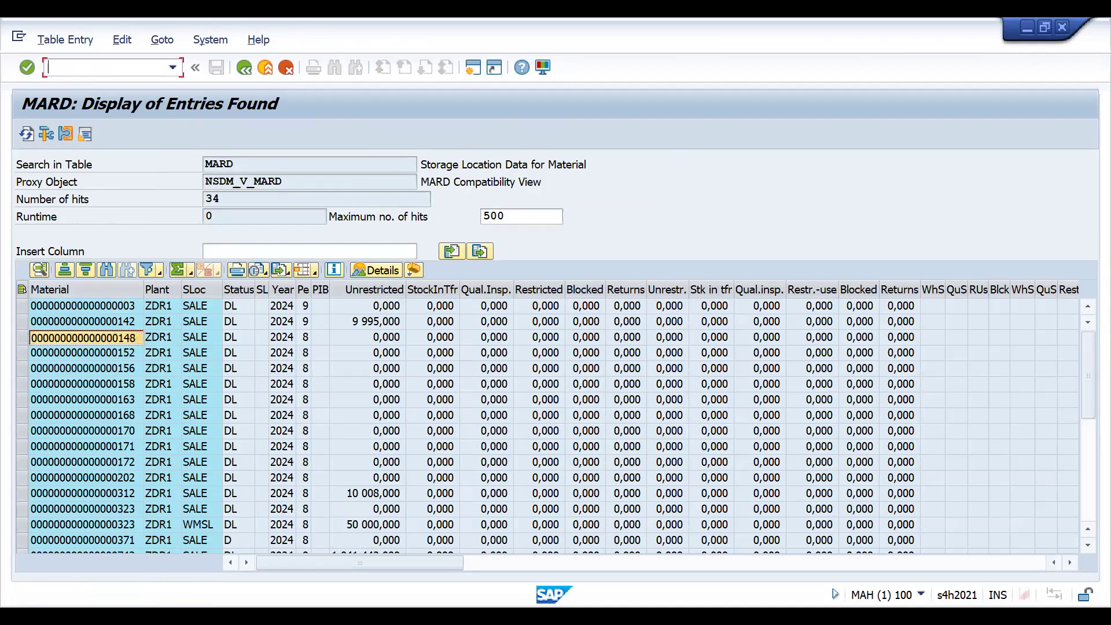
Go to the Change Material transaction MM02
text(/NM)
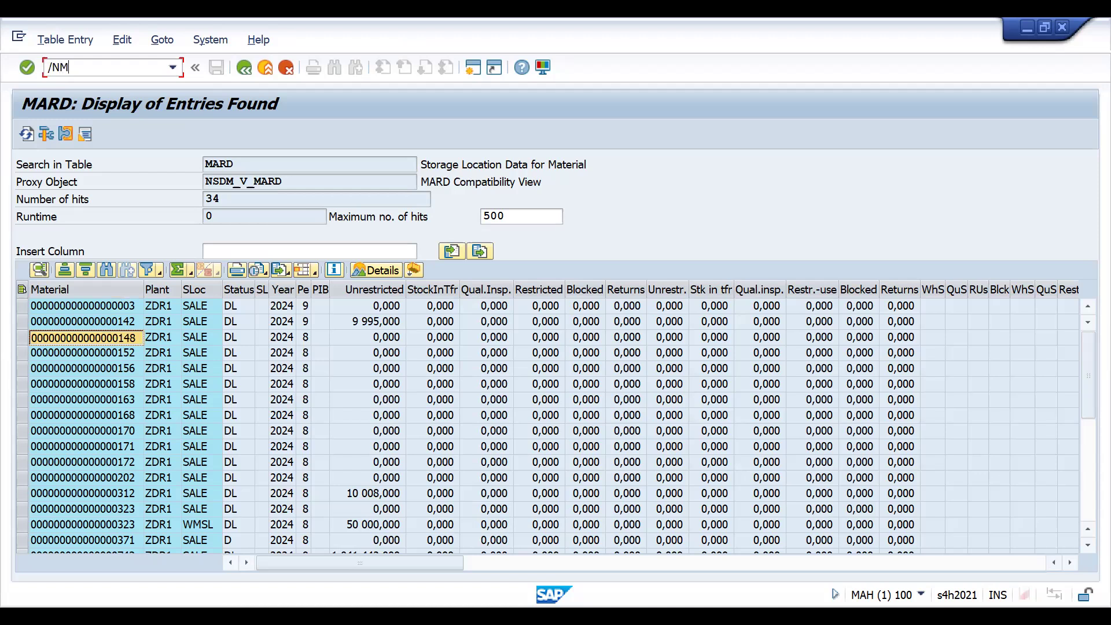
key(Enter)
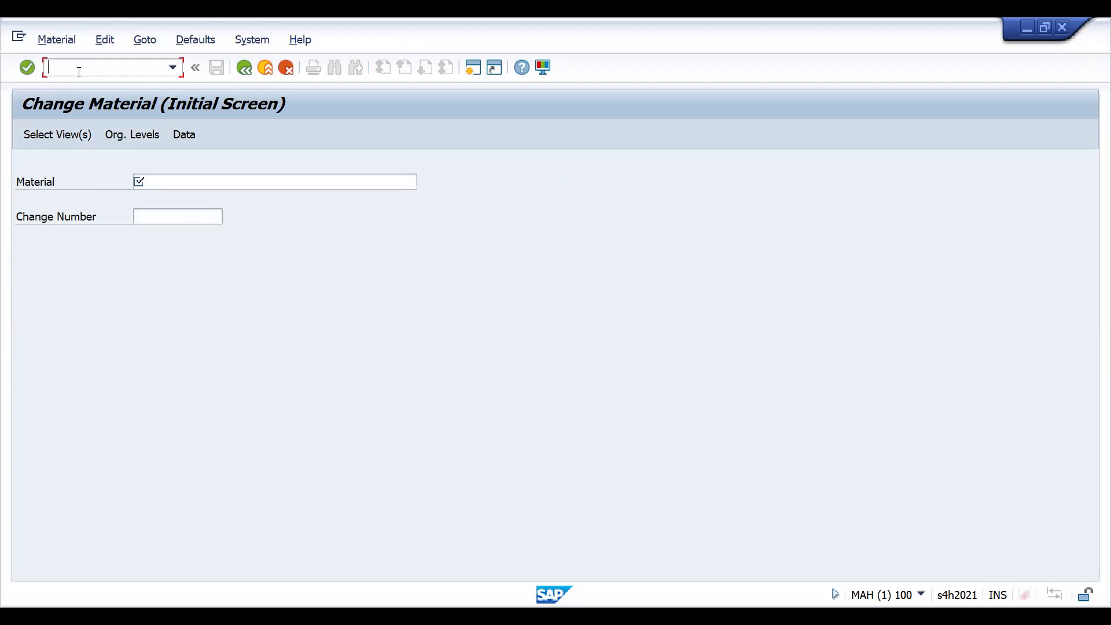
text(000000000000000148)
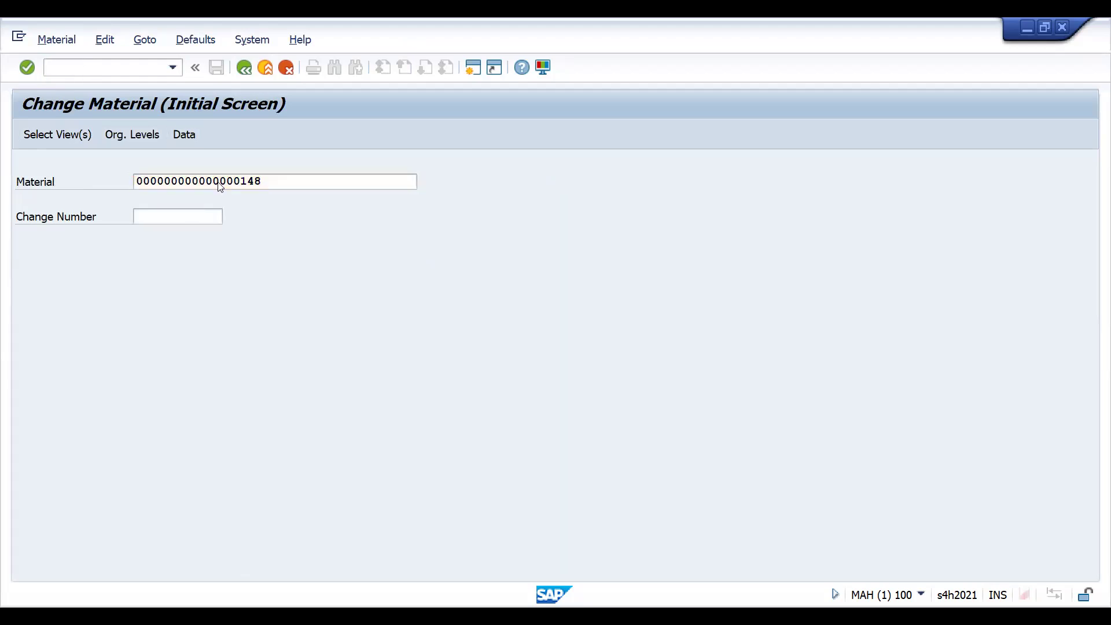
click(57, 135)
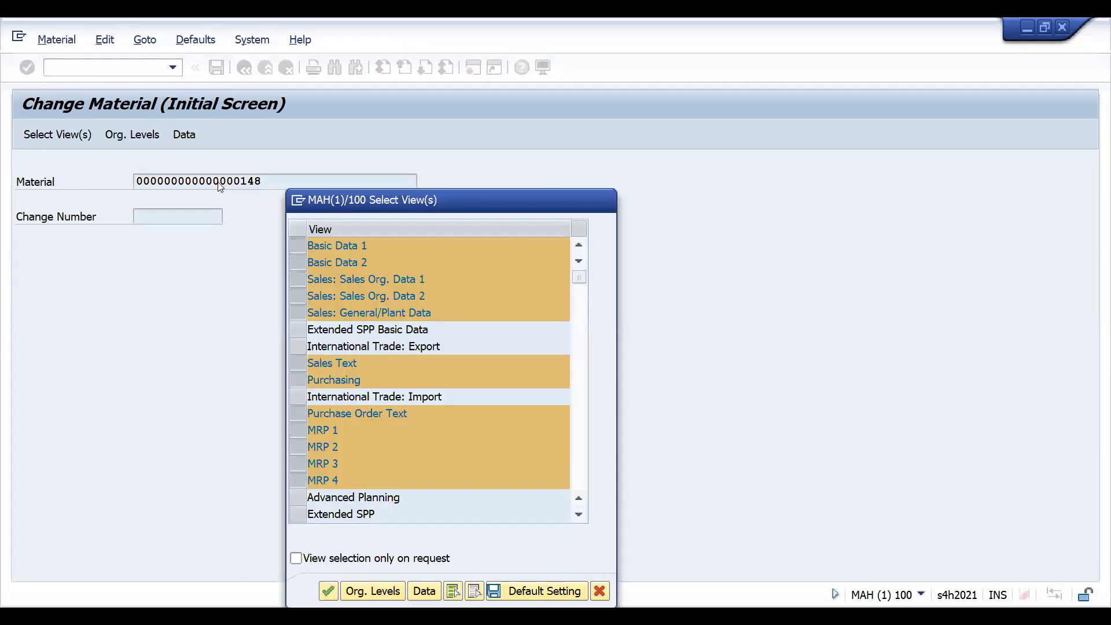
click(328, 591)
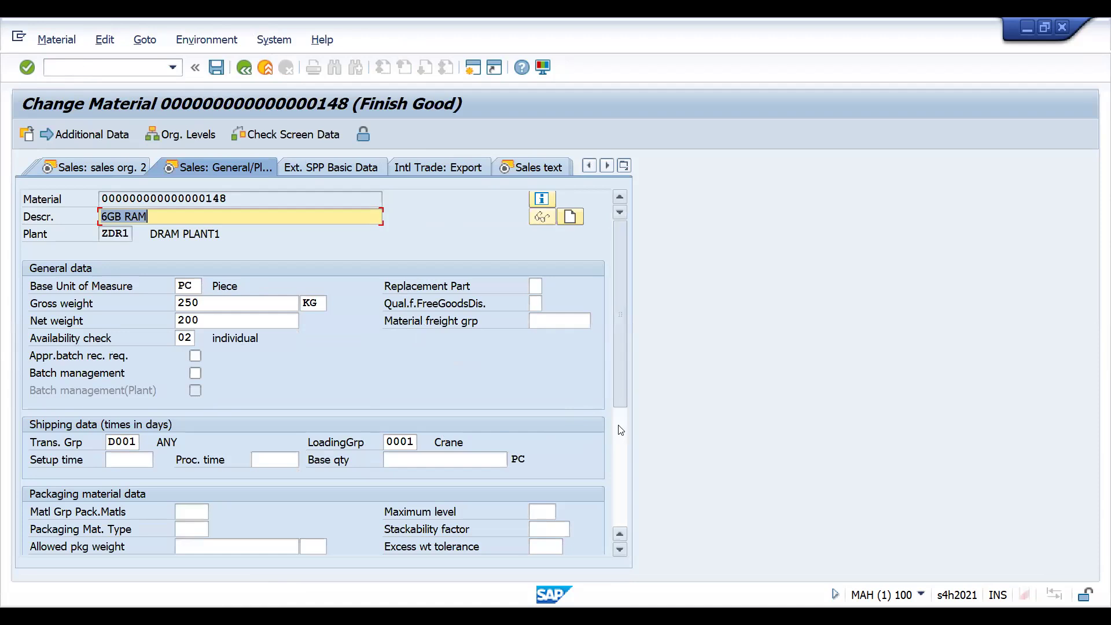
Enter profit center DRT5 in the Sales: General/Plant parameters for plant ZDR1
scroll(down, 3)
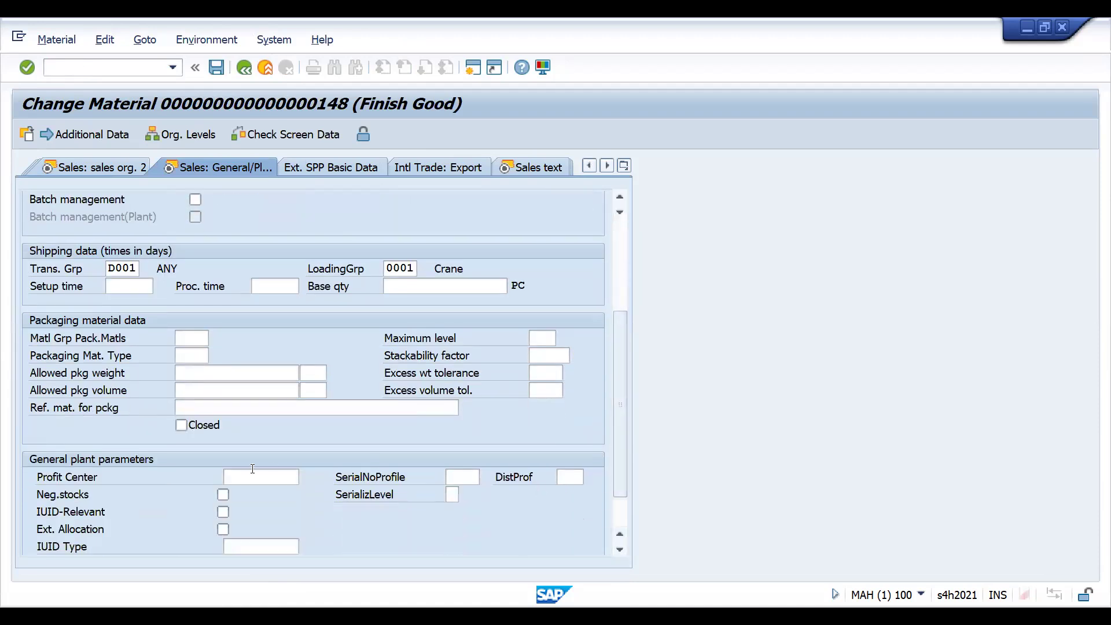
click(260, 477)
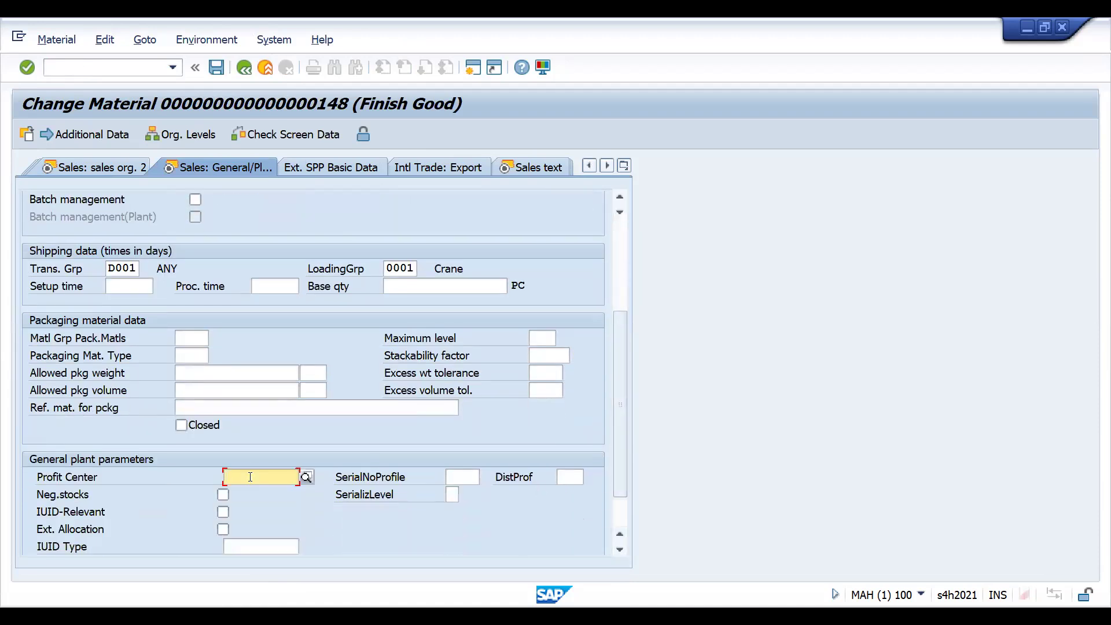
text(DRT5)
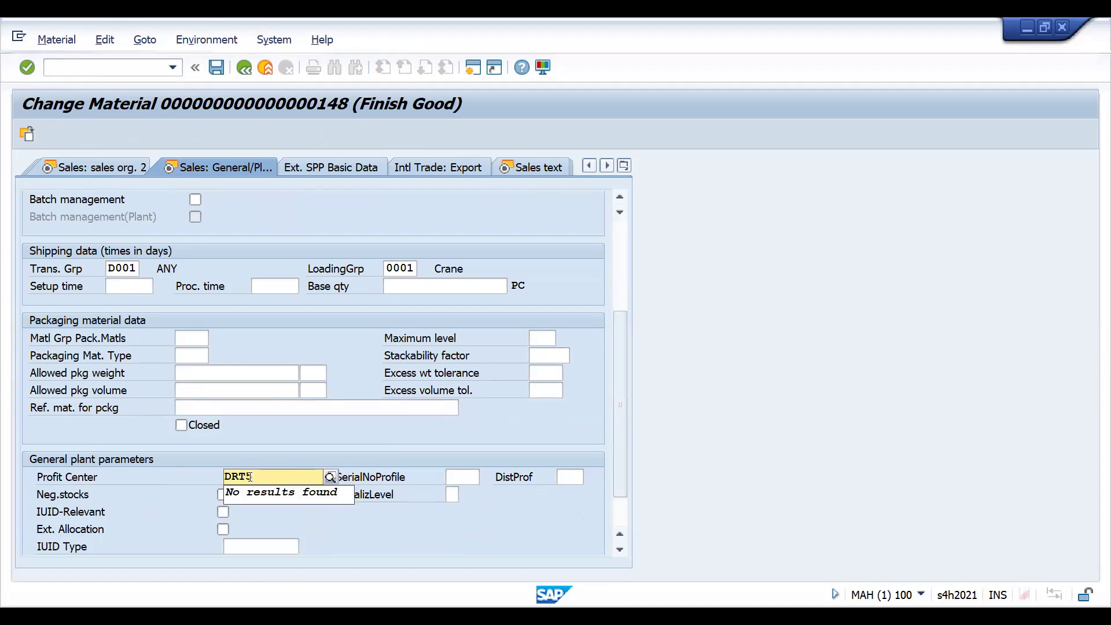
click(536, 167)
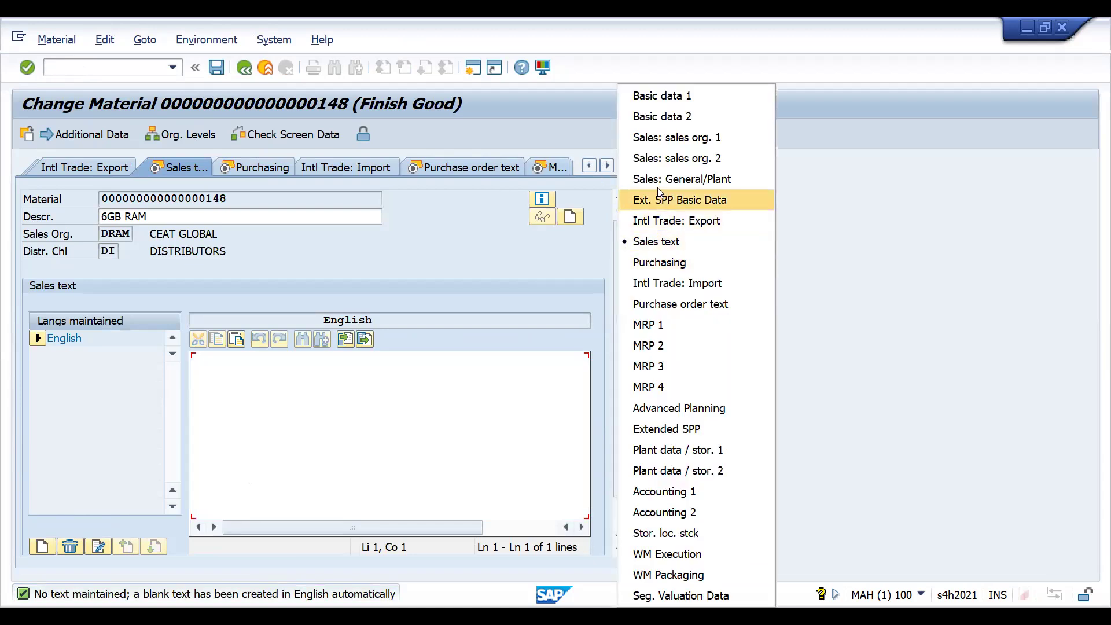
Step through the remaining views and save material 148 with profit center DRT5
click(682, 179)
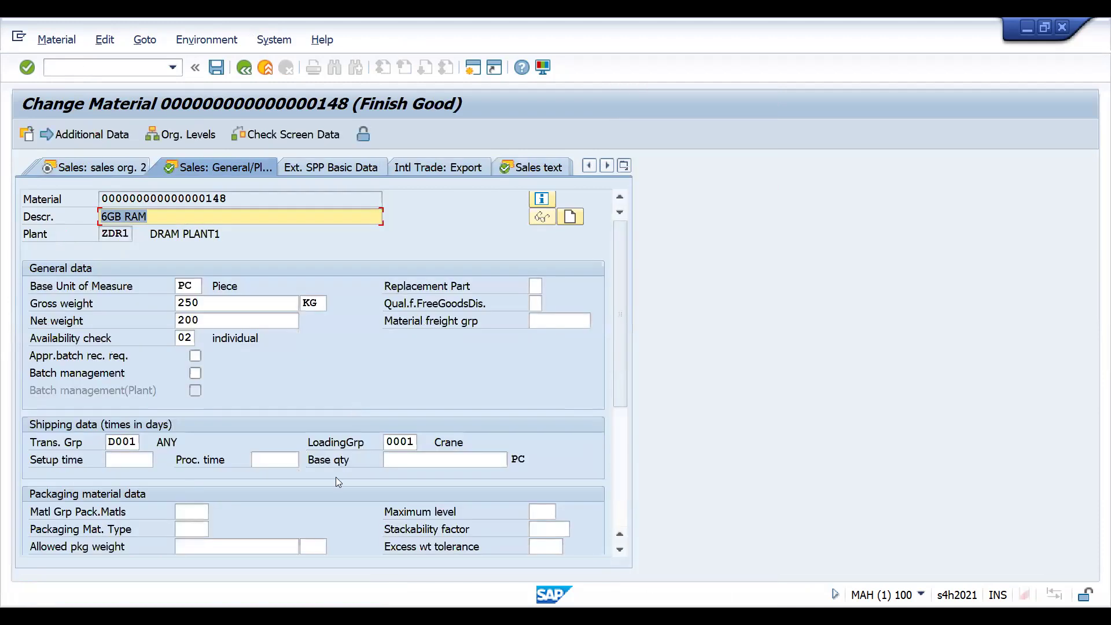
scroll(down, 3)
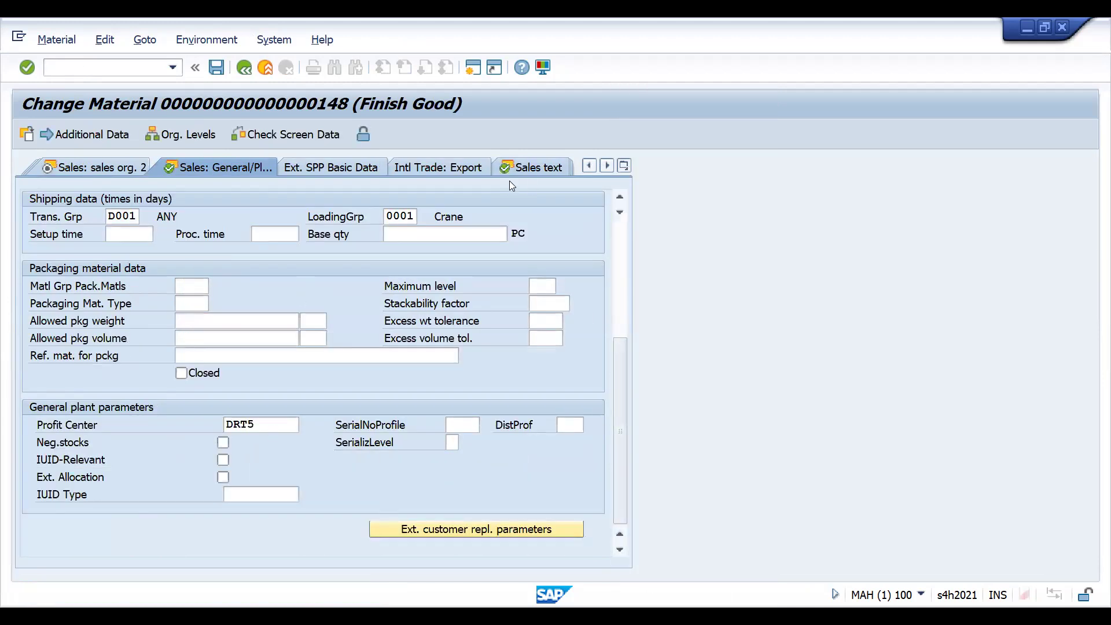
click(530, 166)
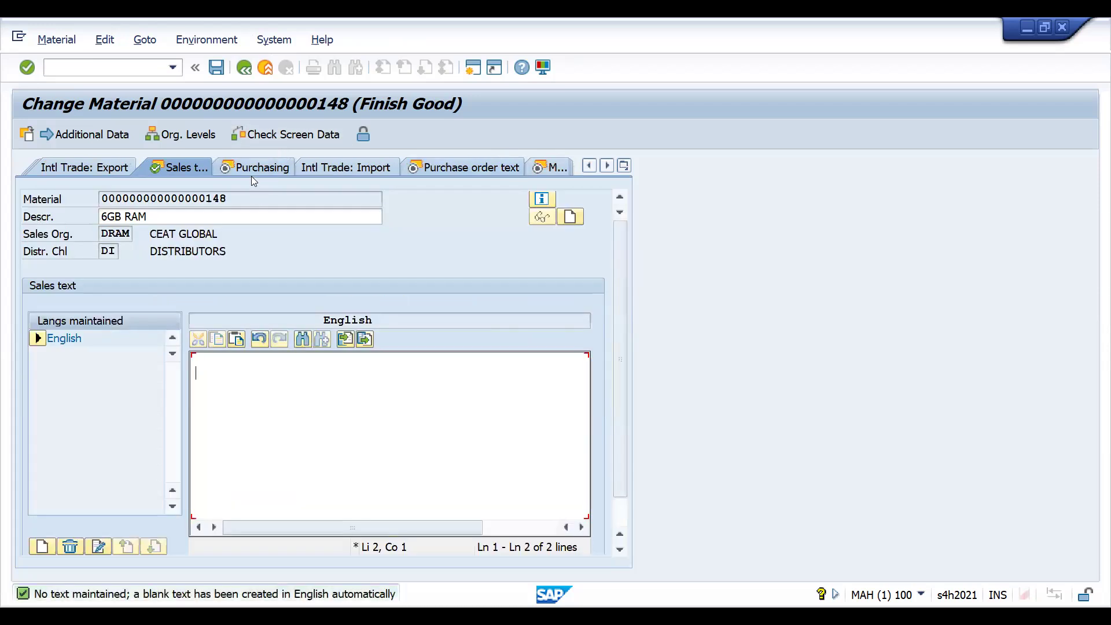
click(261, 167)
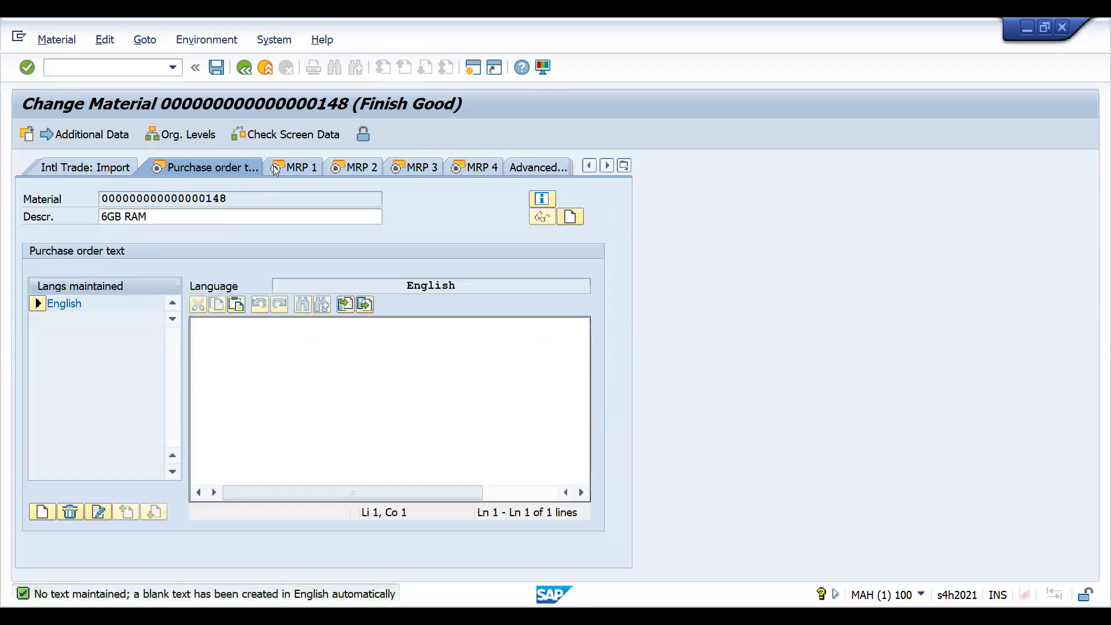
click(296, 167)
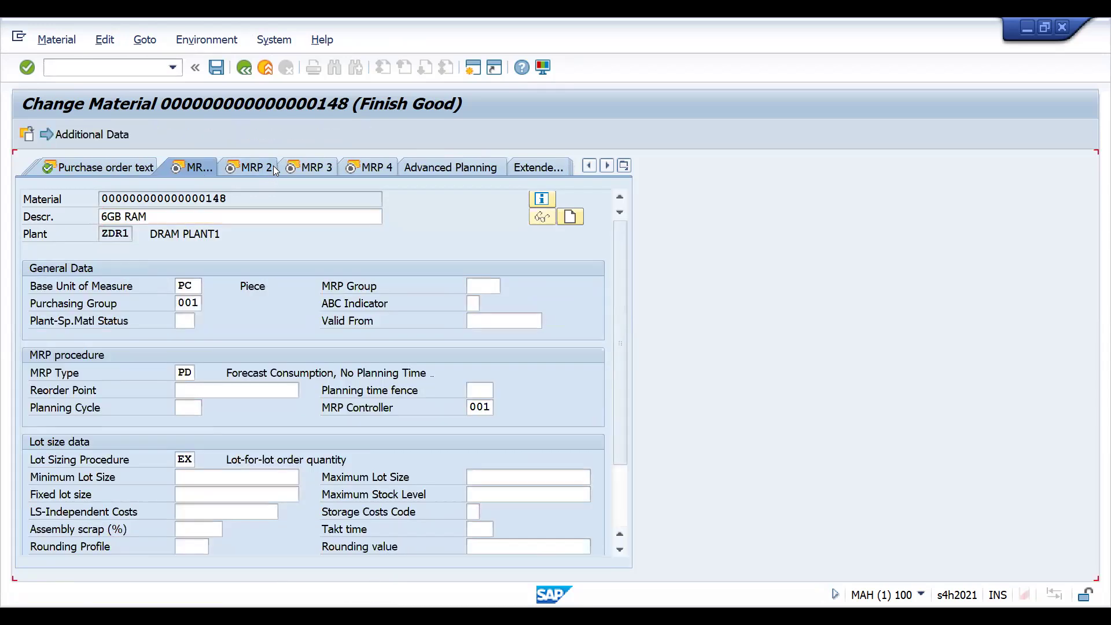
click(253, 166)
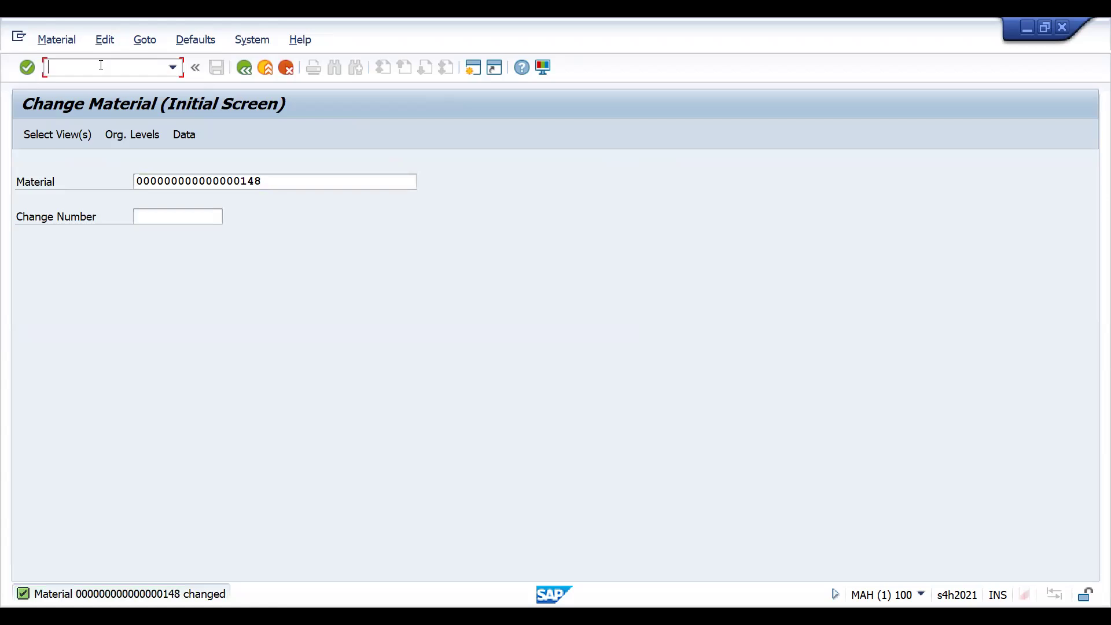
text(/N)
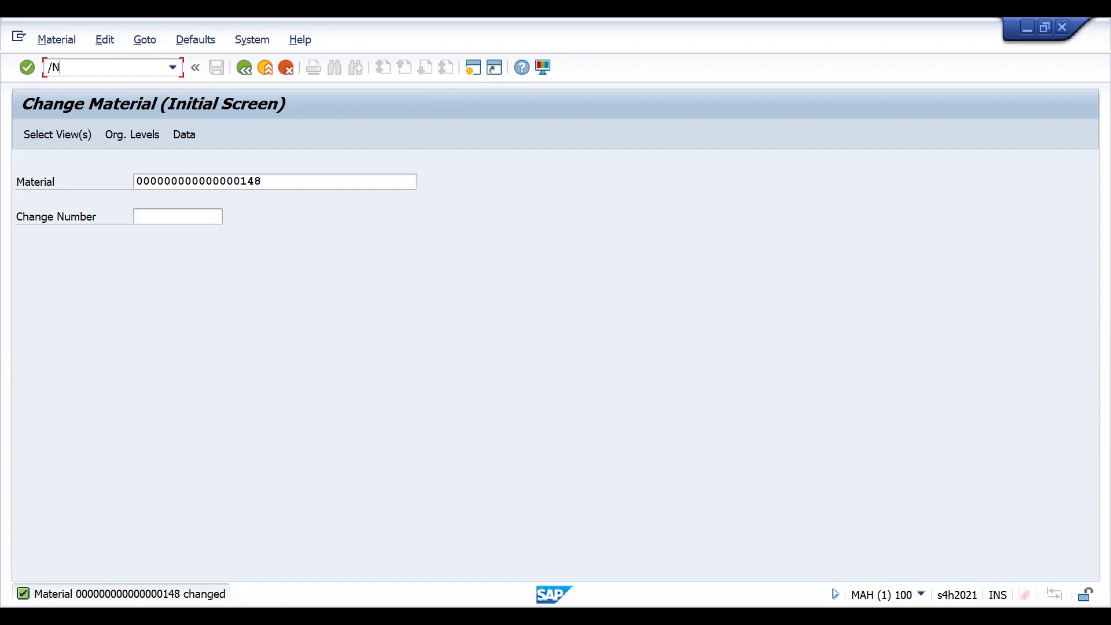
key(Enter)
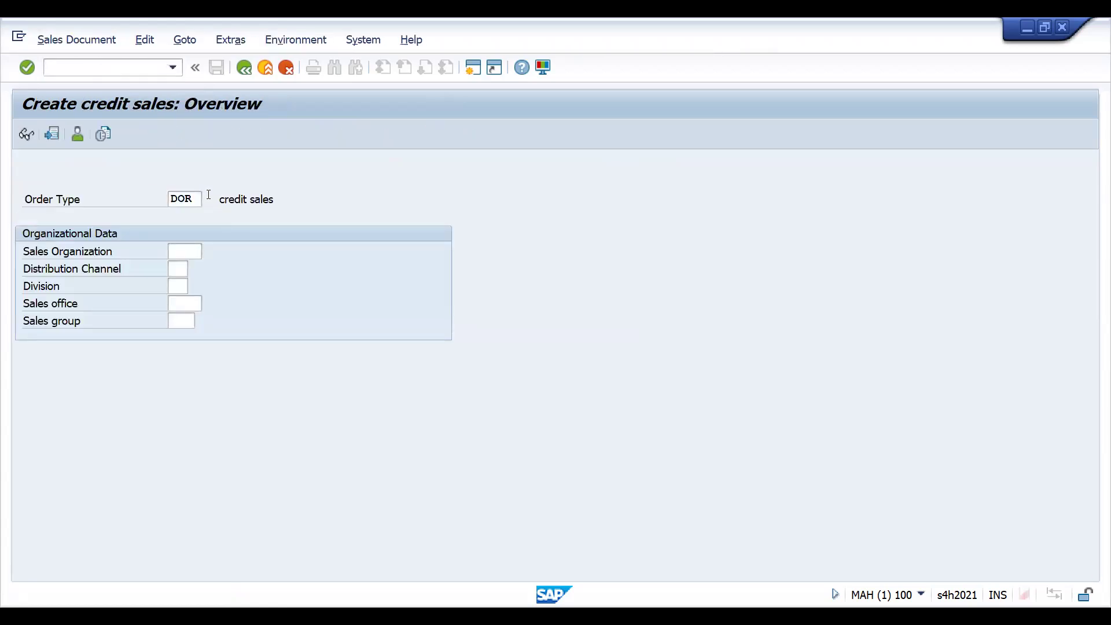
key(Enter)
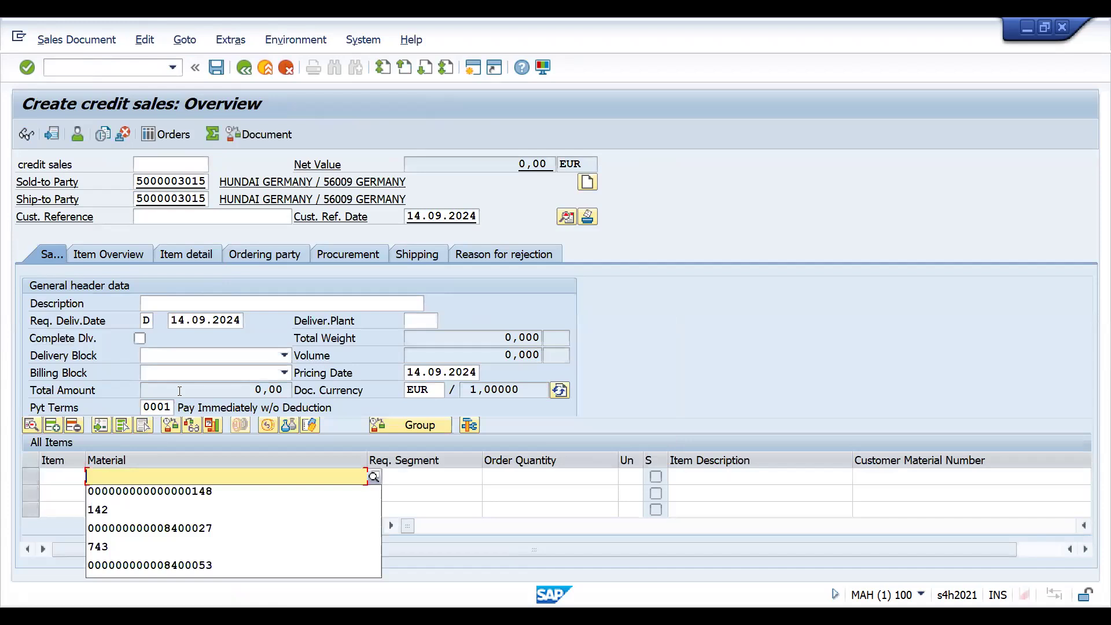
click(150, 491)
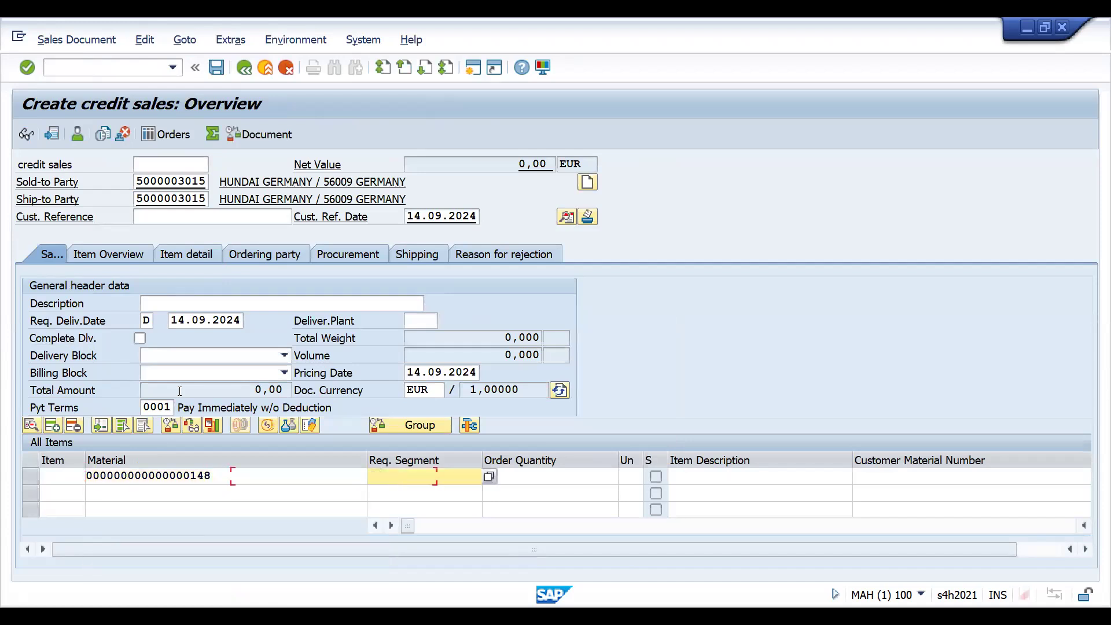
text(5)
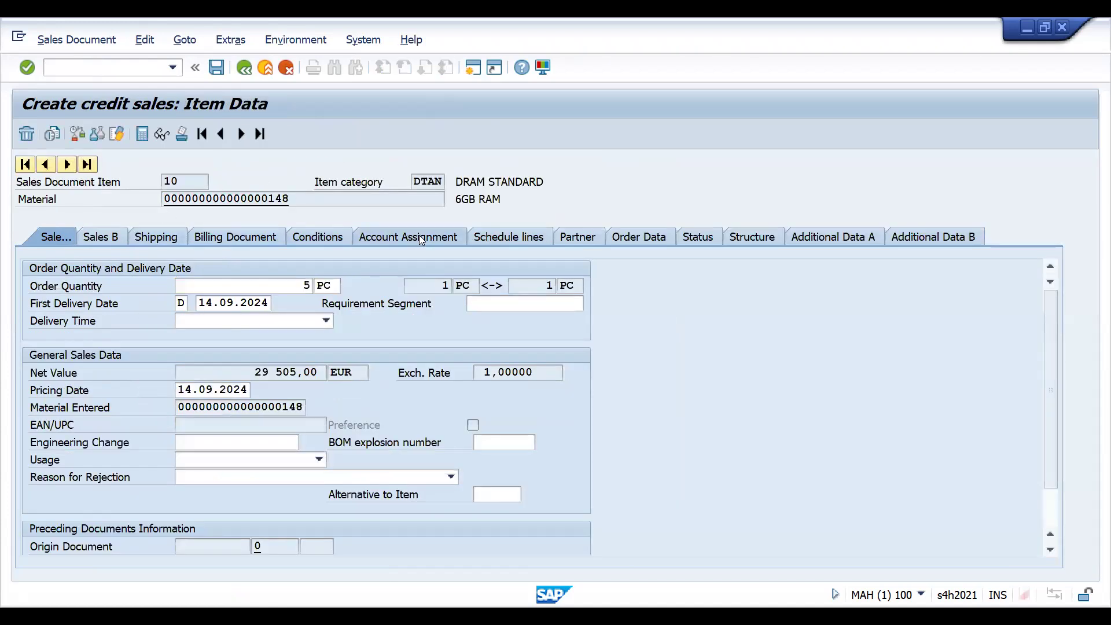
Check the item's Account Assignment shows profit center DRT5, then jump to MIGO goods receipt
click(408, 236)
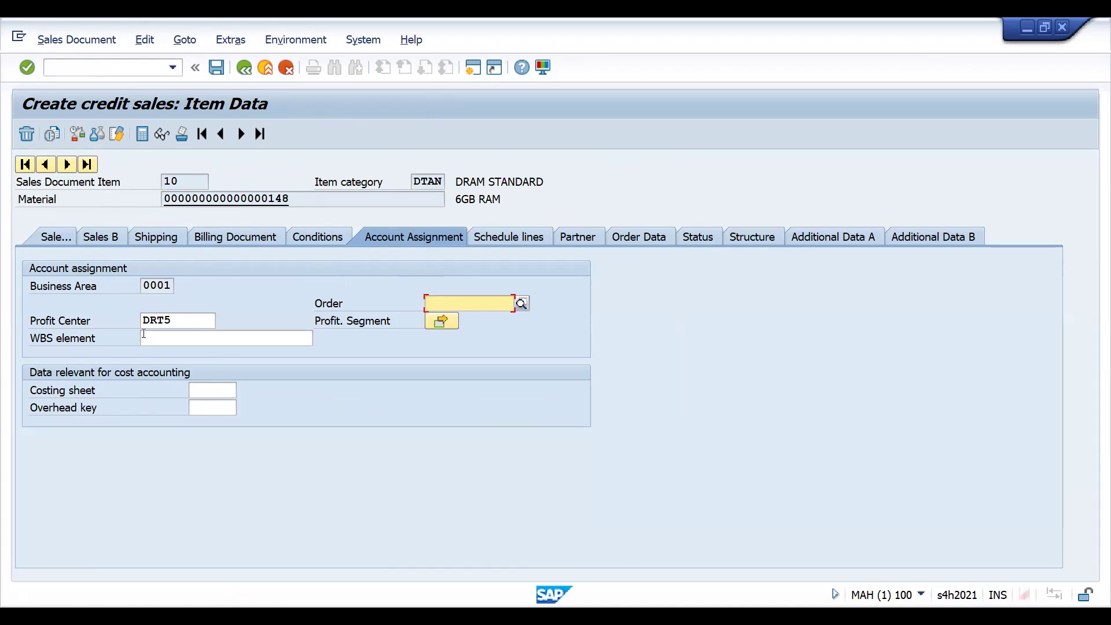
mouse_move(191, 320)
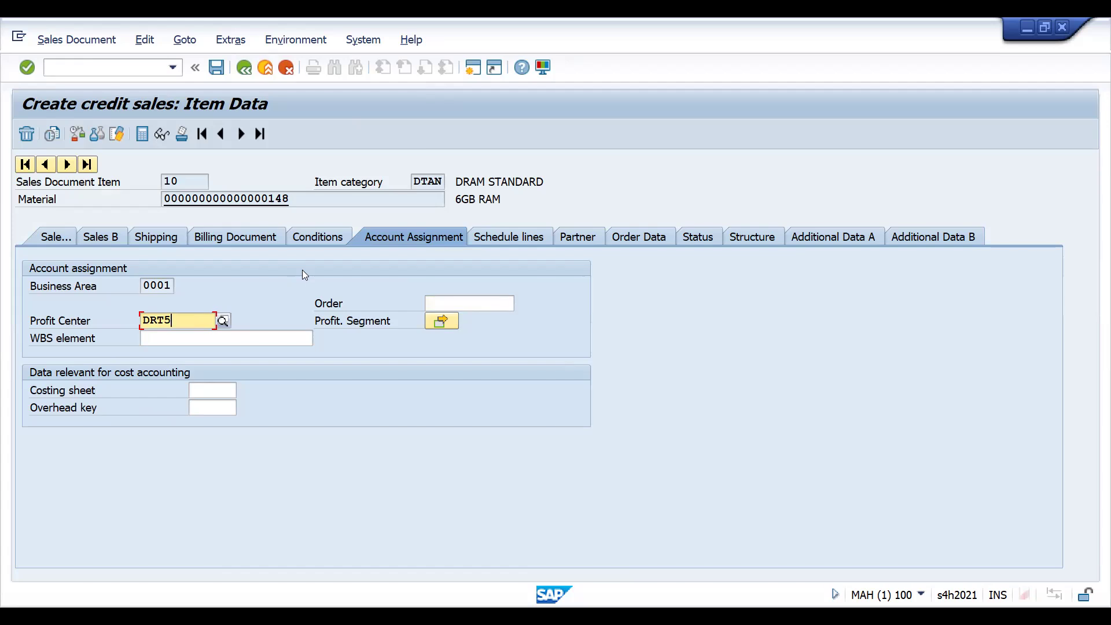
mouse_move(301, 140)
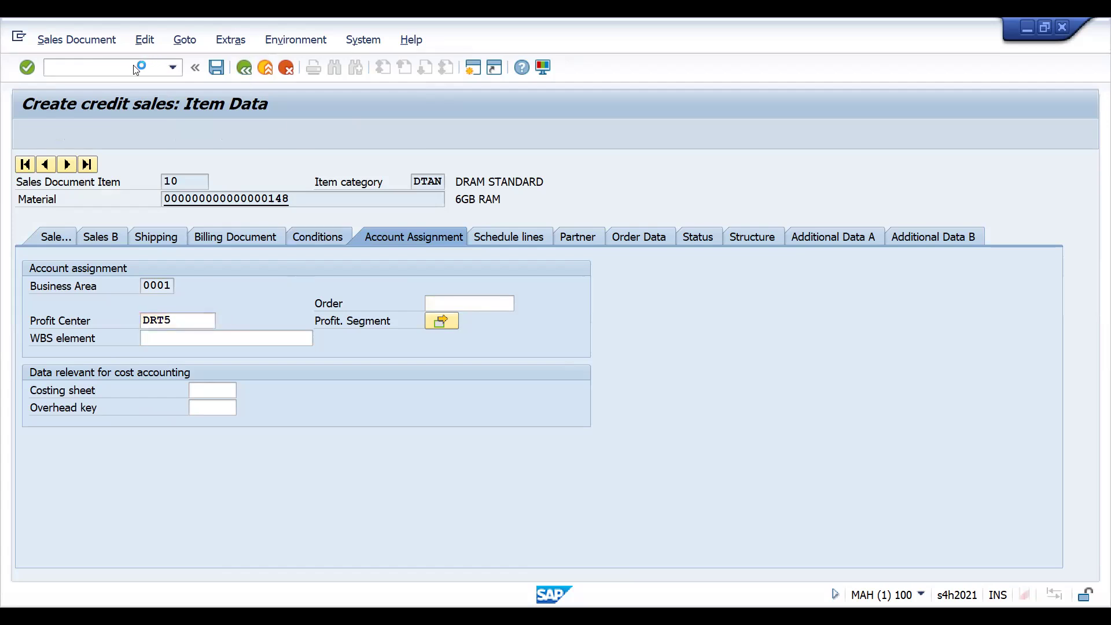
text(/NM)
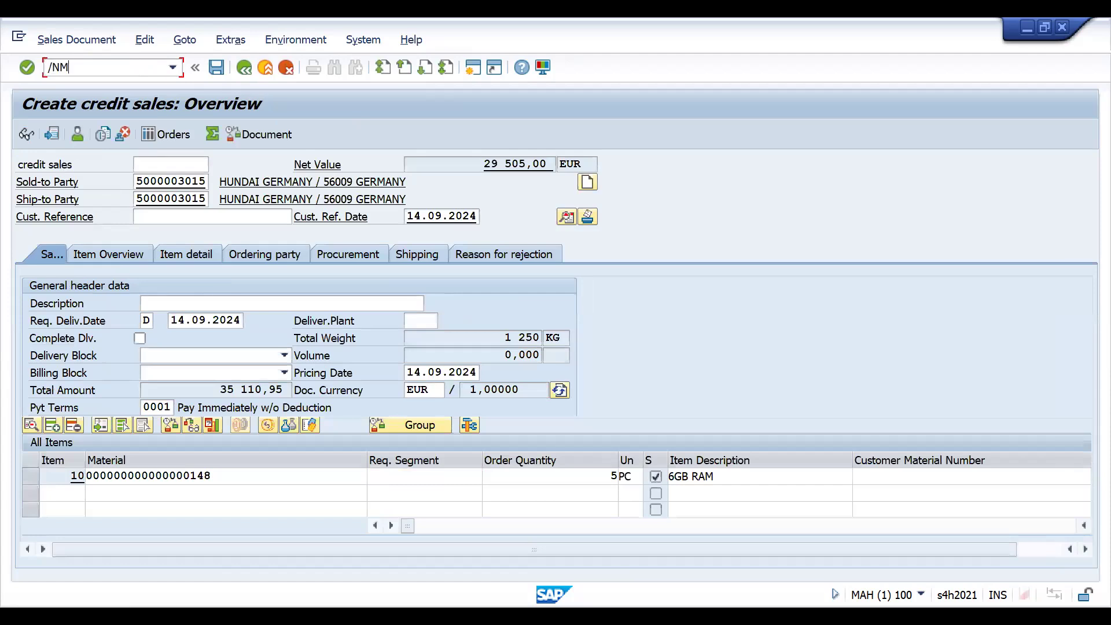
key(Enter)
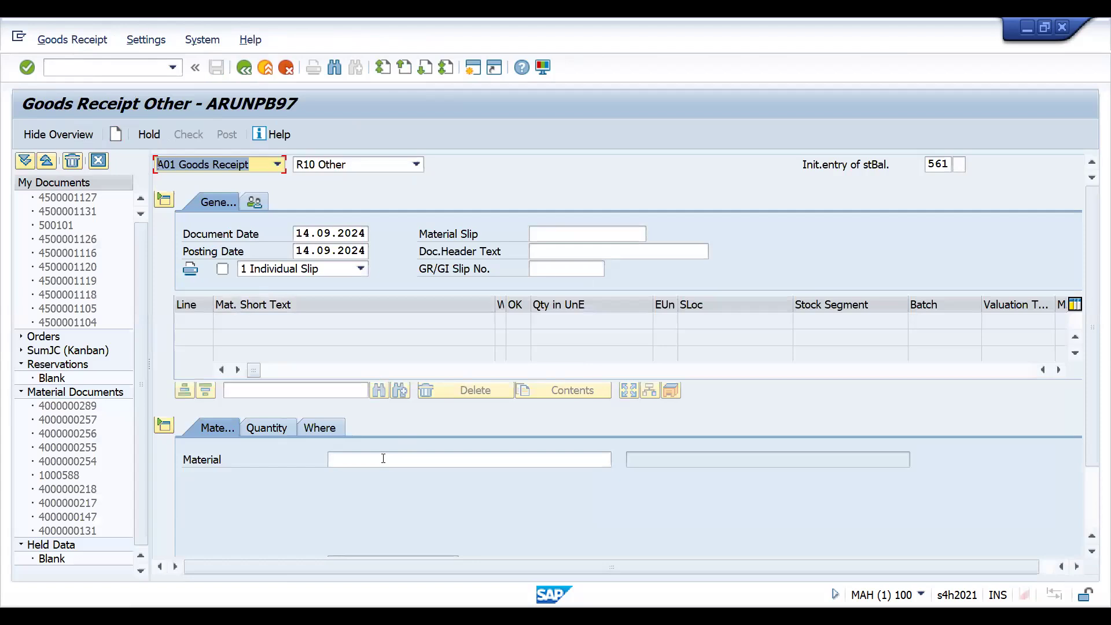
Post movement 561 receipt of 10 000 PC of material 148 into plant ZDR1, storage location SALE
text(14)
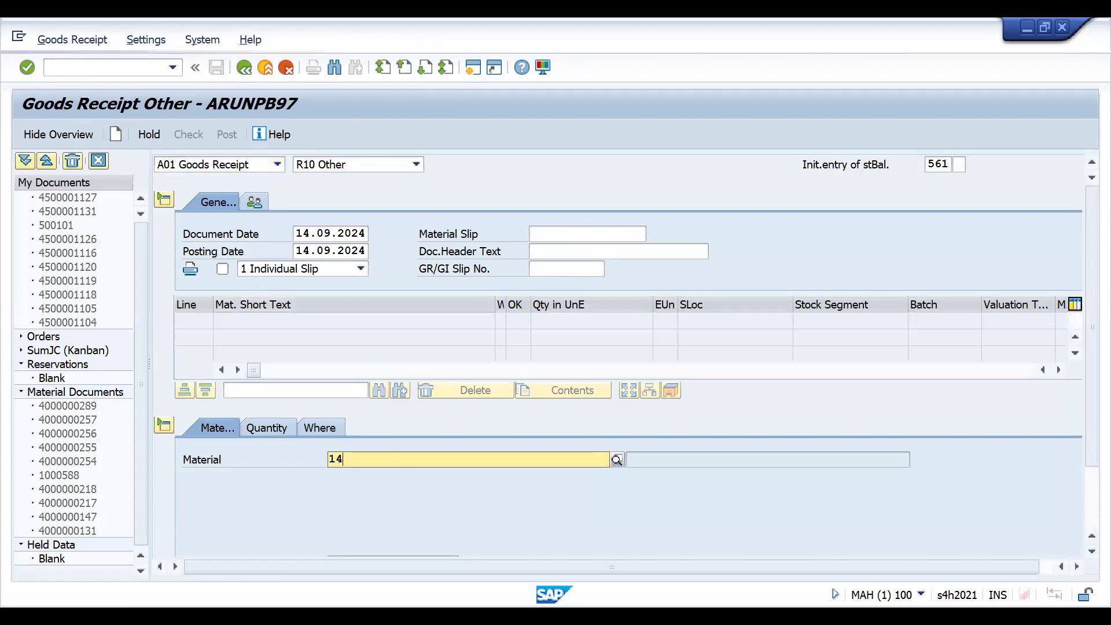
key(Enter)
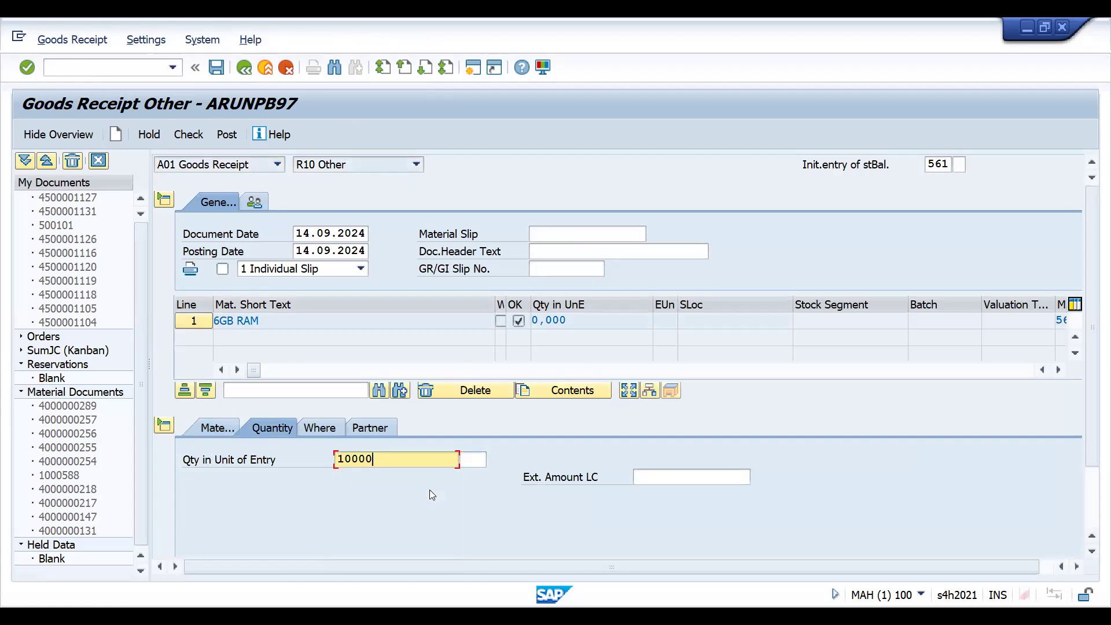
key(Enter)
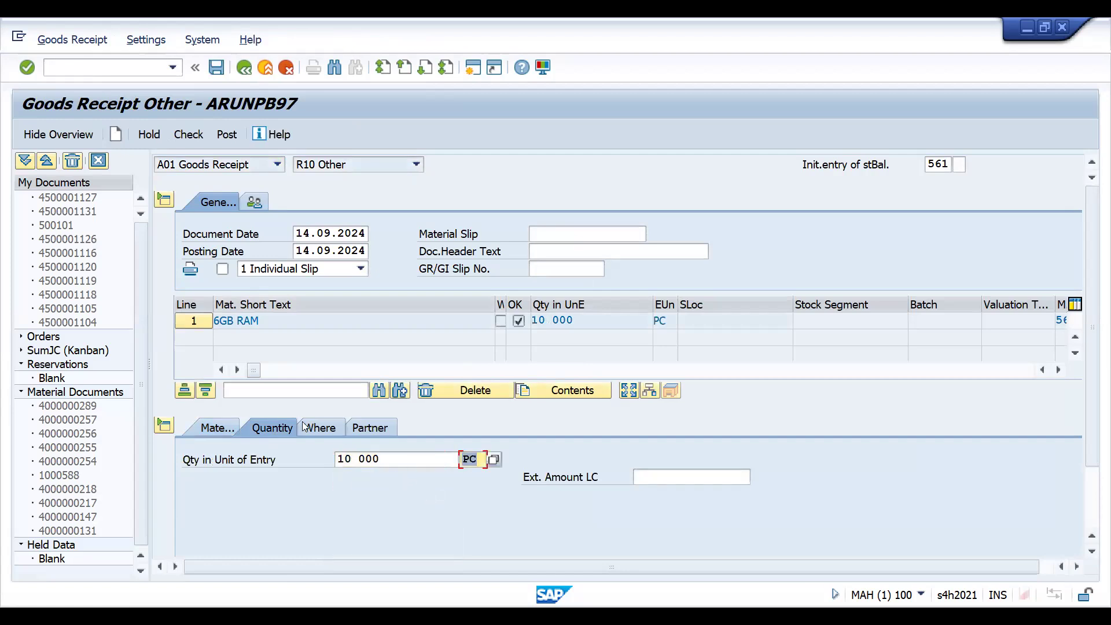
click(321, 427)
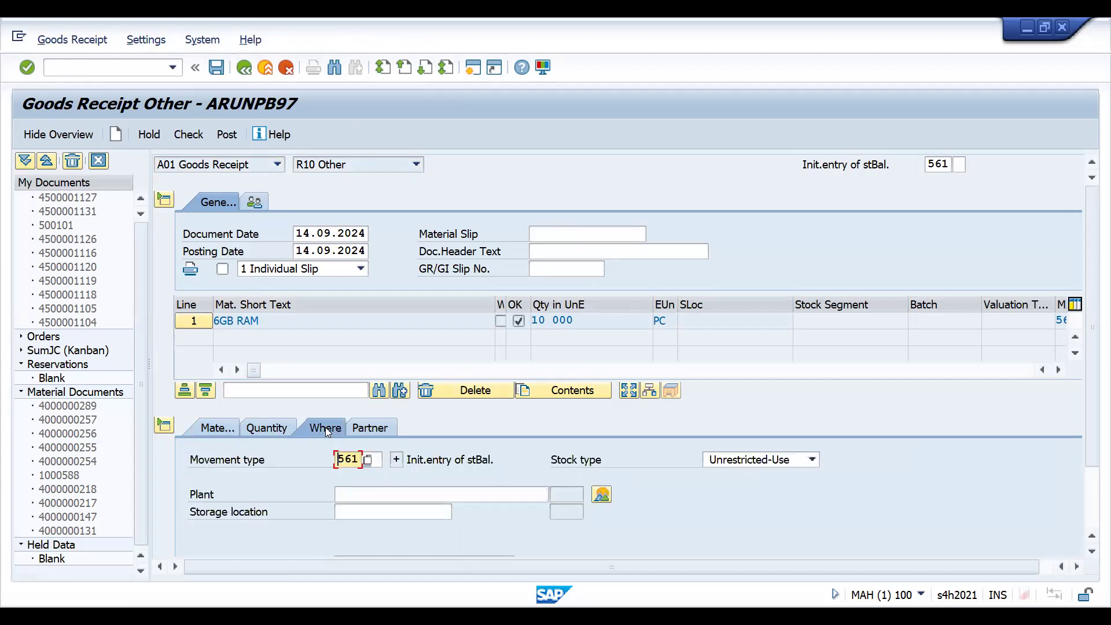
click(440, 495)
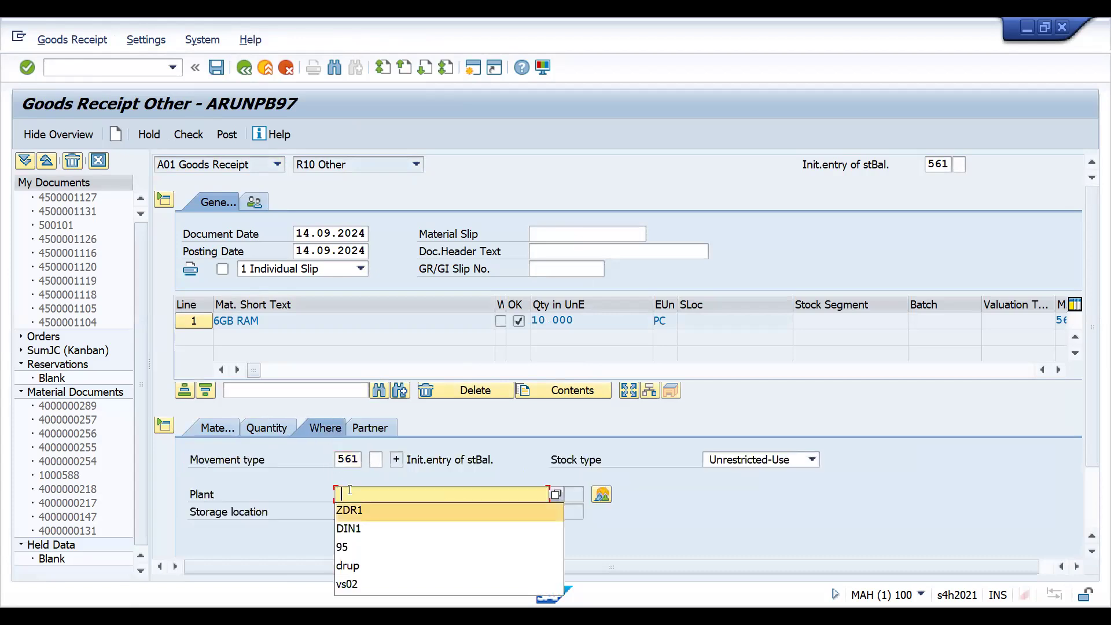
click(349, 511)
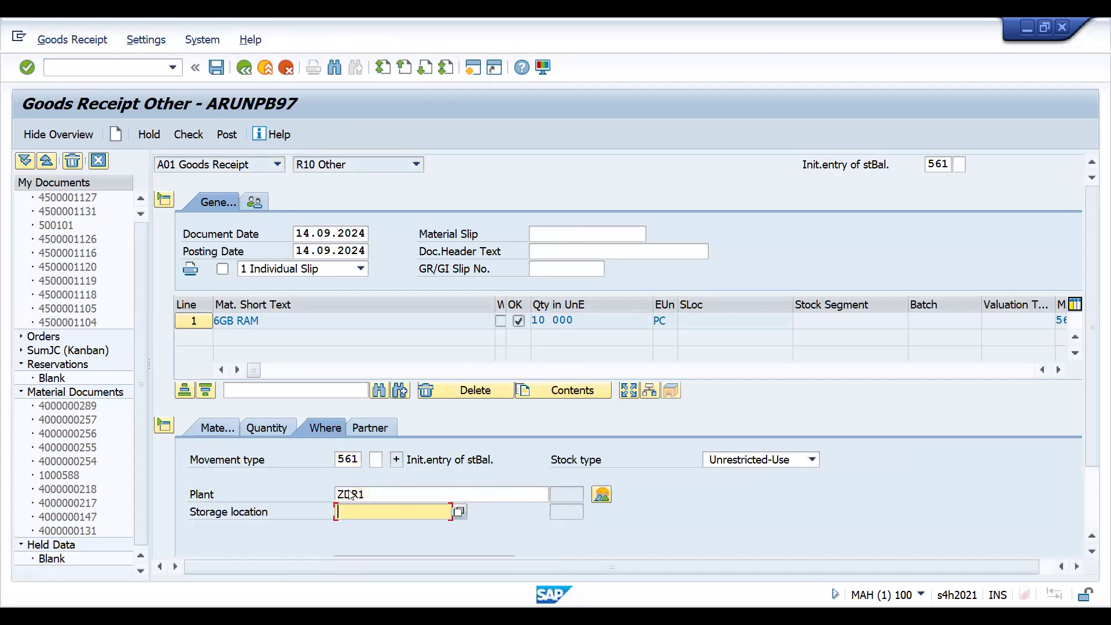
text(sale)
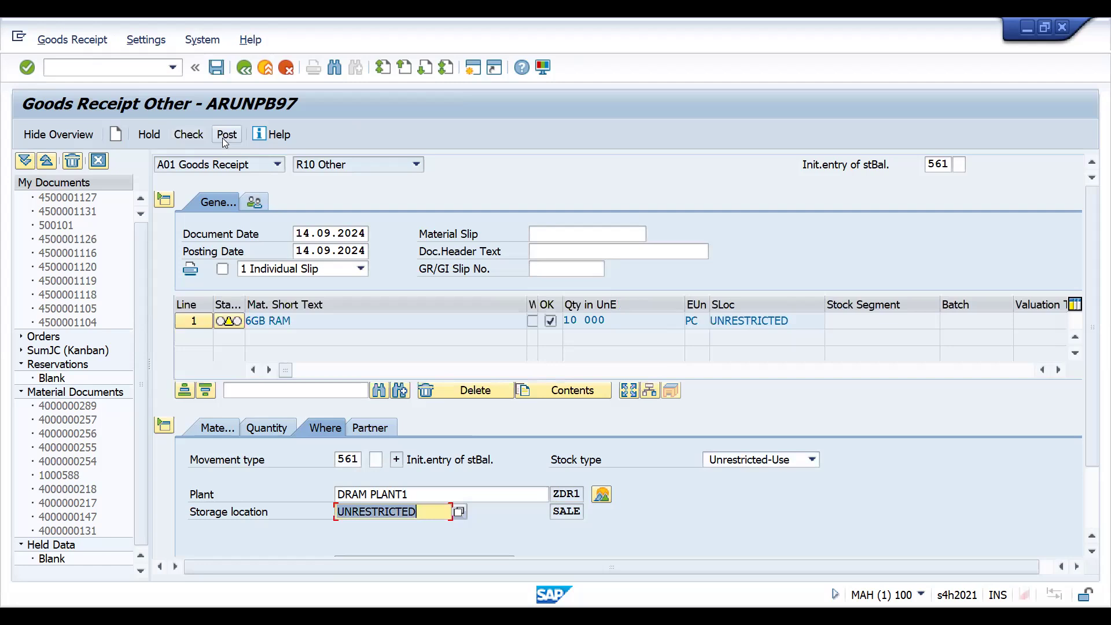
click(226, 135)
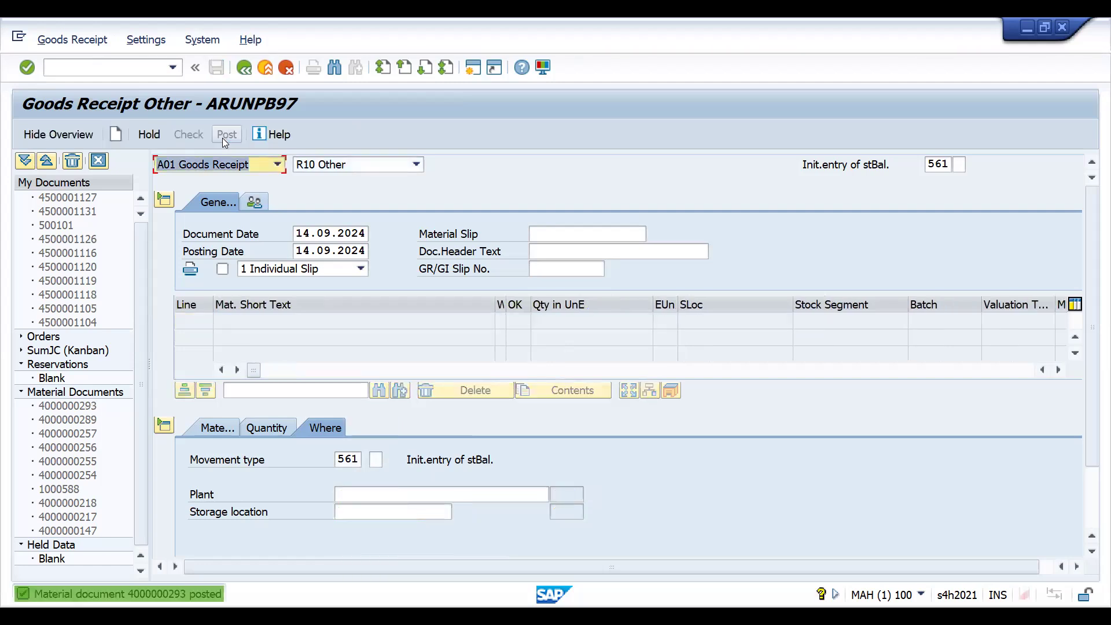
Jump to the sales document transaction via the /NVA0 command
text(/)
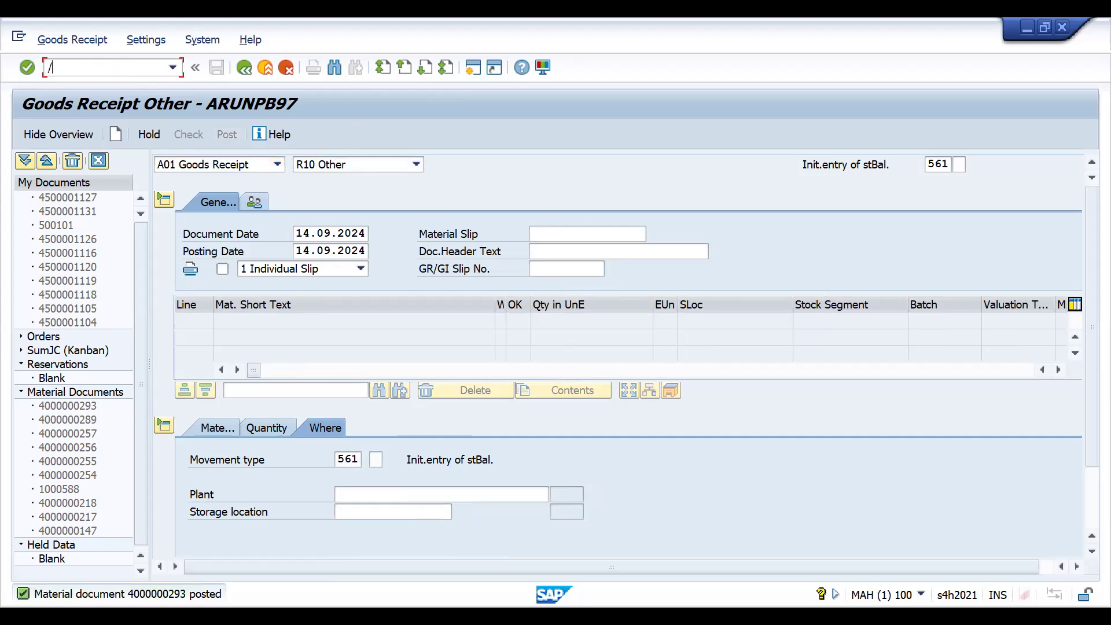
text(NVA)
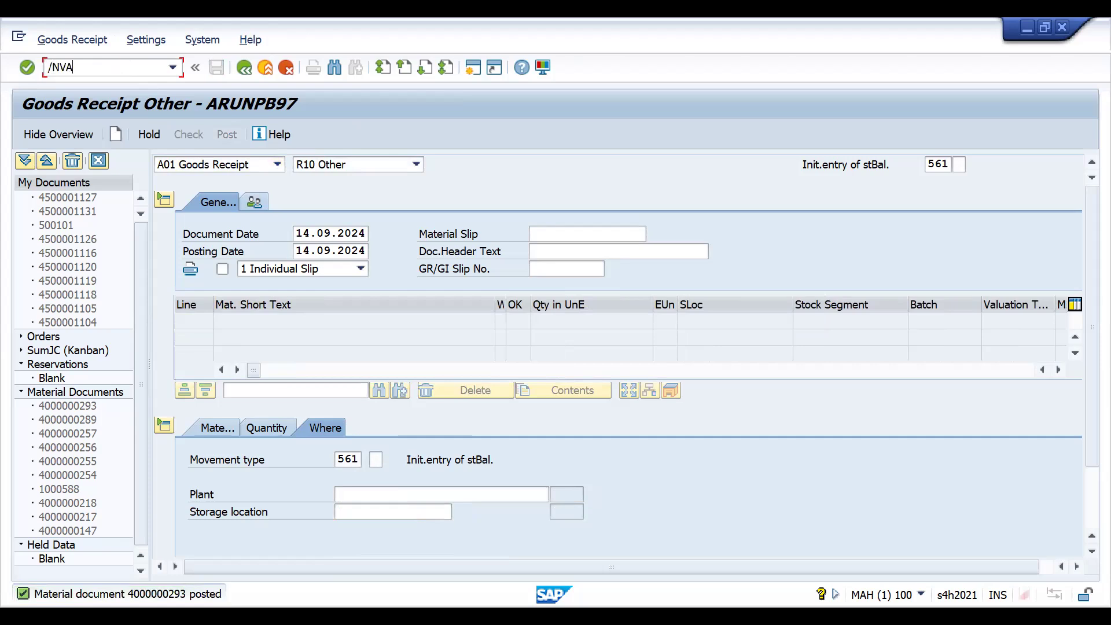
text(0)
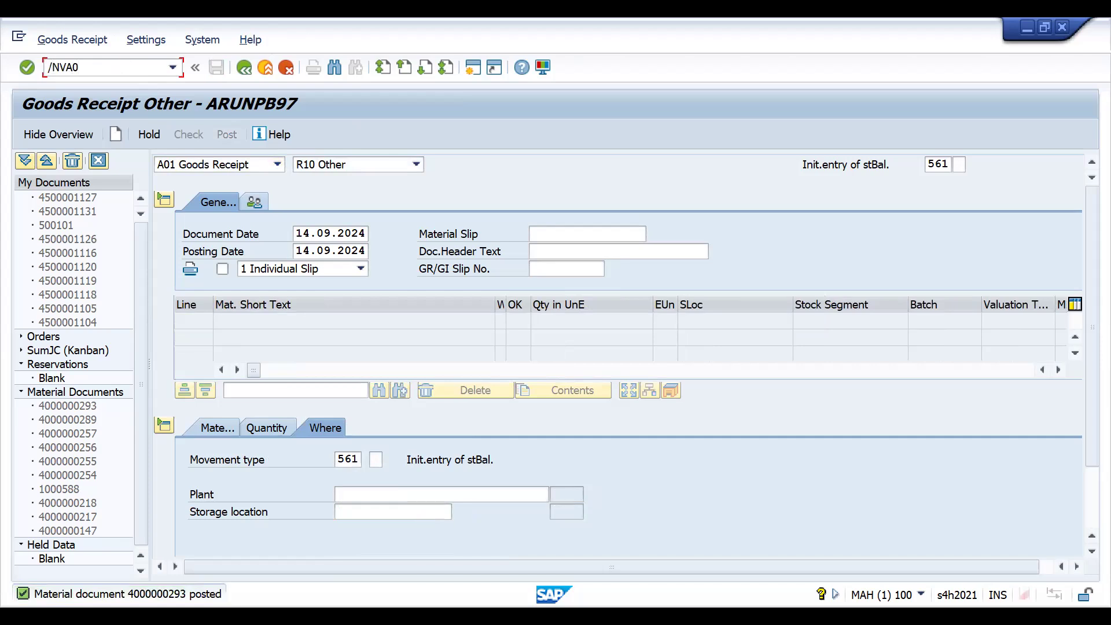
key(Backspace)
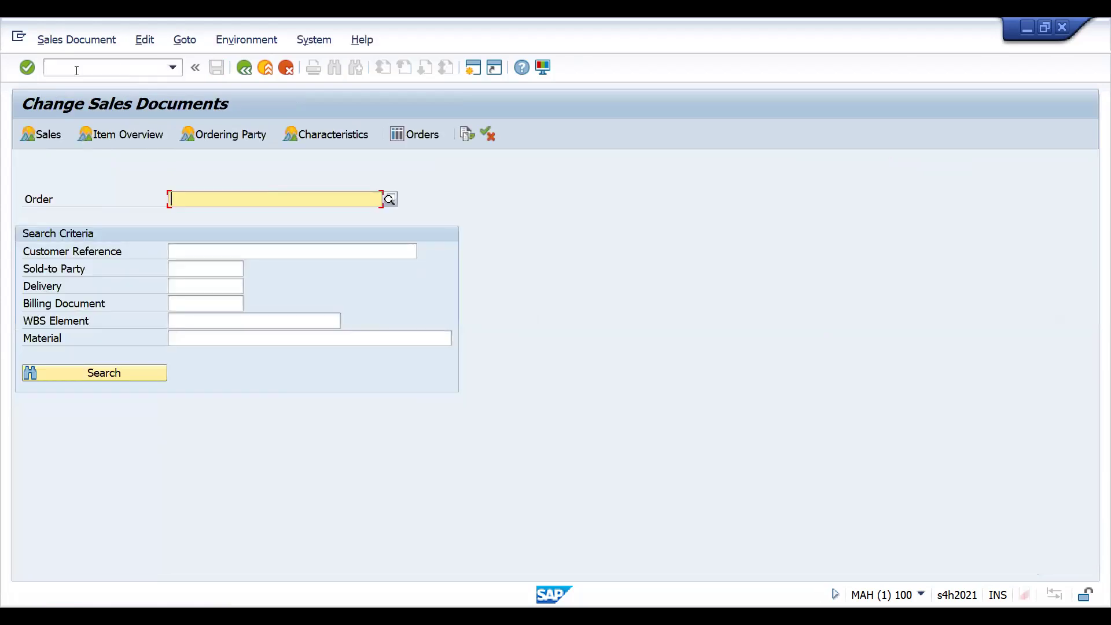
Create a new DOR credit sales order with material 148, quantity 10
text(/NV)
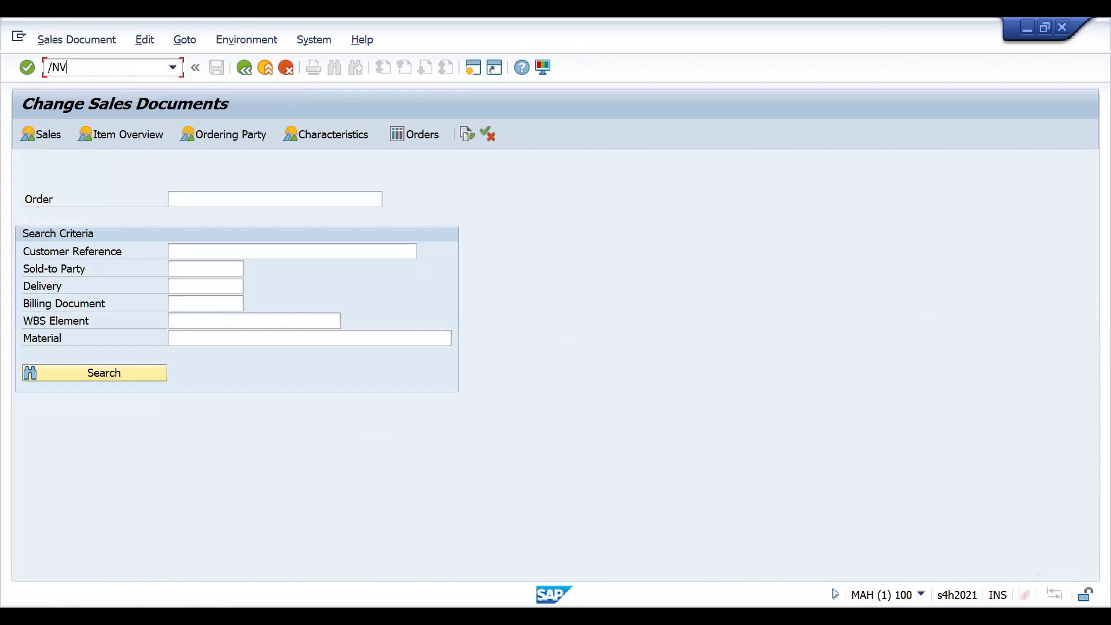
key(Enter)
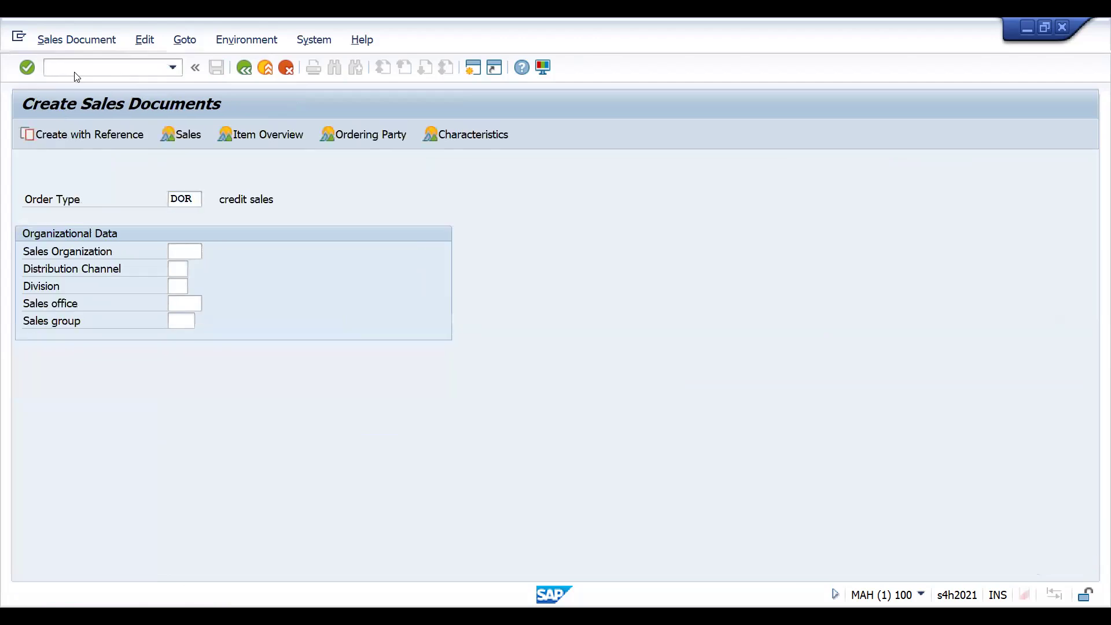
key(Enter)
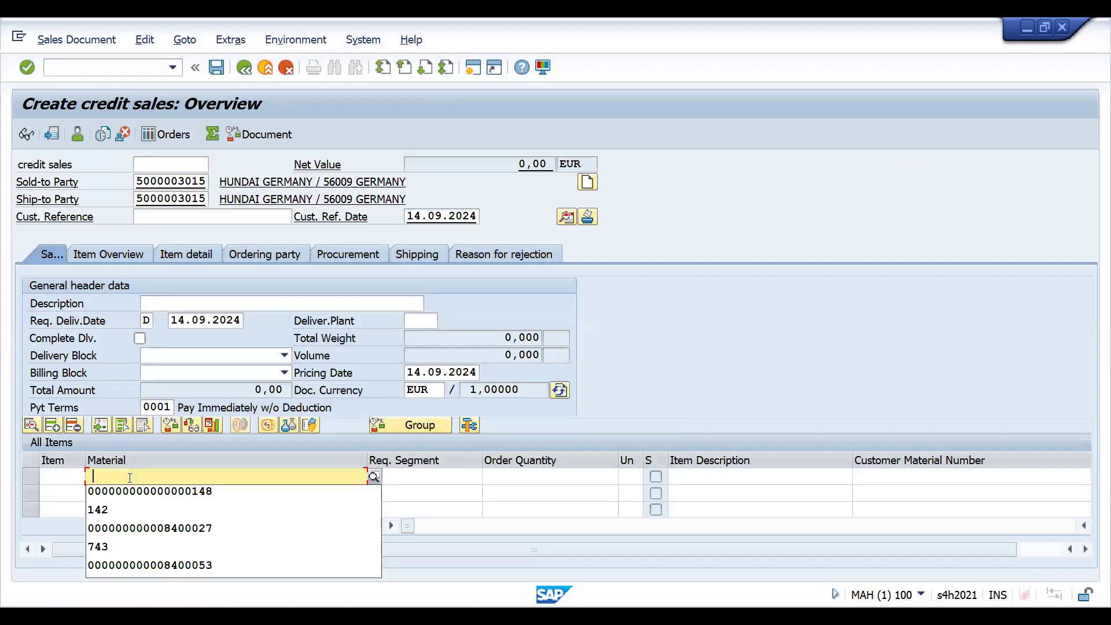
click(150, 491)
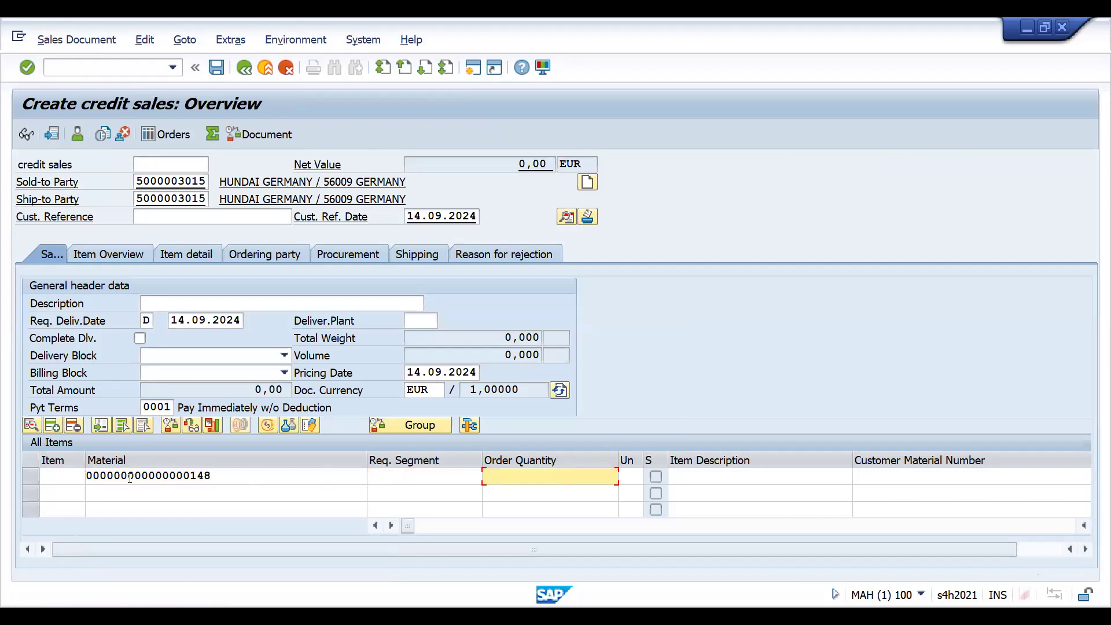
text(10)
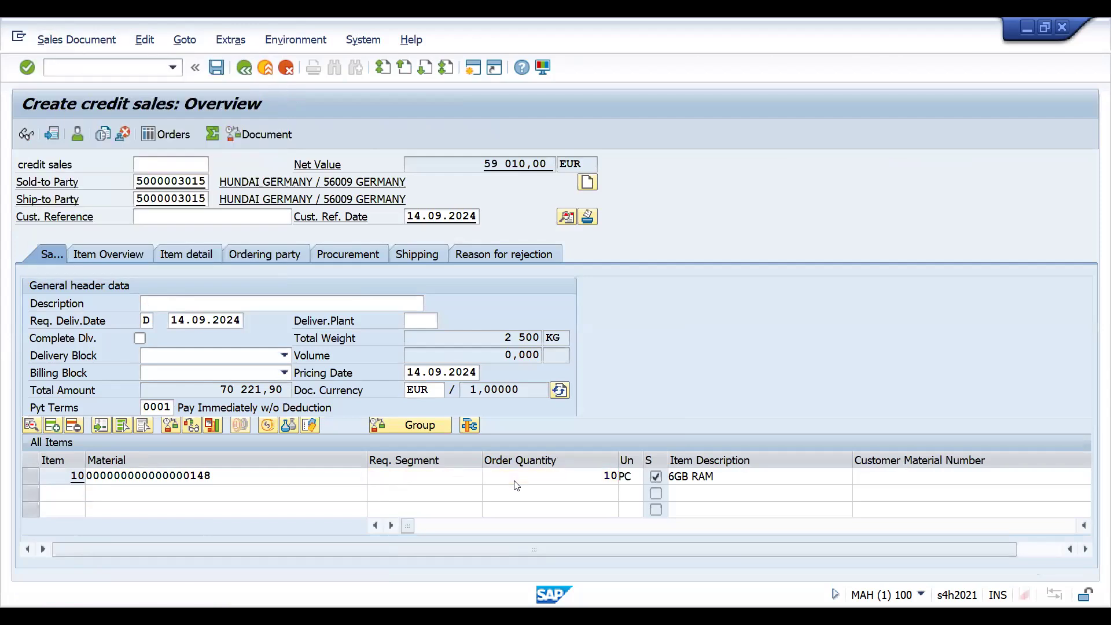
Show the 6GB RAM item's Account Assignment data with profit center DRT5
double_click(141, 476)
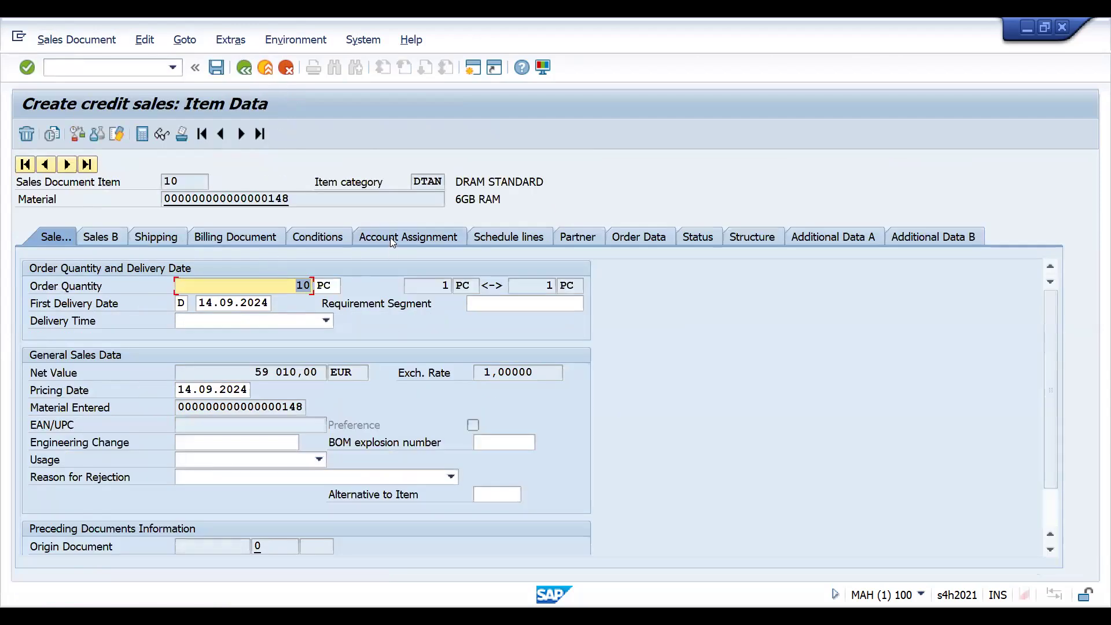
click(414, 236)
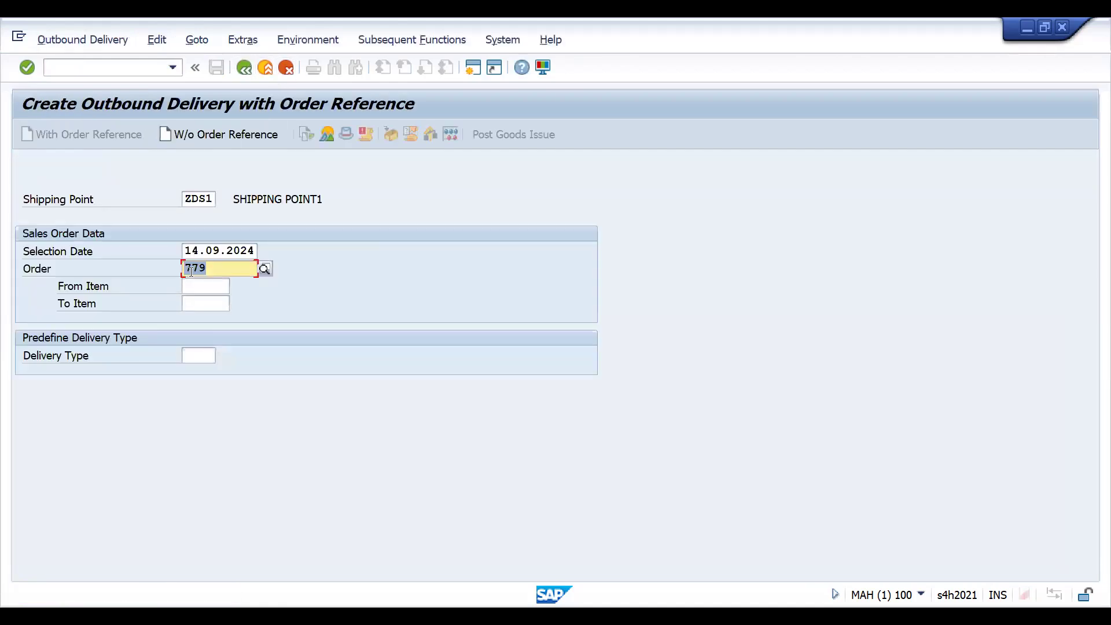
Create the delivery for order 779, review shipment and picking, and post goods issue
click(220, 250)
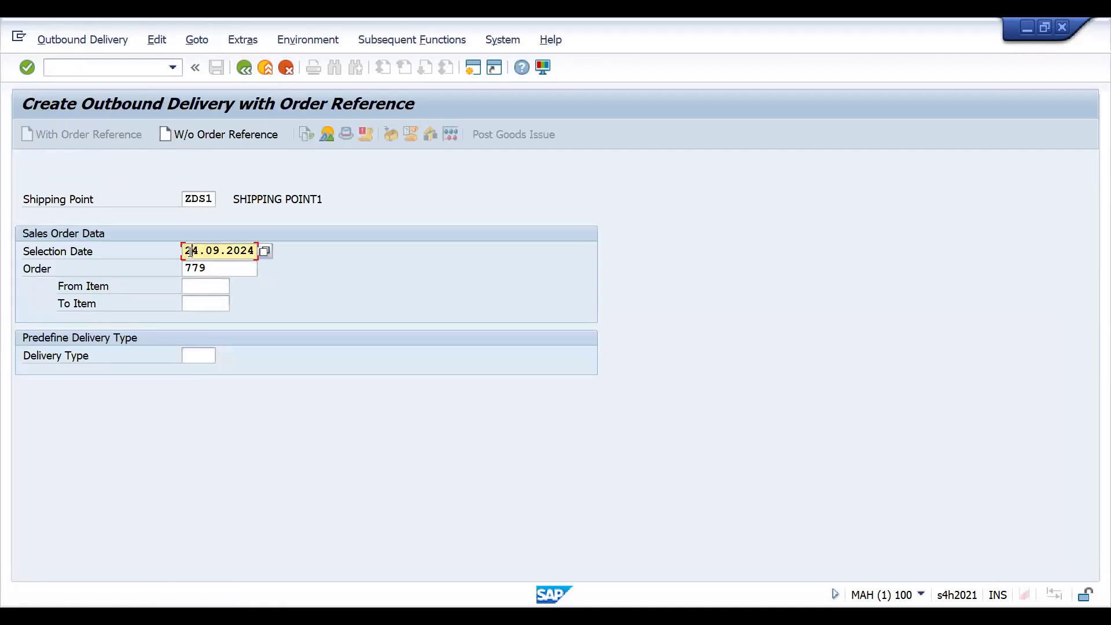
key(Enter)
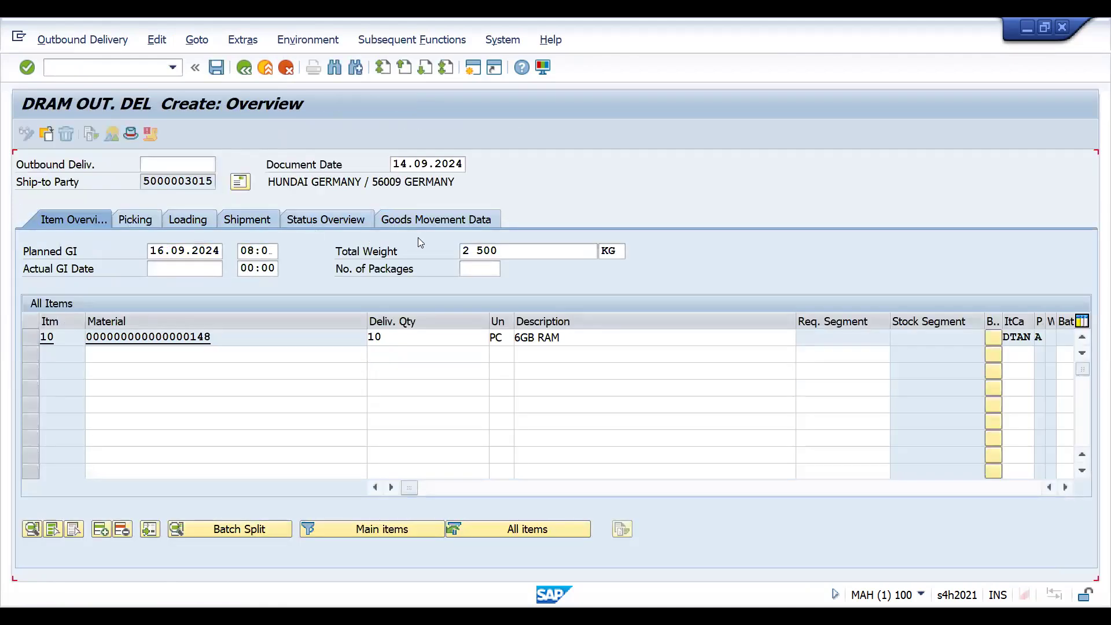
click(248, 219)
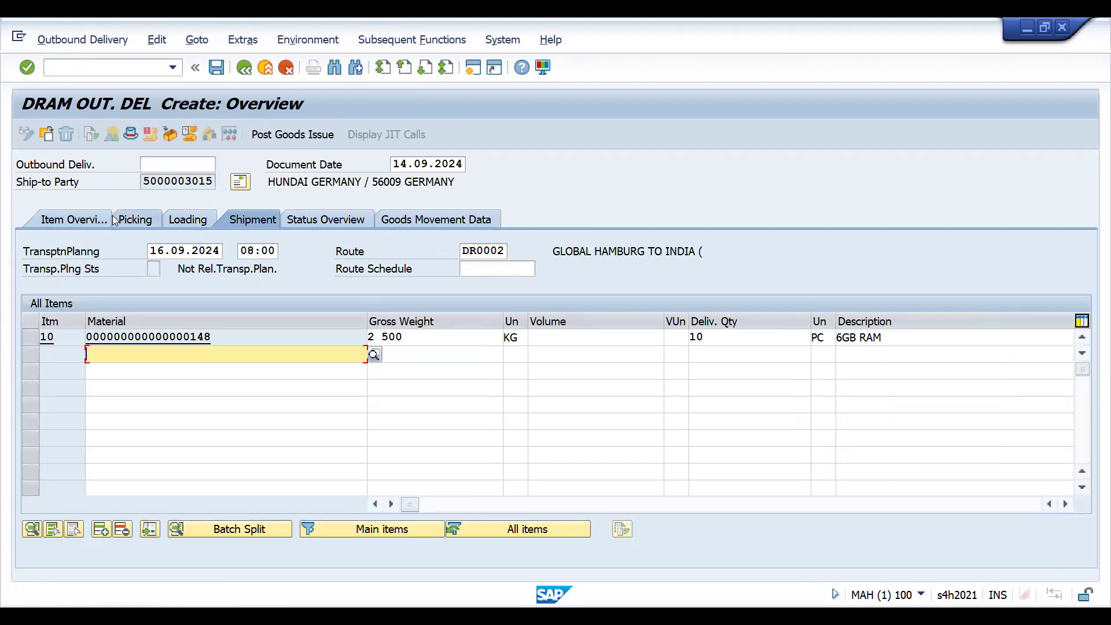
click(134, 220)
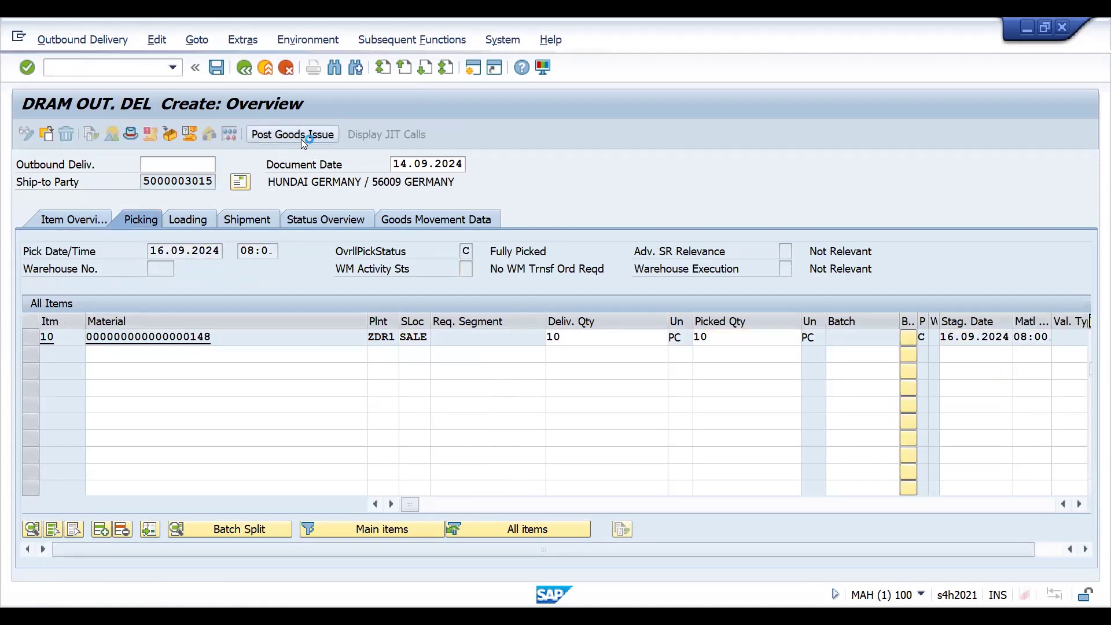
click(292, 135)
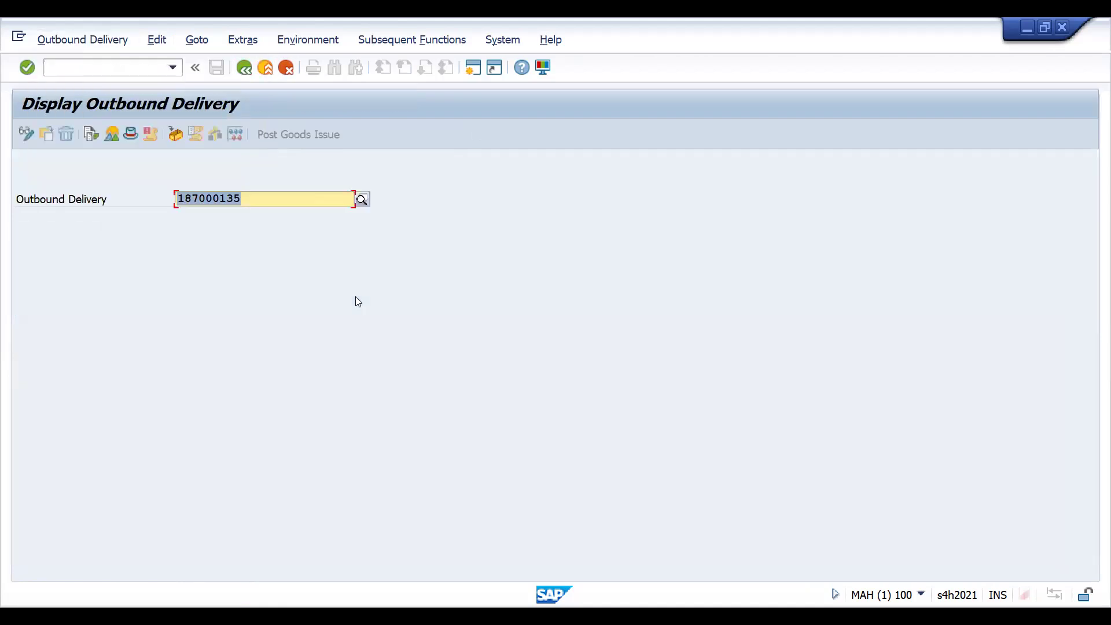
Display delivery 187000135 item 10's Financial Processing data showing profit center DRT5
key(Enter)
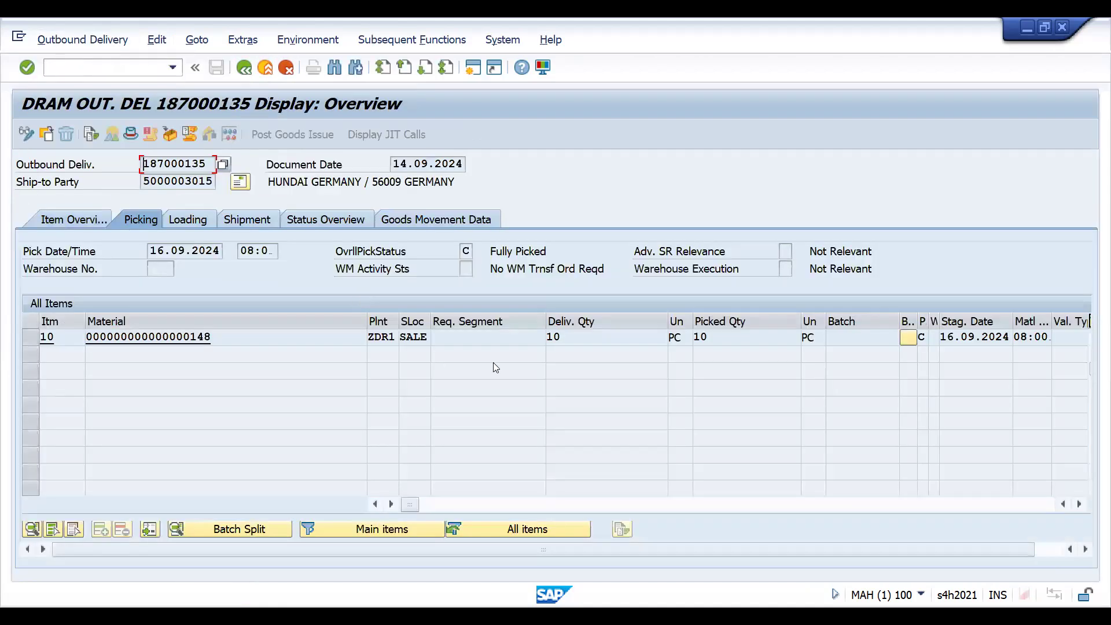
double_click(147, 336)
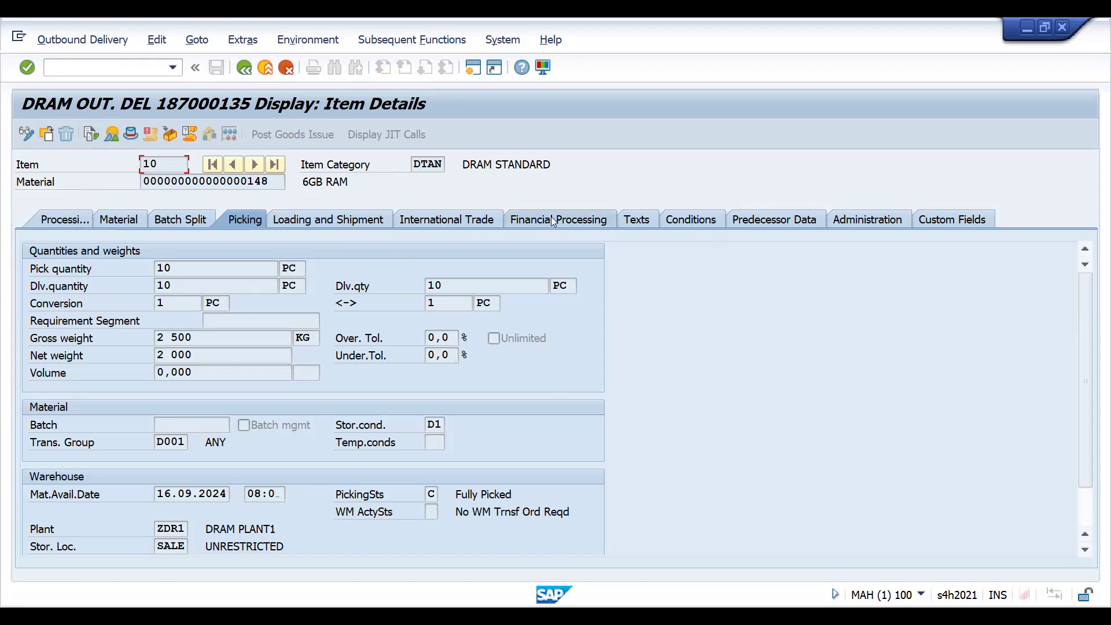
click(559, 219)
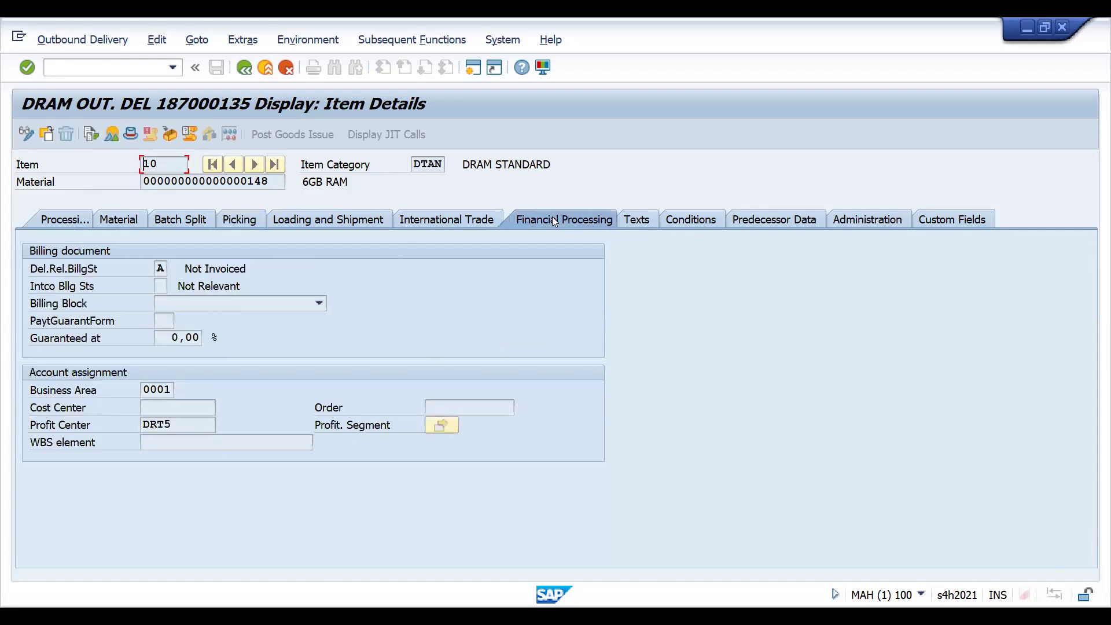
click(177, 425)
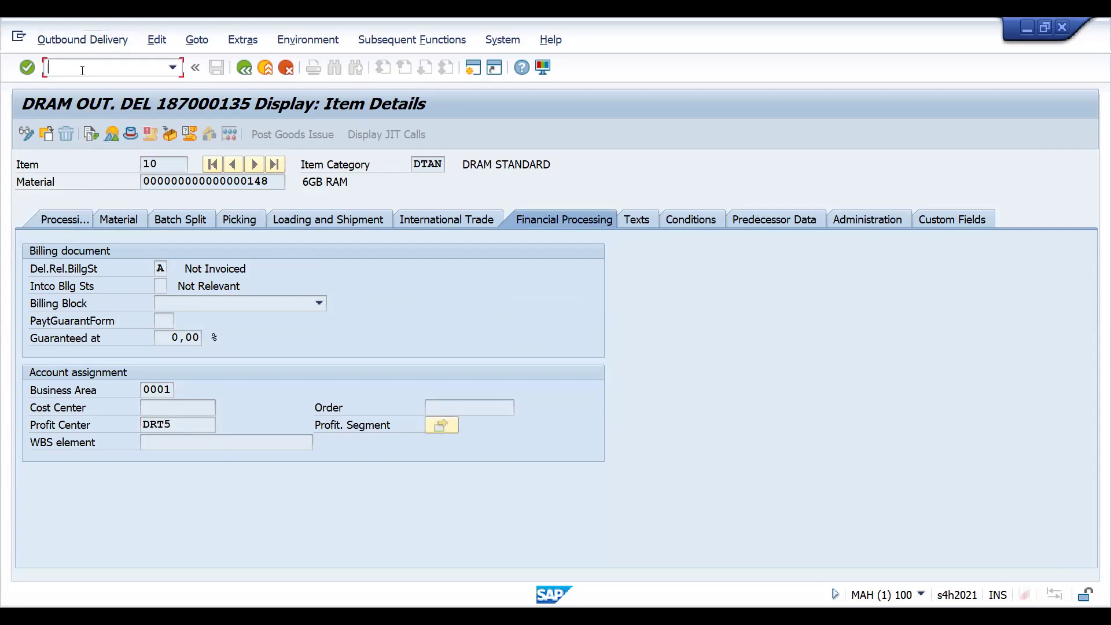
Create the billing document via VF01, check its account assignment, and save it as 90000264
text(/NVF01)
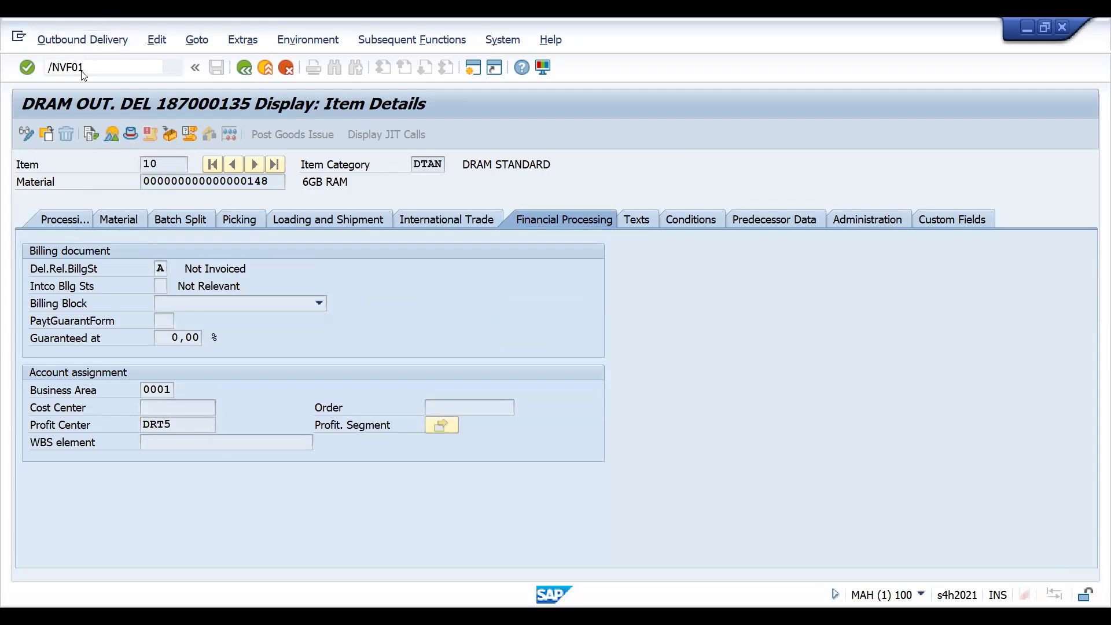
key(Enter)
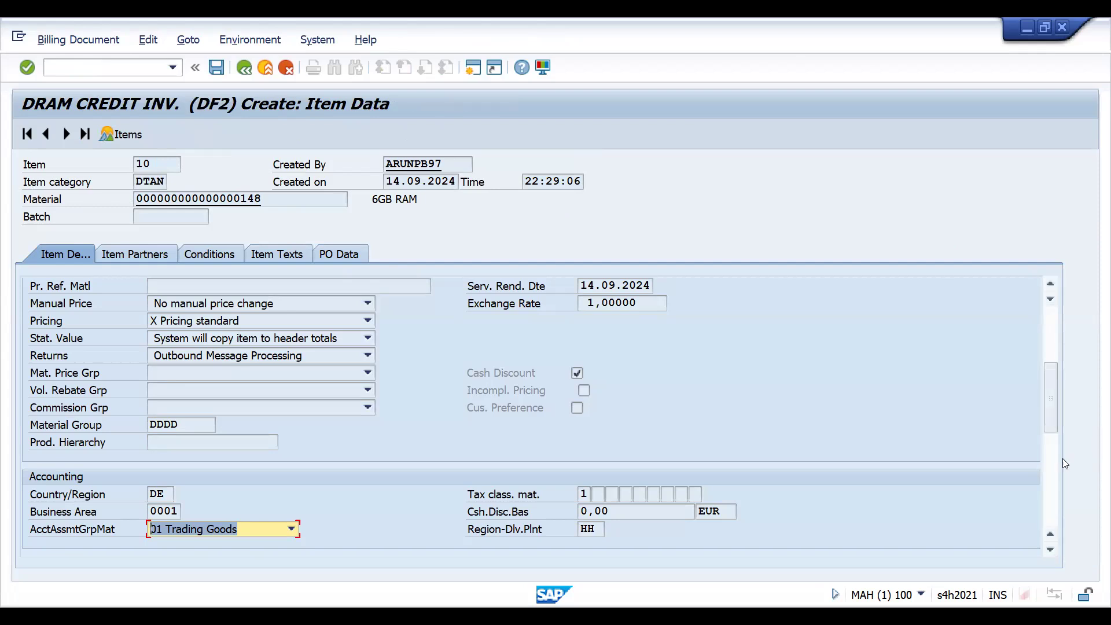
scroll(down, 3)
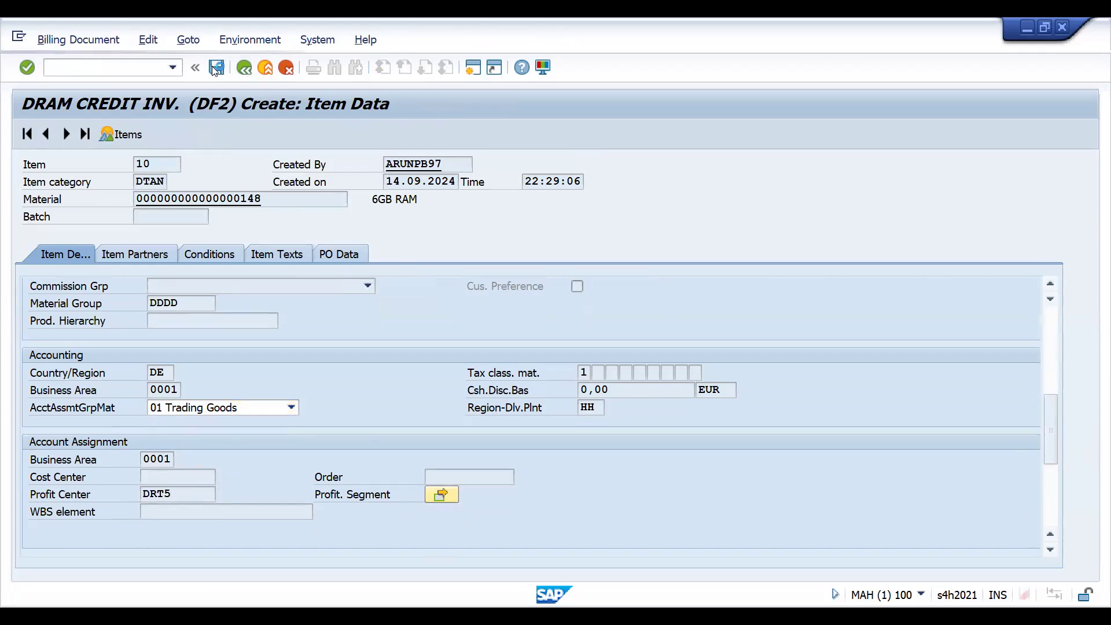
click(216, 67)
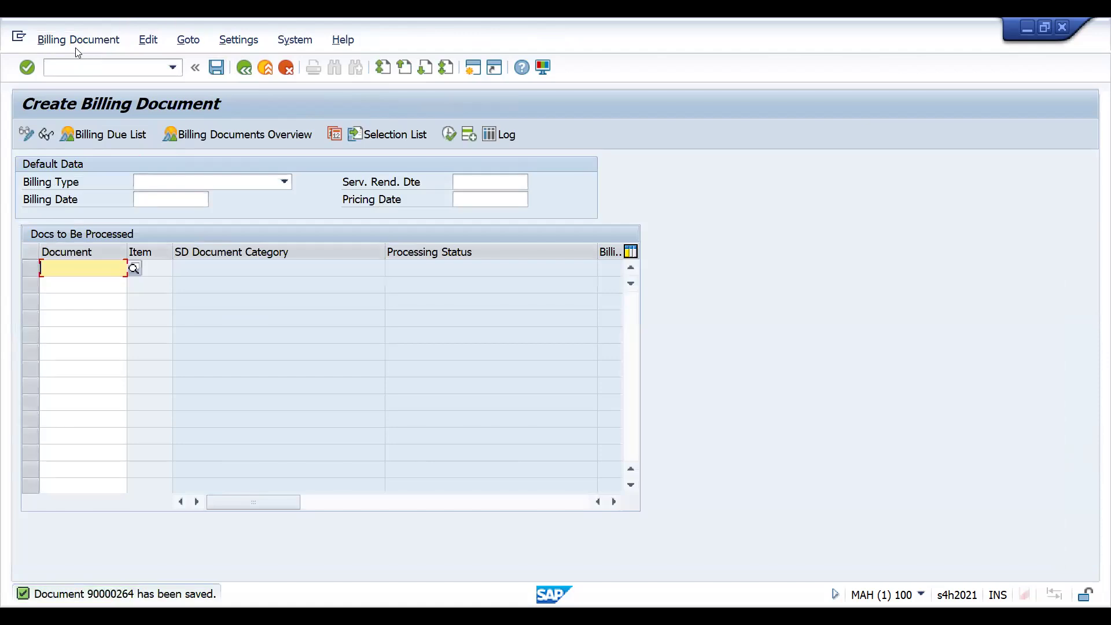
click(77, 39)
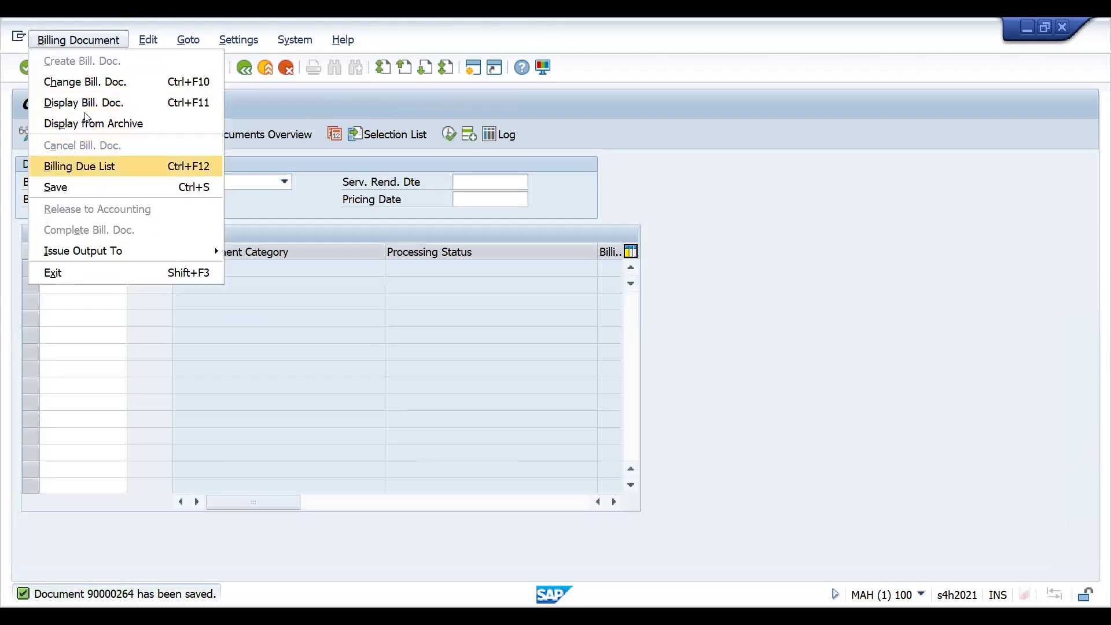
click(83, 103)
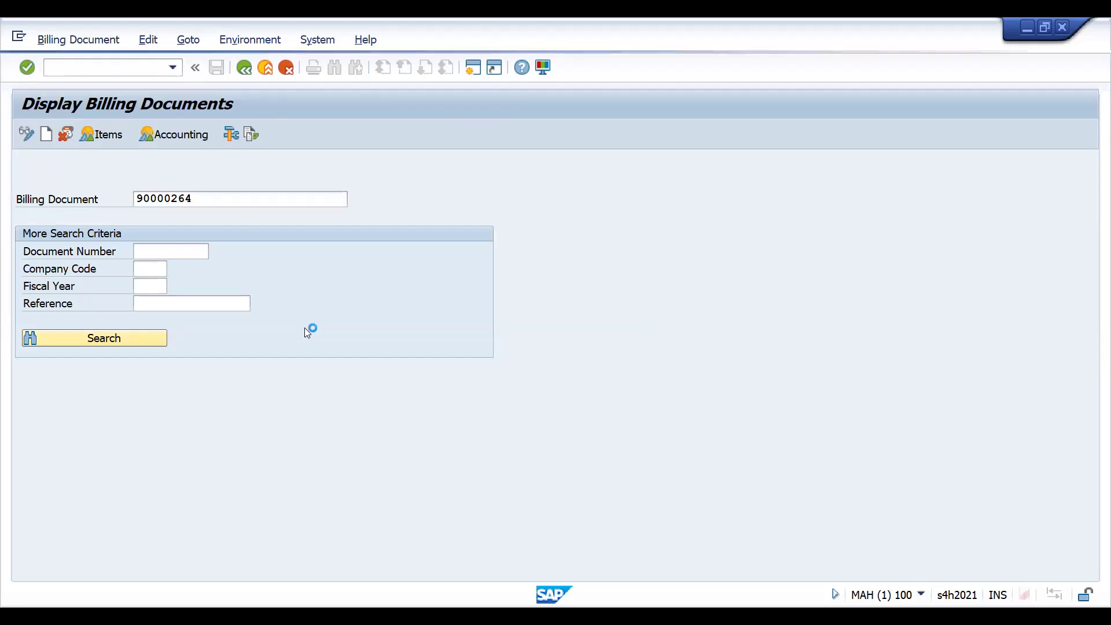
click(180, 134)
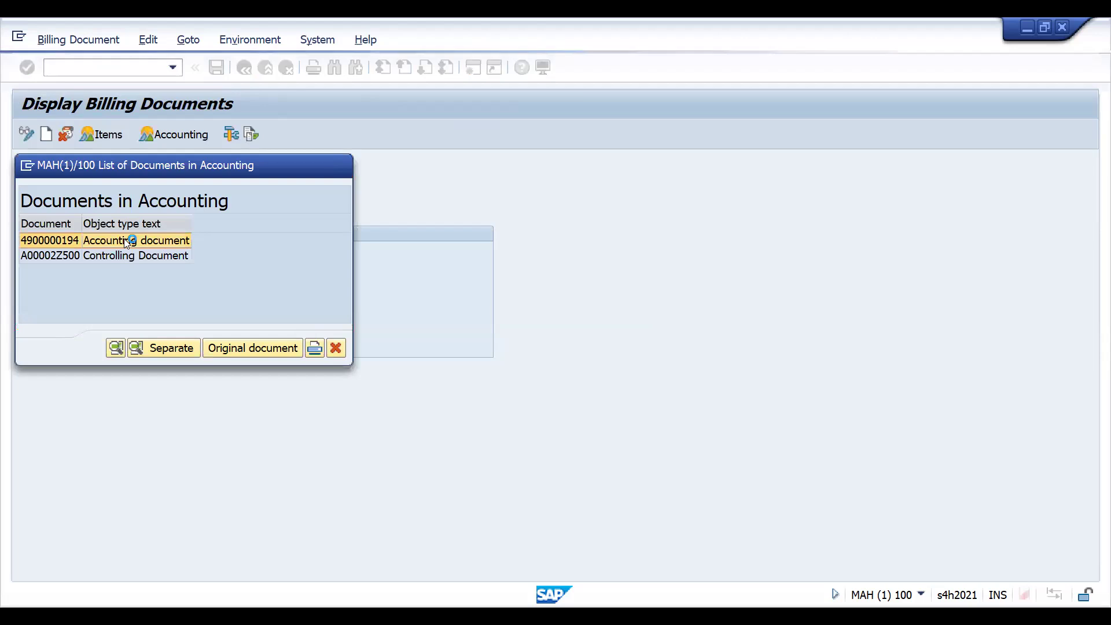
double_click(106, 241)
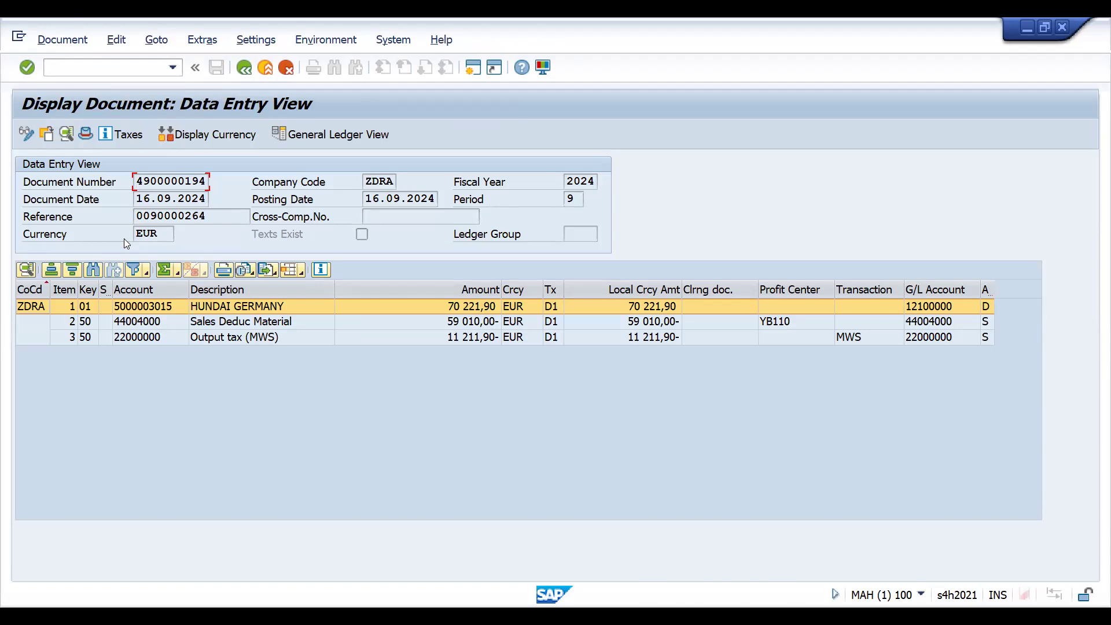
mouse_move(263, 339)
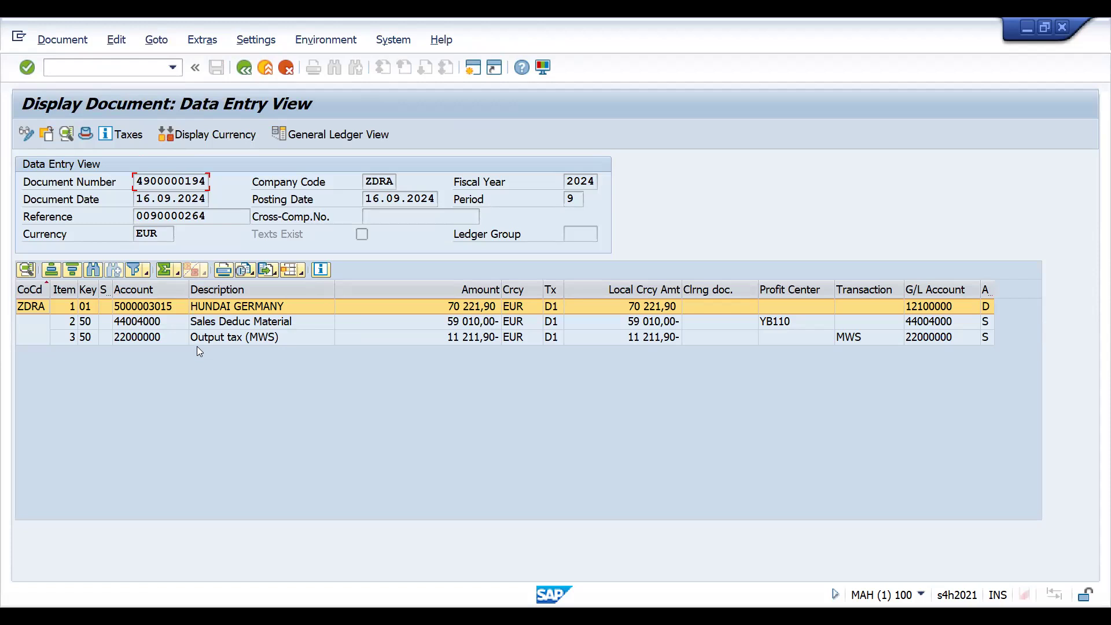
mouse_move(780, 290)
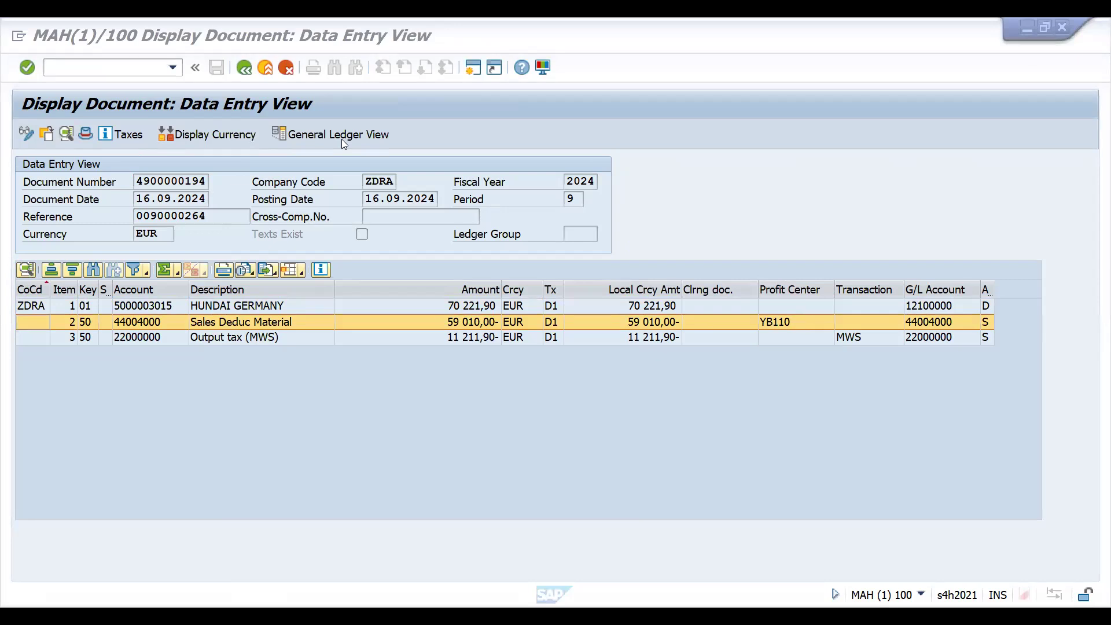
mouse_move(216, 266)
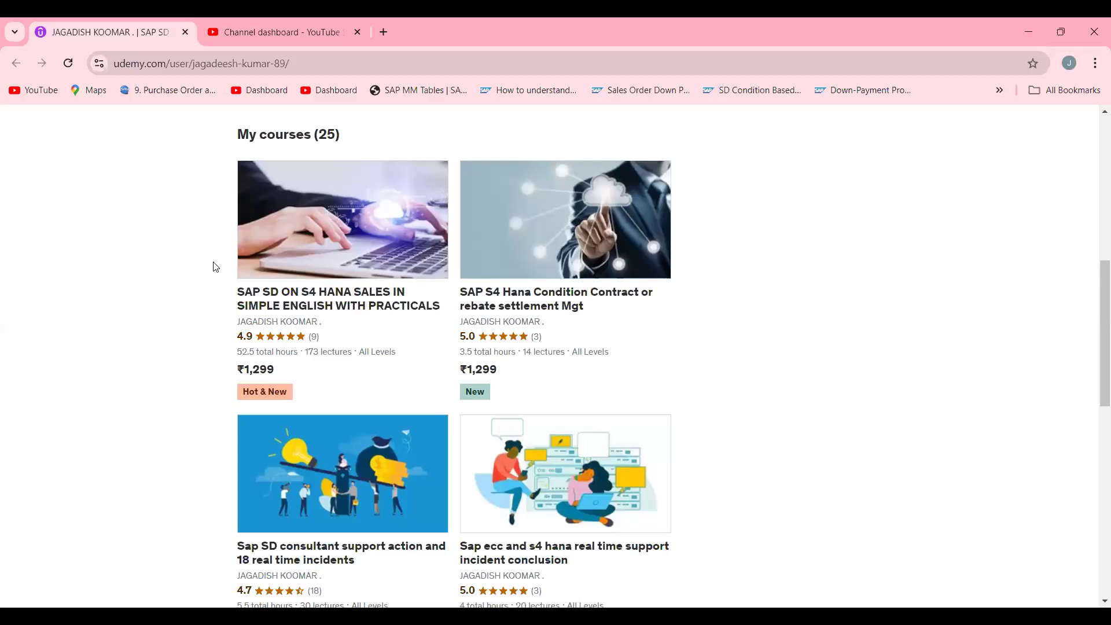
mouse_move(335, 280)
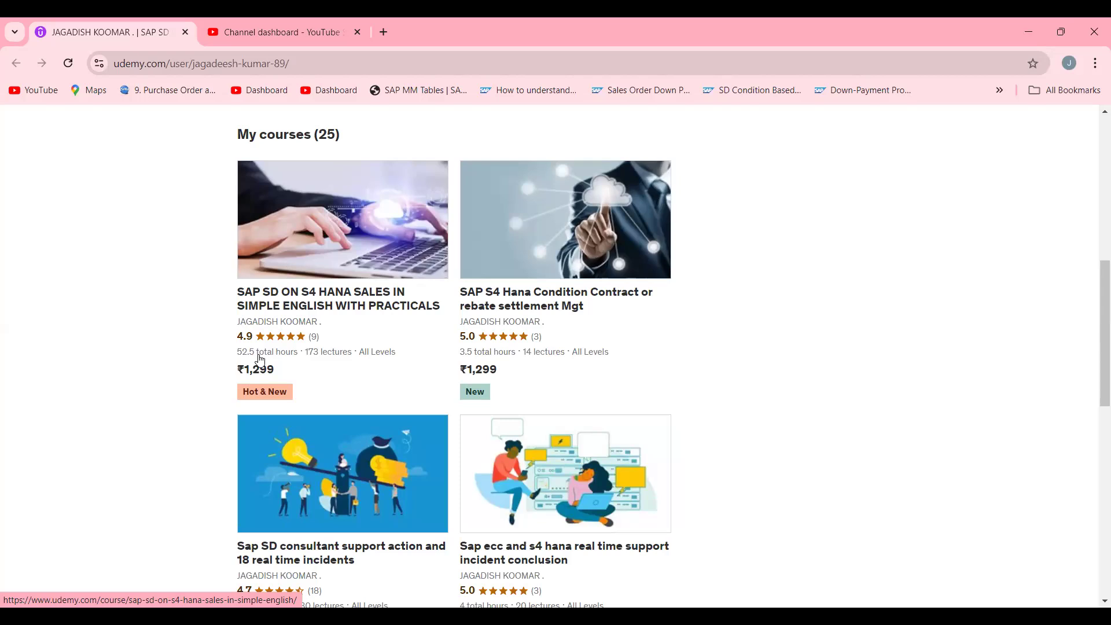
mouse_move(485, 359)
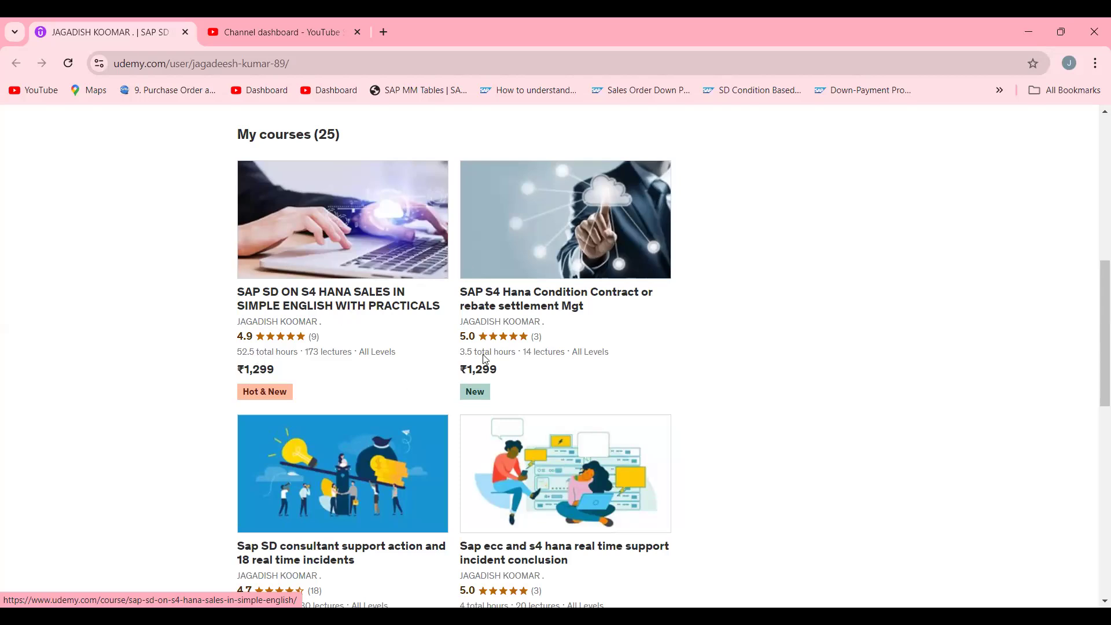
mouse_move(545, 297)
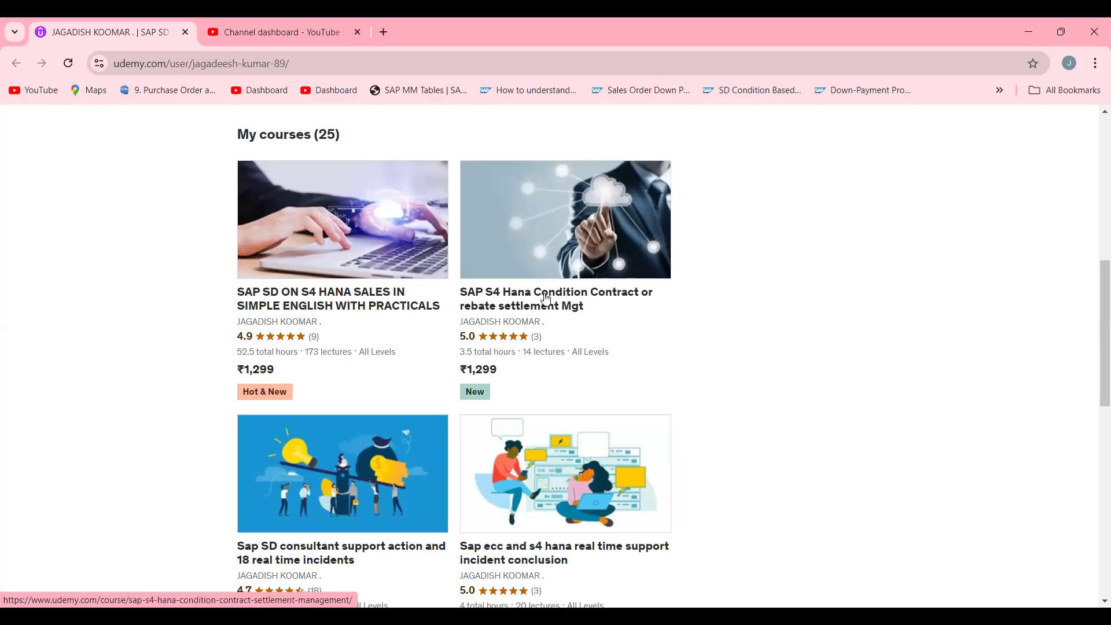
Scroll through the instructor's list of 25 SAP courses on the Udemy profile
scroll(down, 3)
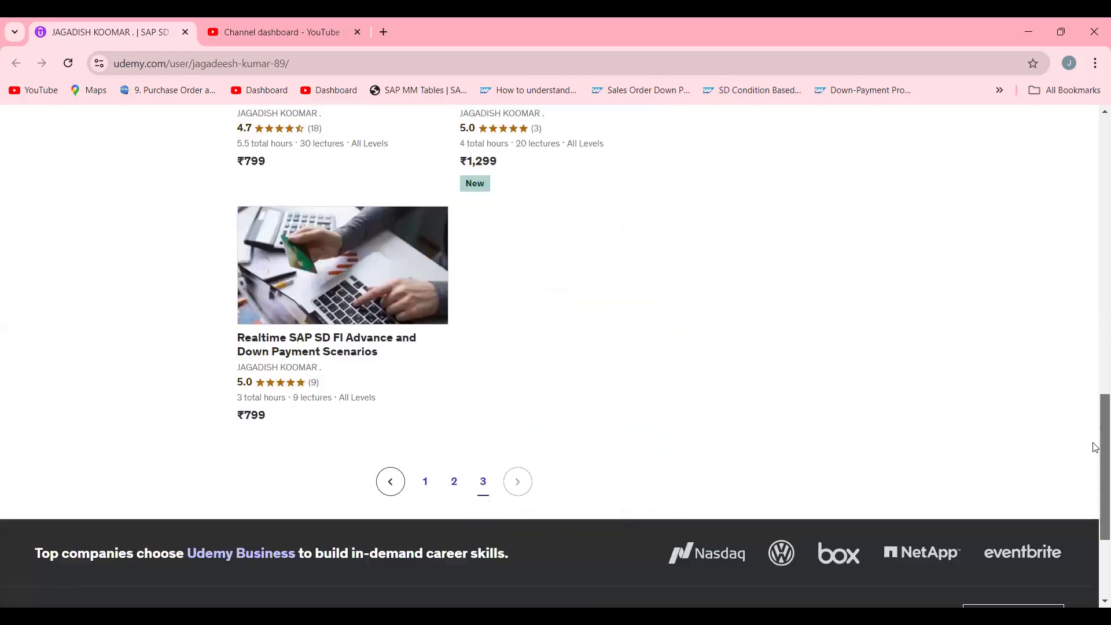
scroll(down, 3)
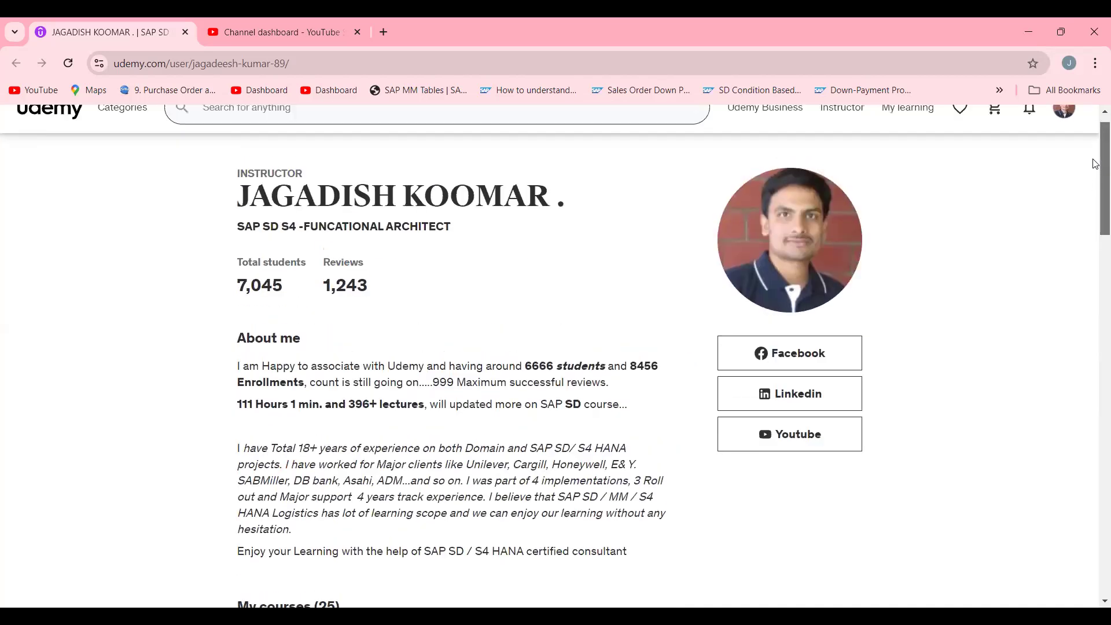
scroll(down, 3)
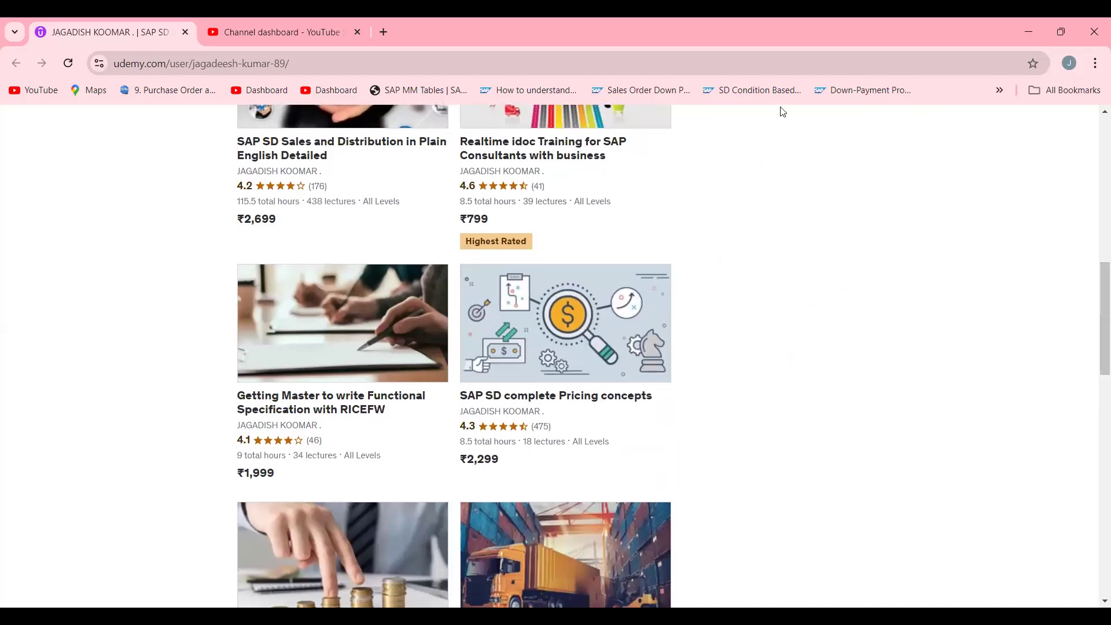